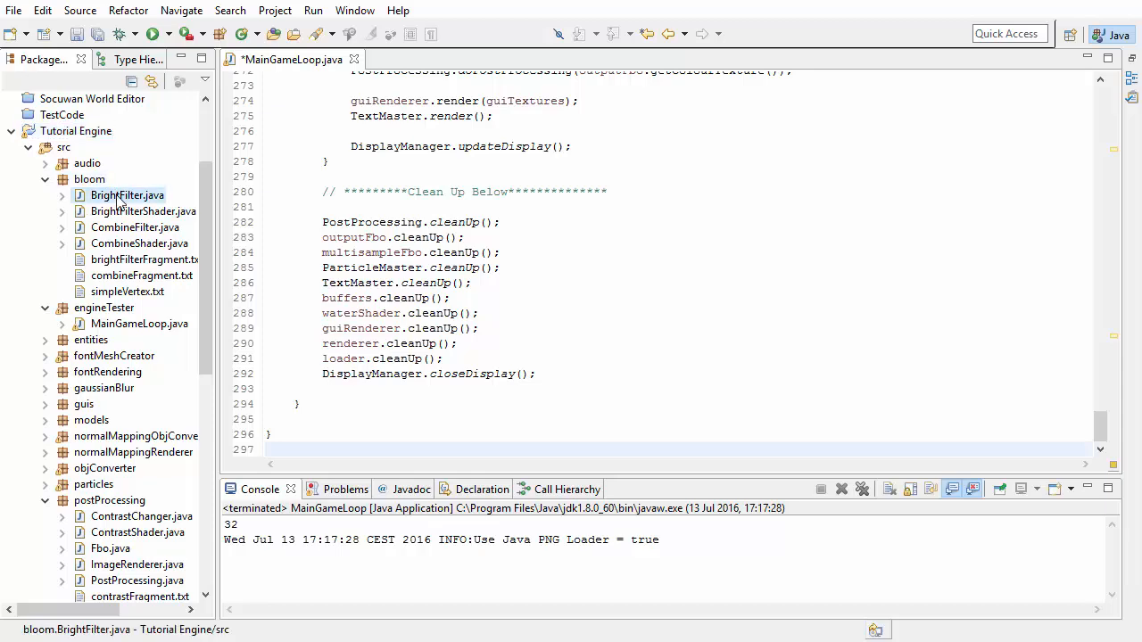
# - Open brightFilterFragment.txt and combineFragment.txt from the bloom package and select the colourTexture uniform name
pyautogui.doubleClick(135, 227)
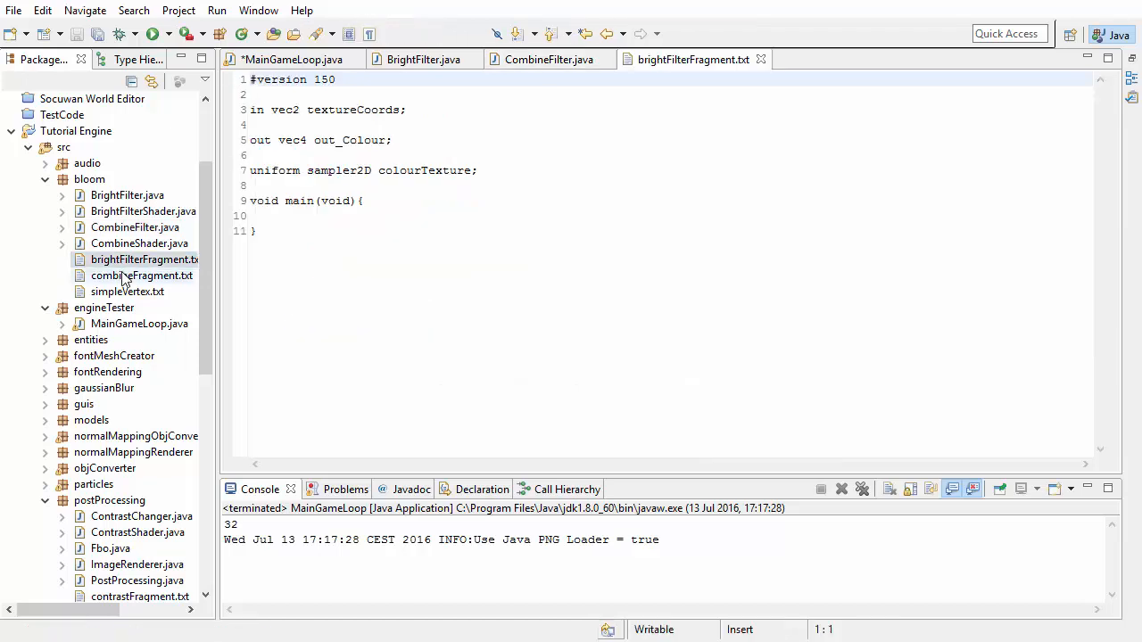
pyautogui.doubleClick(143, 275)
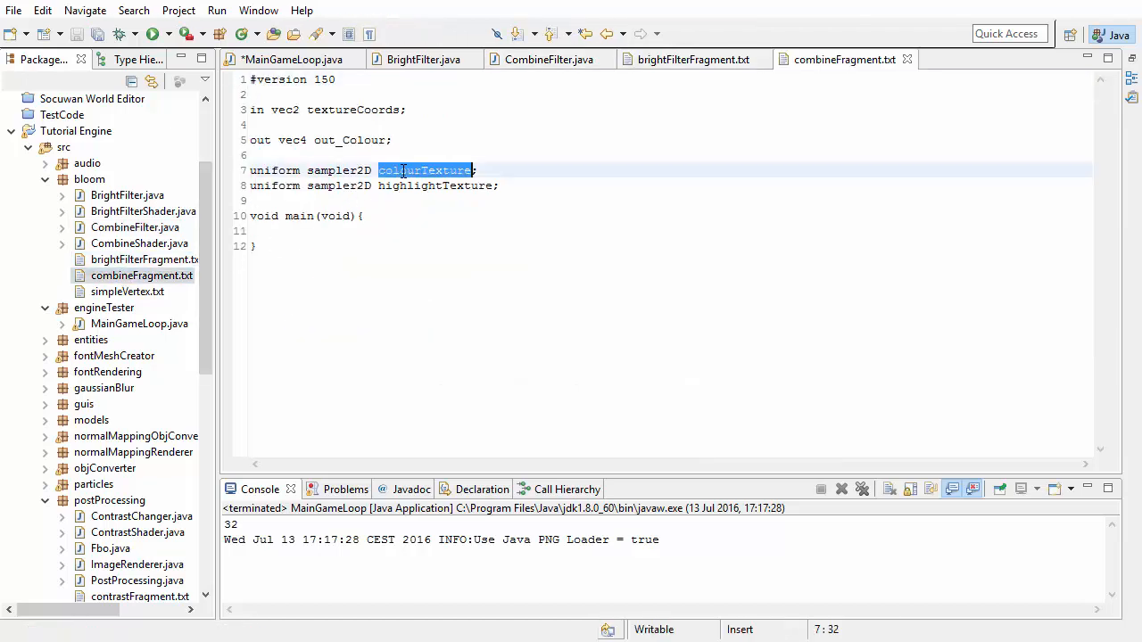
pyautogui.doubleClick(435, 185)
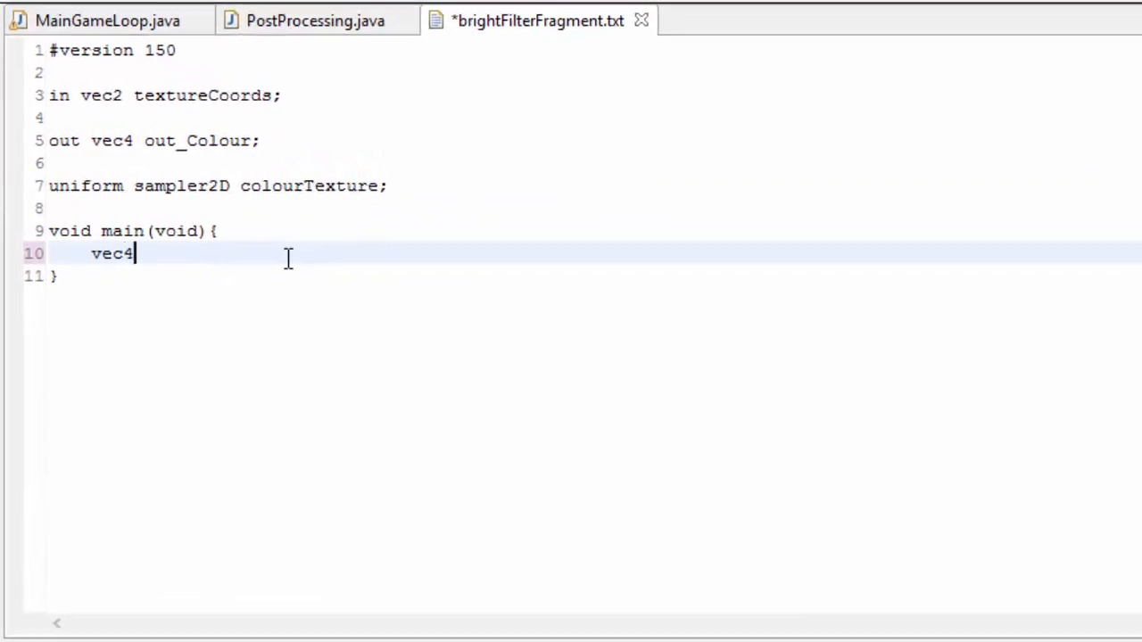
# - Sample the scene into vec4 colour = texture(colourTexture, textureCoords)
pyautogui.write('colour =')
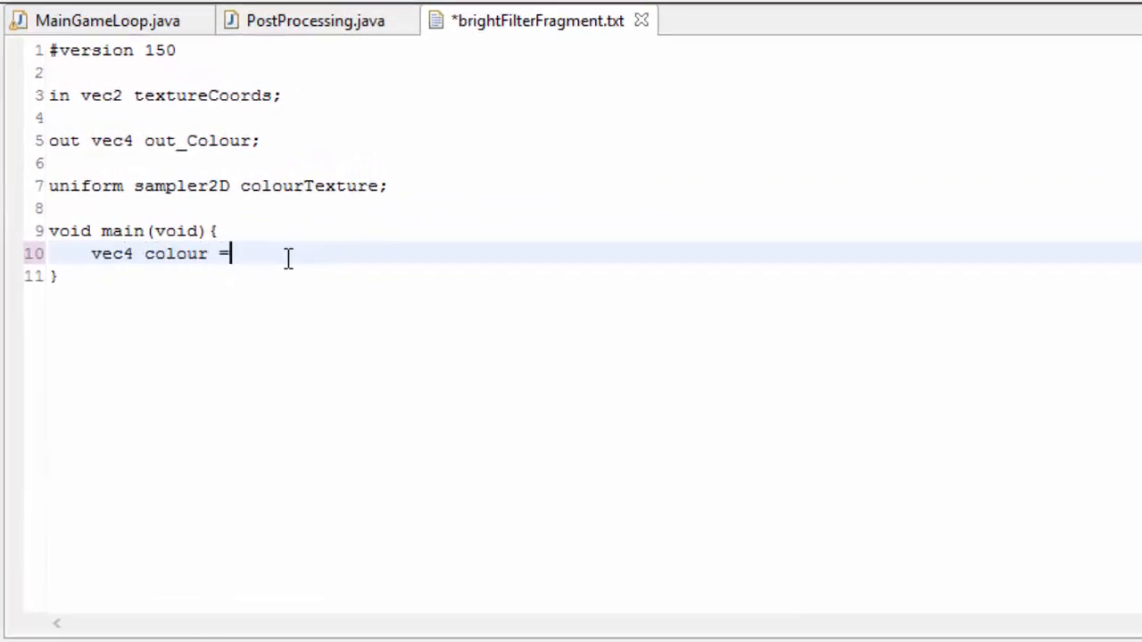
pyautogui.write('texture()')
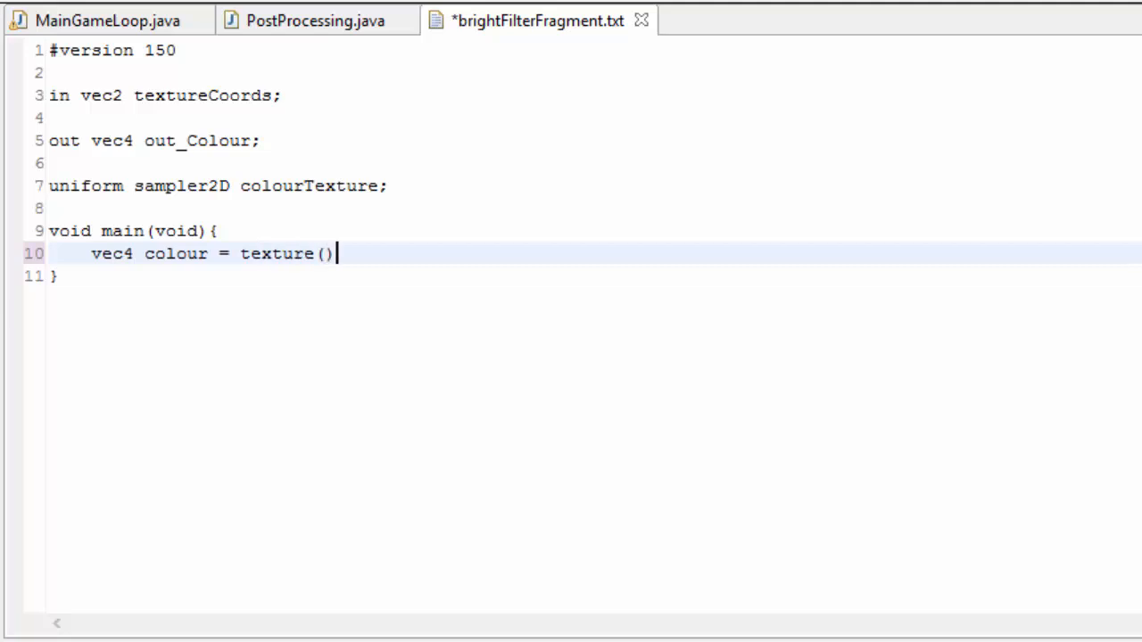
pyautogui.write('colour')
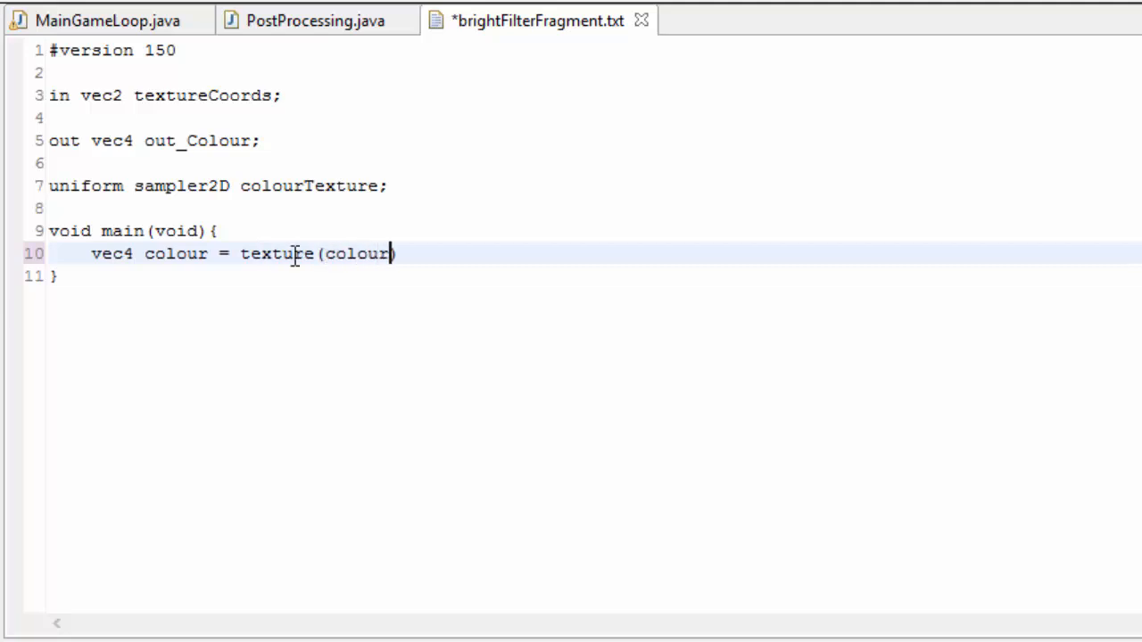
pyautogui.write('Texture, te')
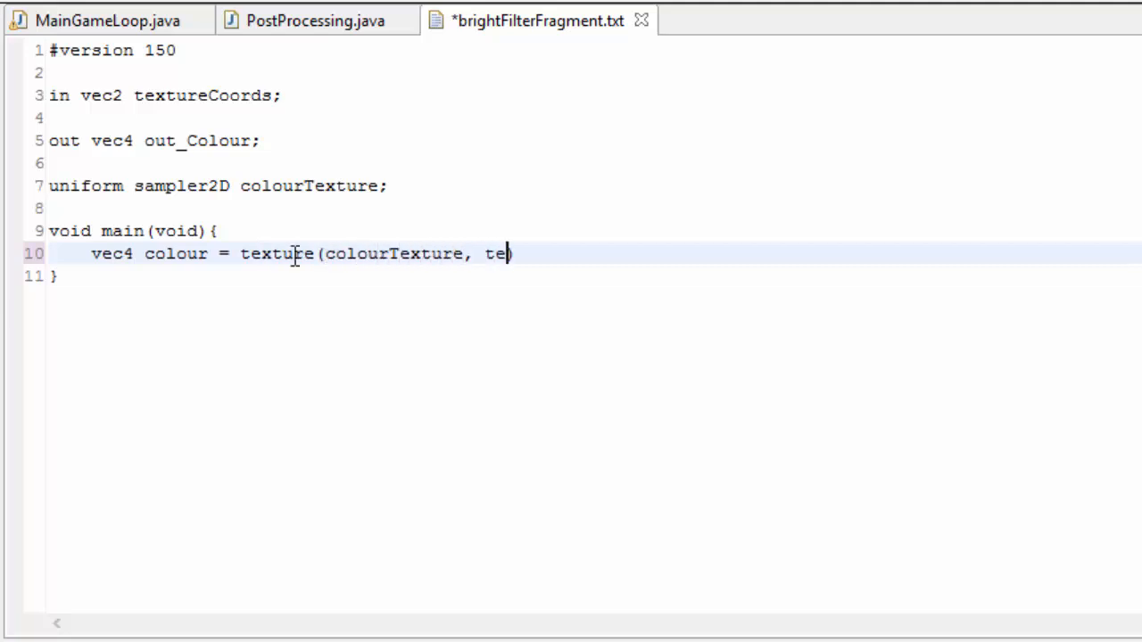
pyautogui.write('xtureCoords)')
pyautogui.write('float brightness')
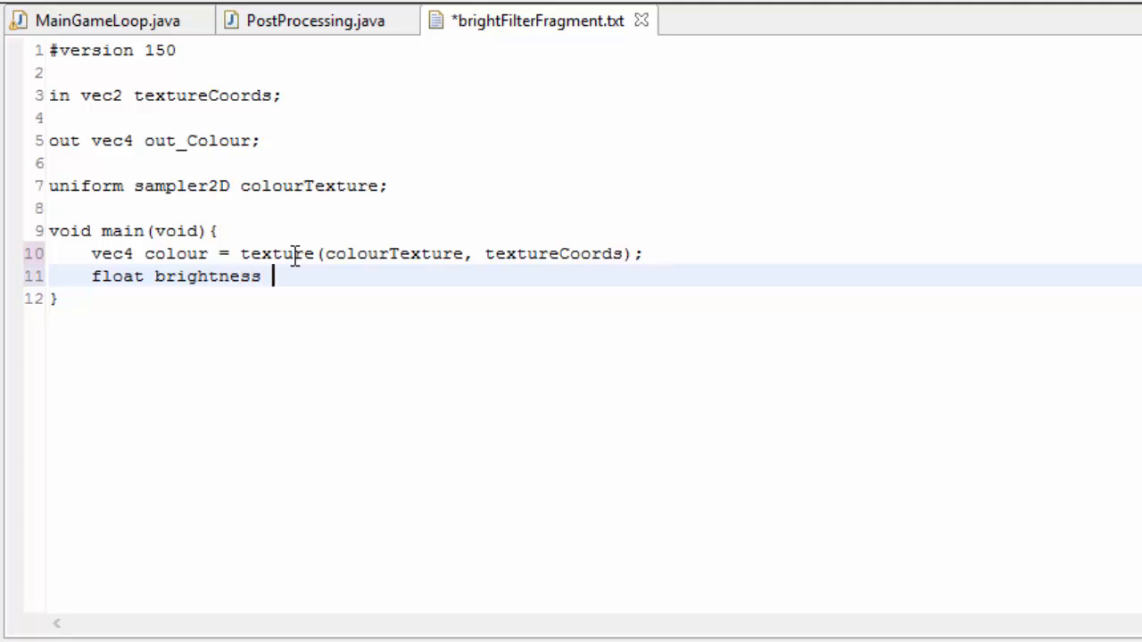
# - Compute float brightness as (colour.r + colour.g + colour.b) / 3.0
pyautogui.write('= le')
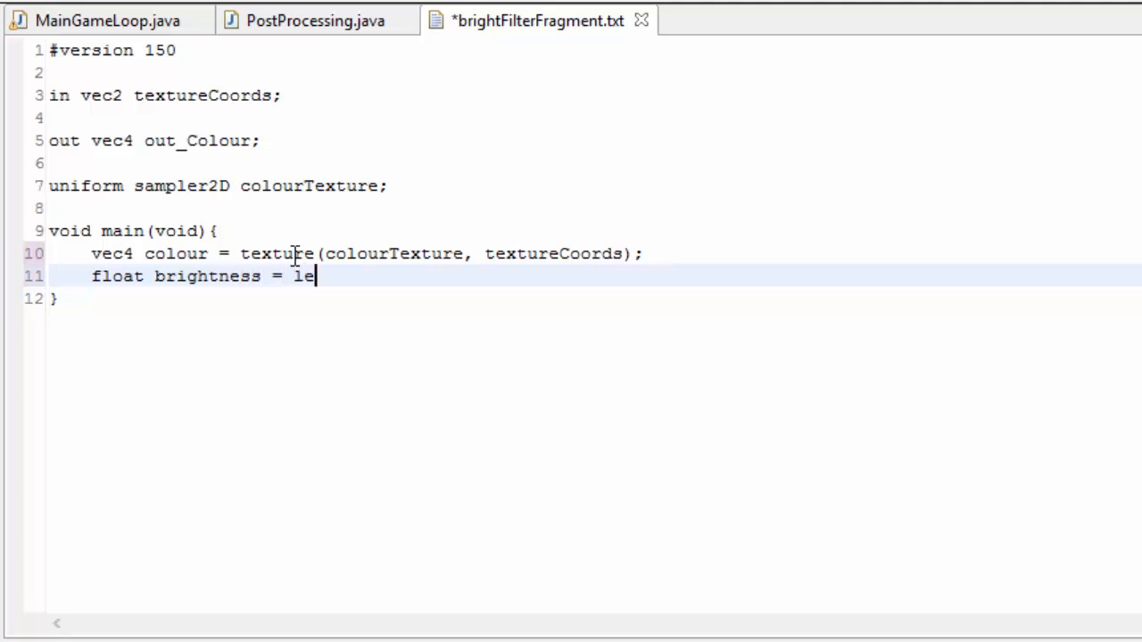
pyautogui.write('ngth(col')
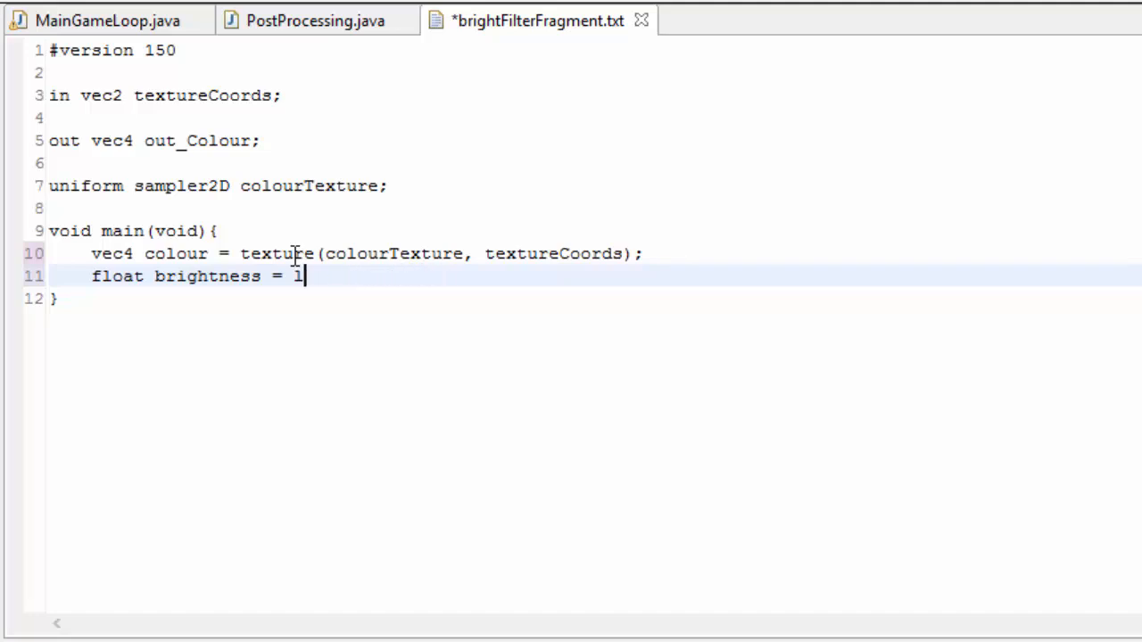
pyautogui.write('colour.r')
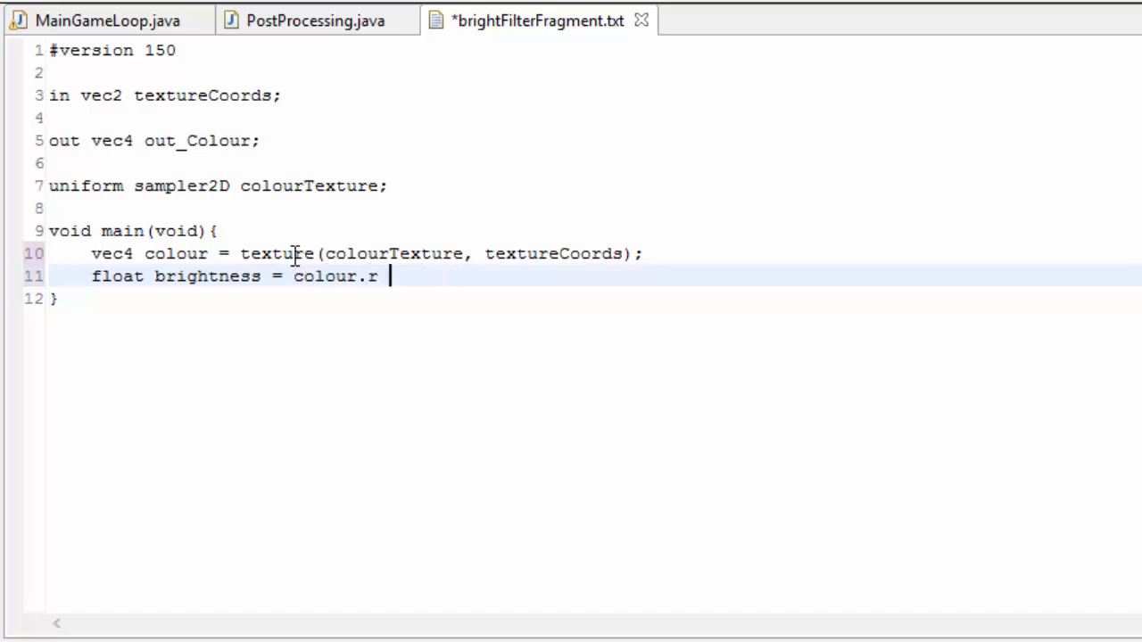
pyautogui.write('+ colour.')
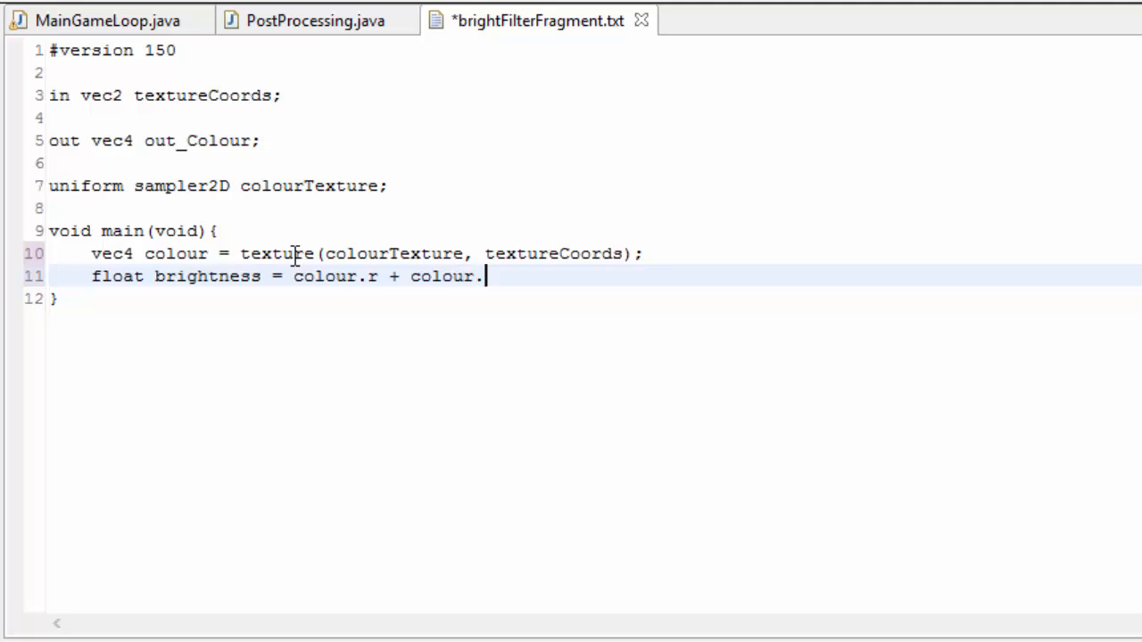
pyautogui.write('g + colo')
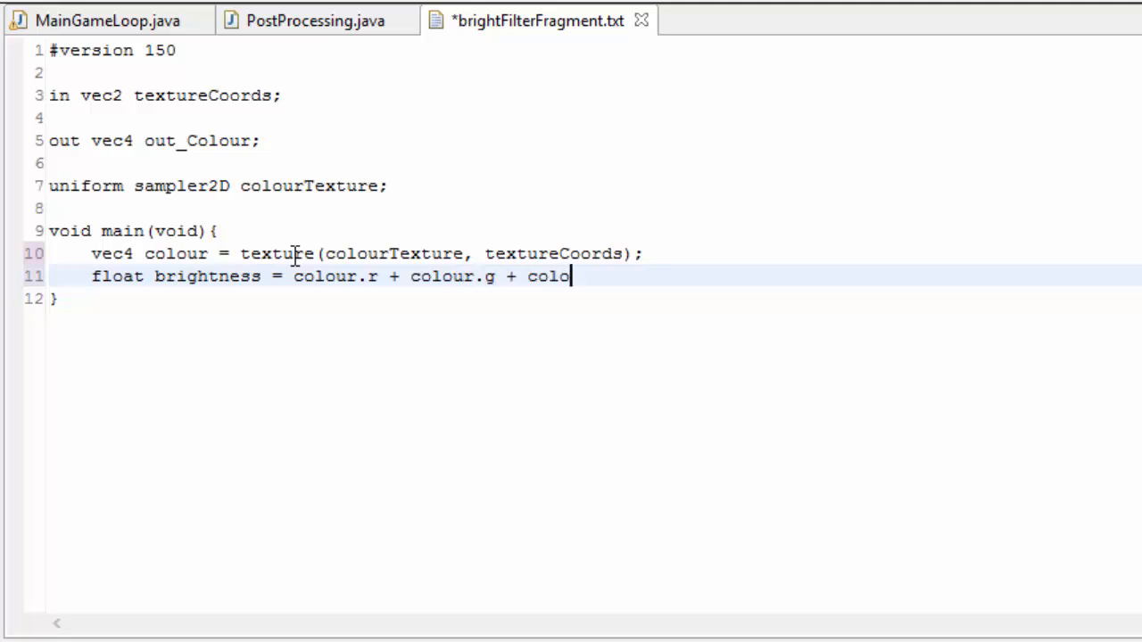
pyautogui.write('ur.b')
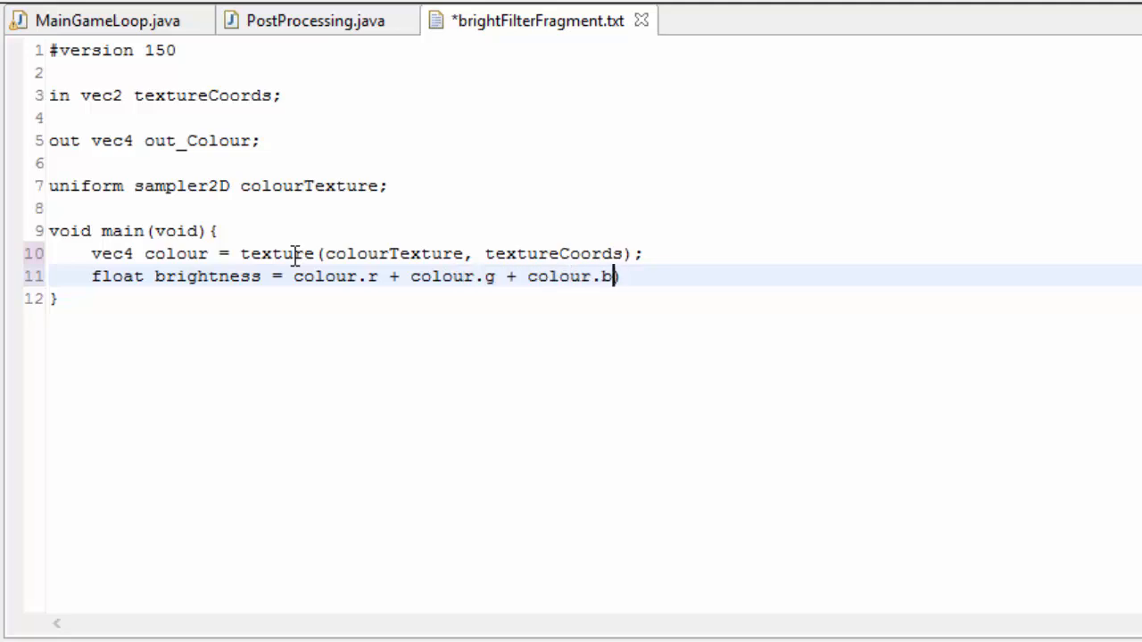
pyautogui.write('(')
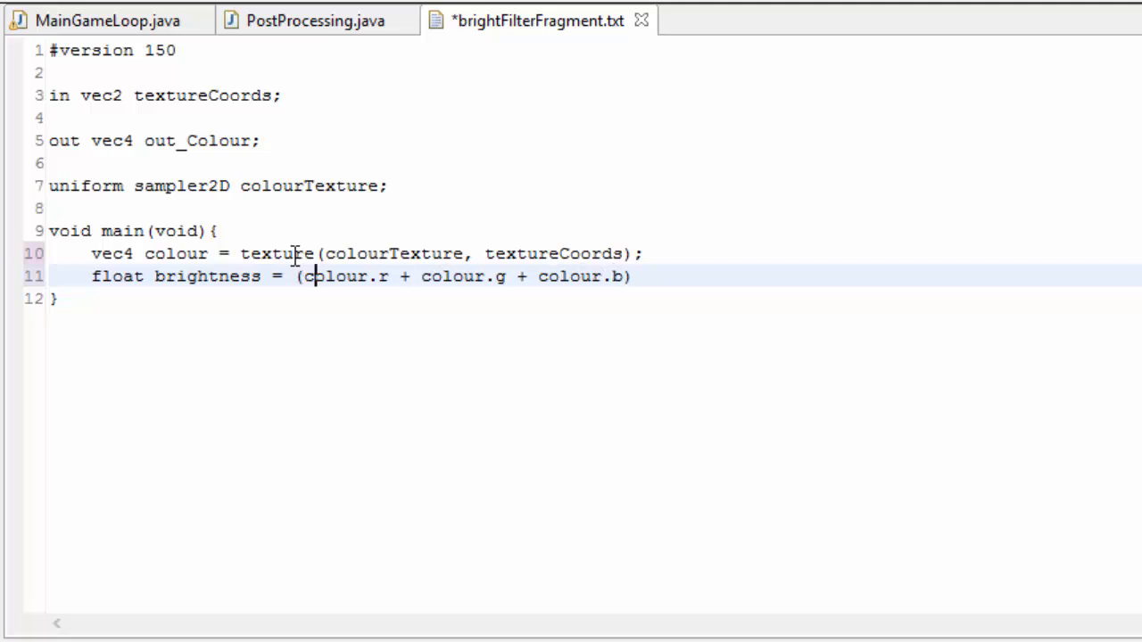
pyautogui.write('/')
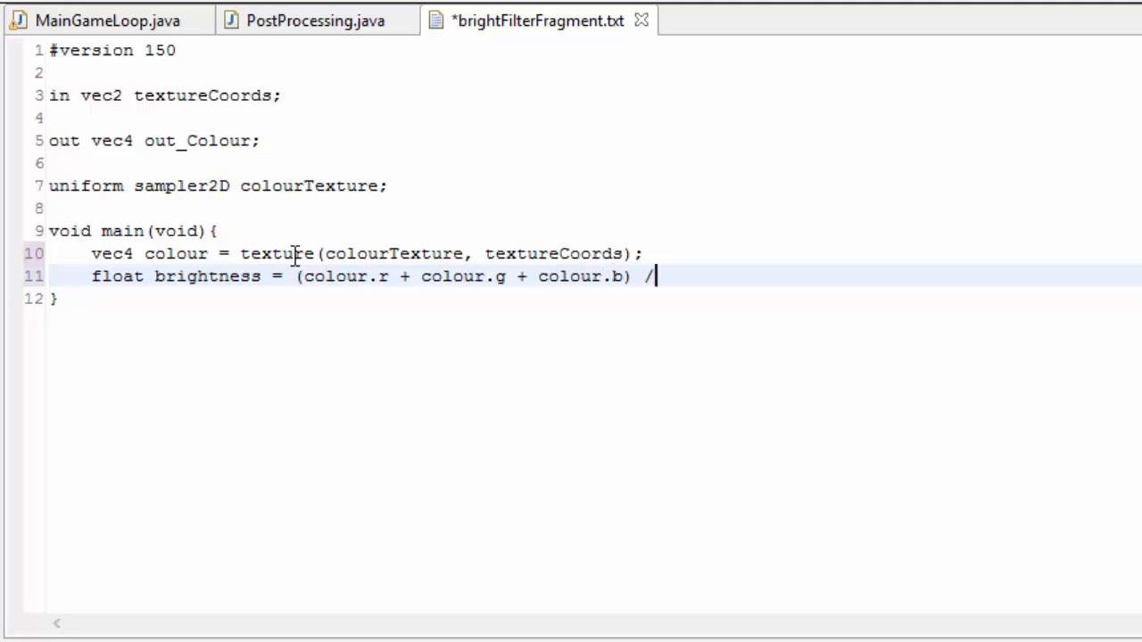
pyautogui.write('3.0;')
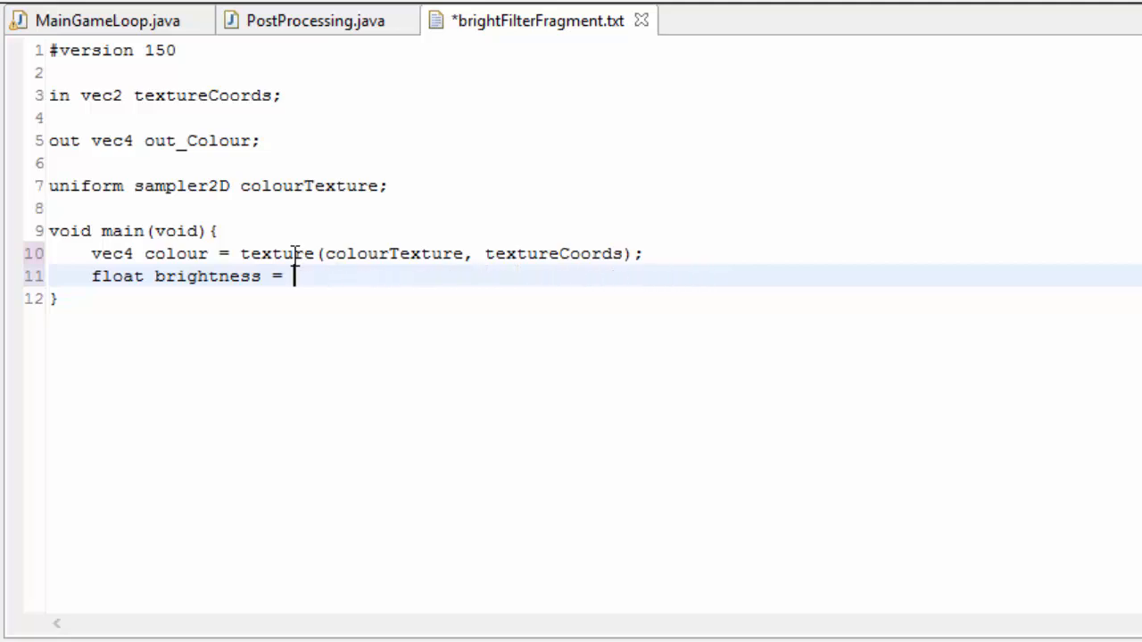
# - Weight brightness by 0.2126/0.7152/0.0722 and output the colour when brightness exceeds 0.7
pyautogui.write('(colour.r * 0.2126) + (colour.g * 0.7152) + (colour.b * 0.0722);')
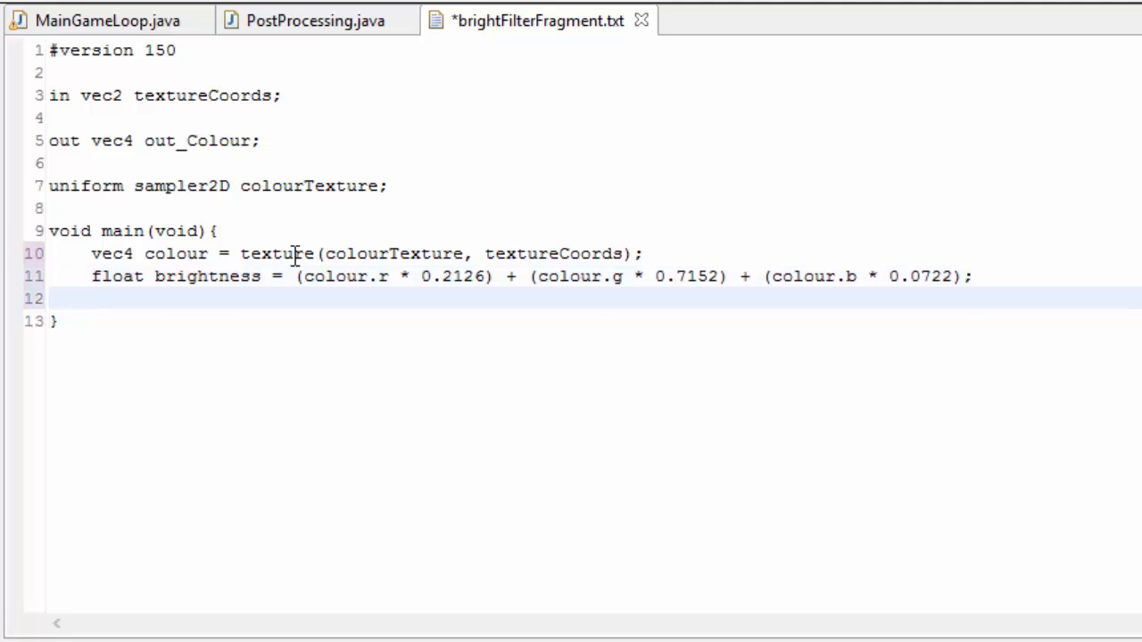
pyautogui.write('if(brightne')
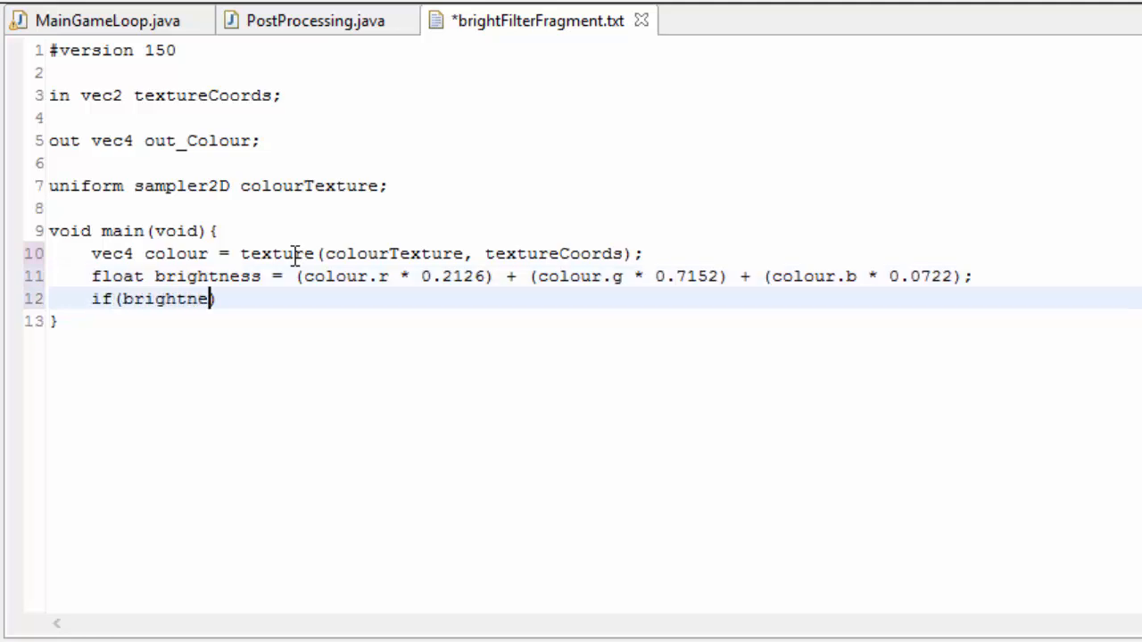
pyautogui.write('ss > 0.7)')
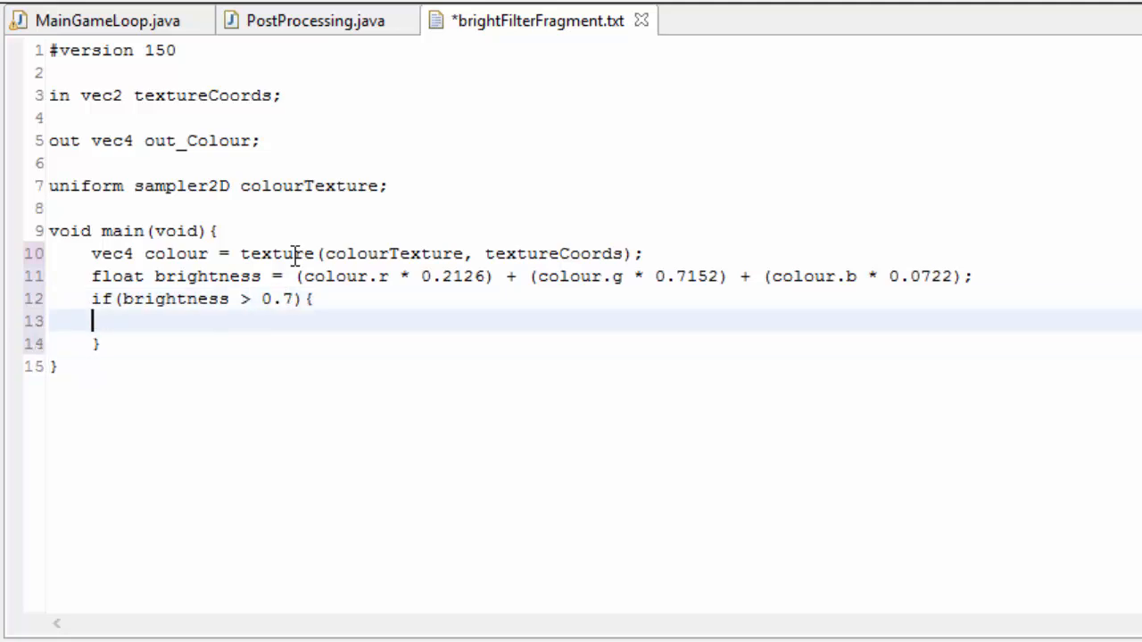
pyautogui.write('out_Colour')
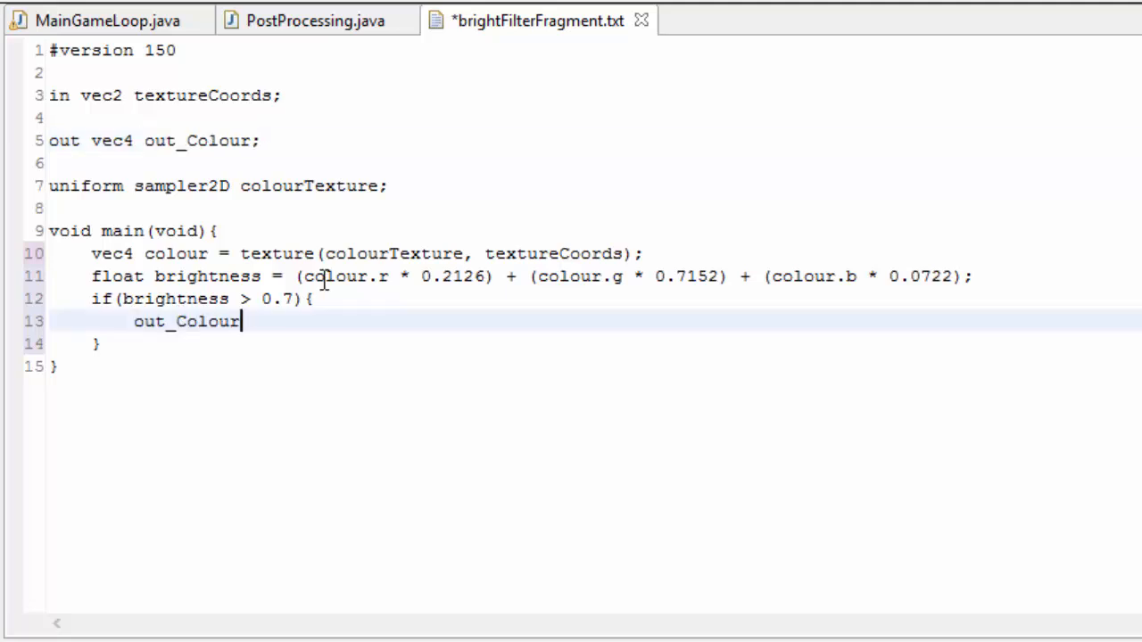
pyautogui.write('= ve')
pyautogui.click(98, 344)
pyautogui.write('else{')
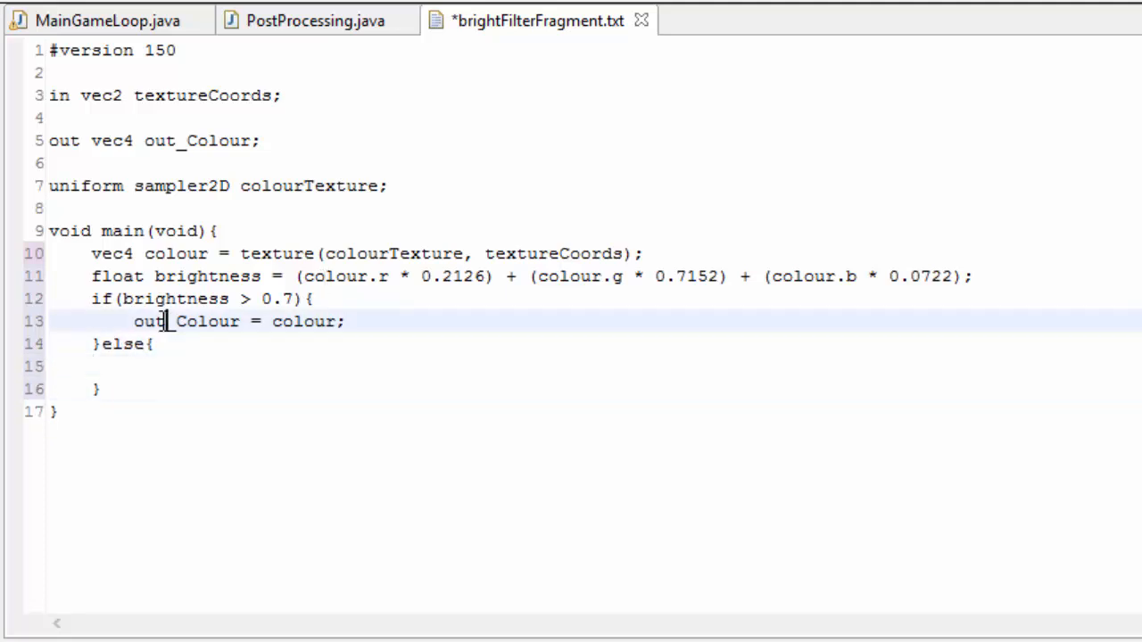
# - Otherwise output black with out_Colour = vec4(0.0)
pyautogui.write('out_Colour =')
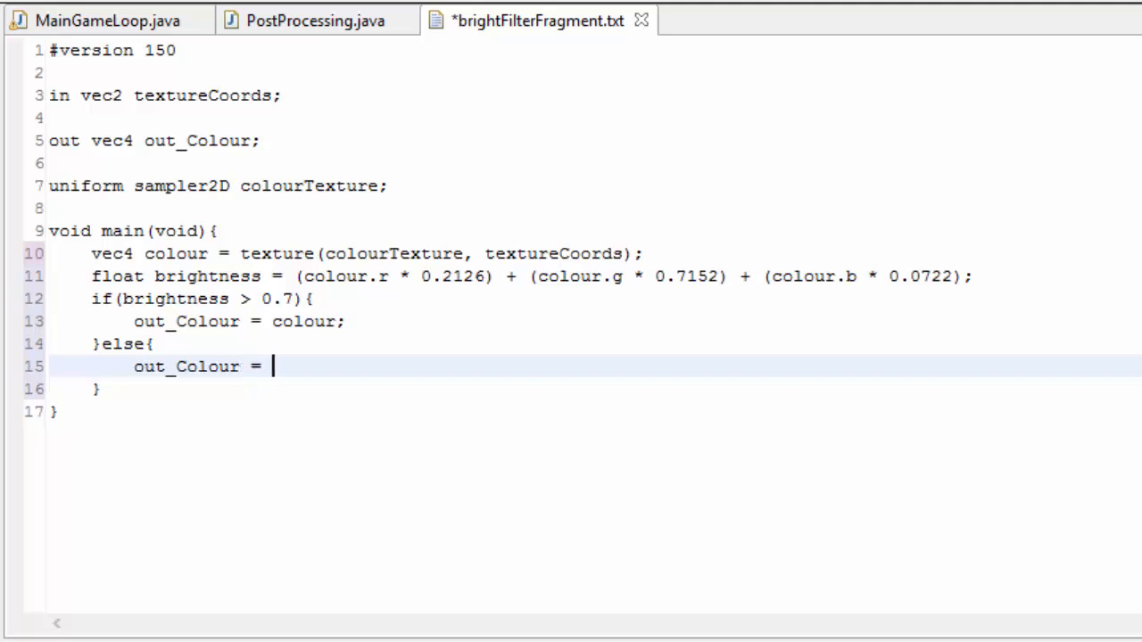
pyautogui.write('vec4(0')
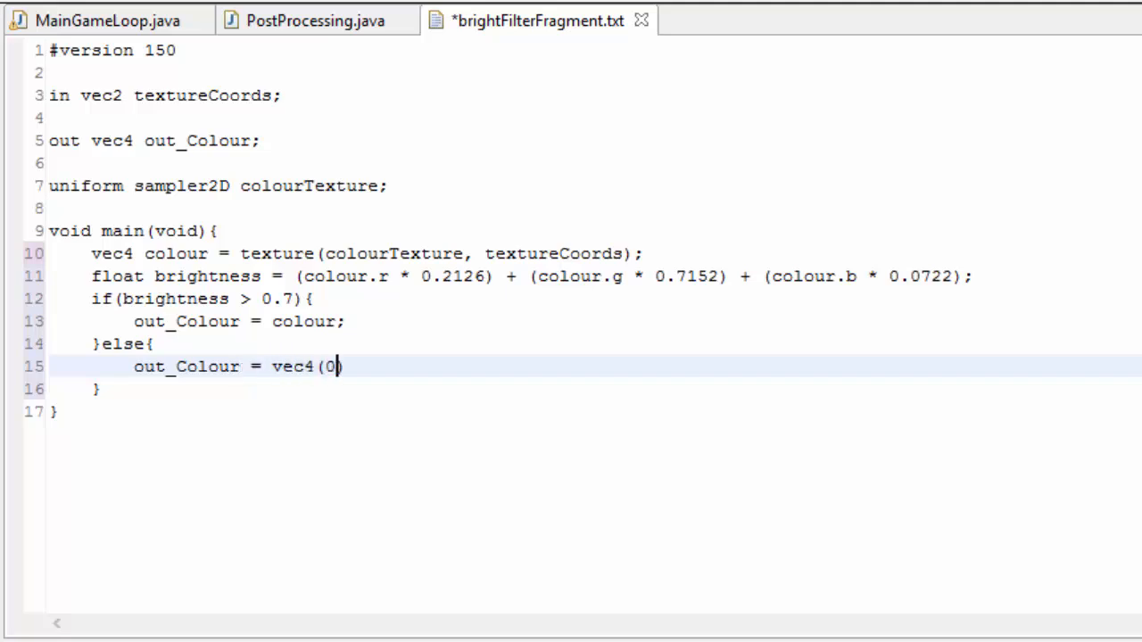
pyautogui.write('.0);')
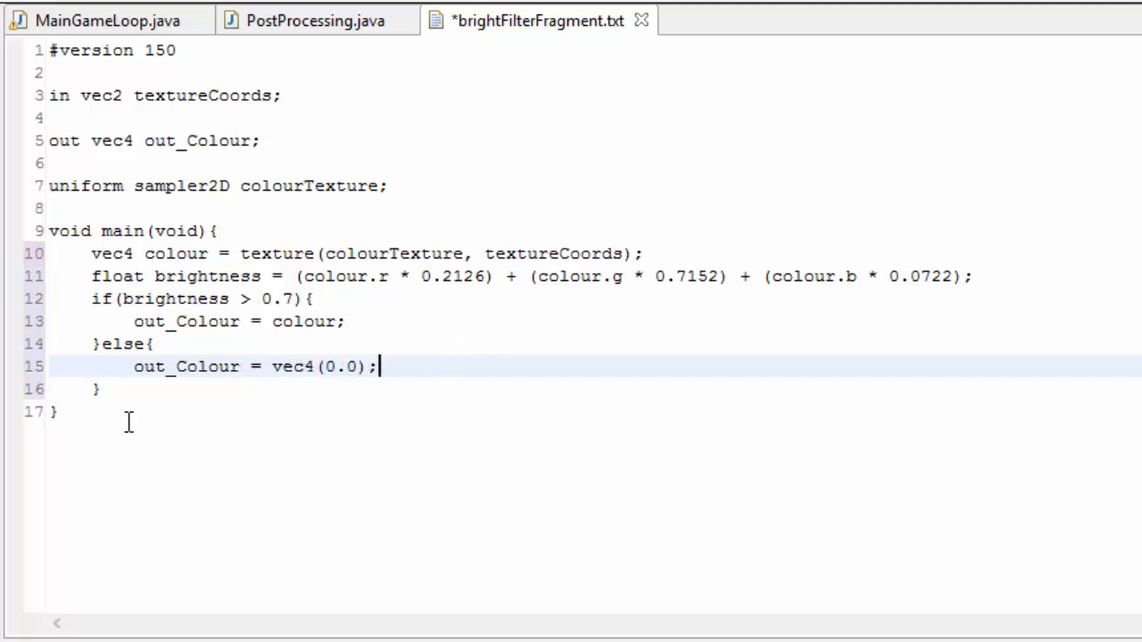
# - Replace the threshold branch with out_Colour = colour * brightness;
pyautogui.moveTo(93, 300); pyautogui.dragTo(100, 388)
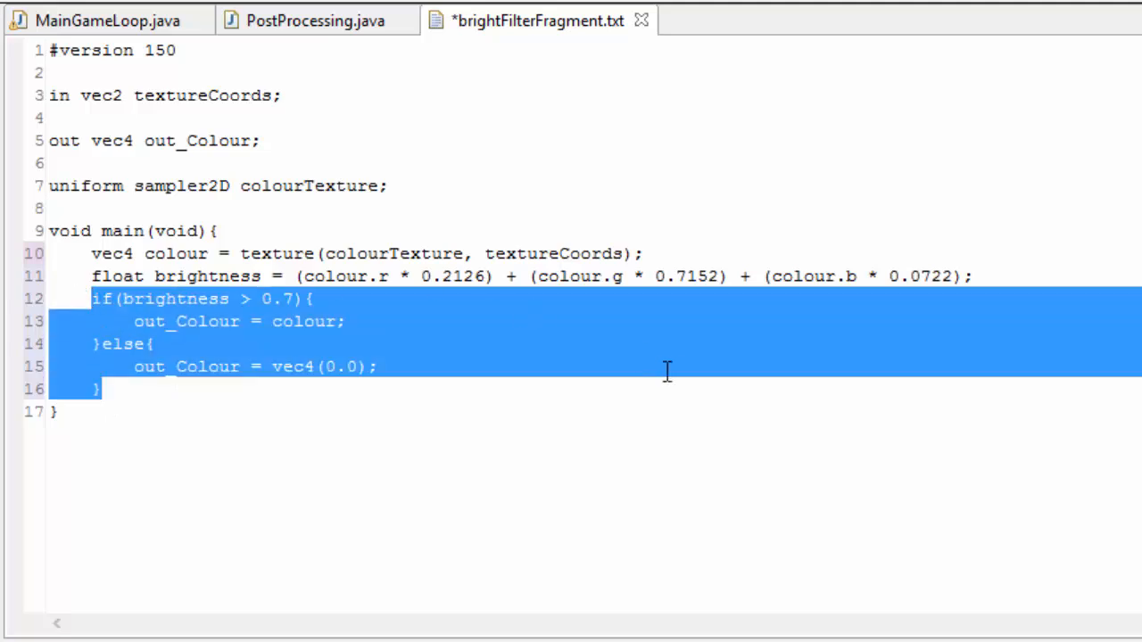
pyautogui.write('out_Colour =')
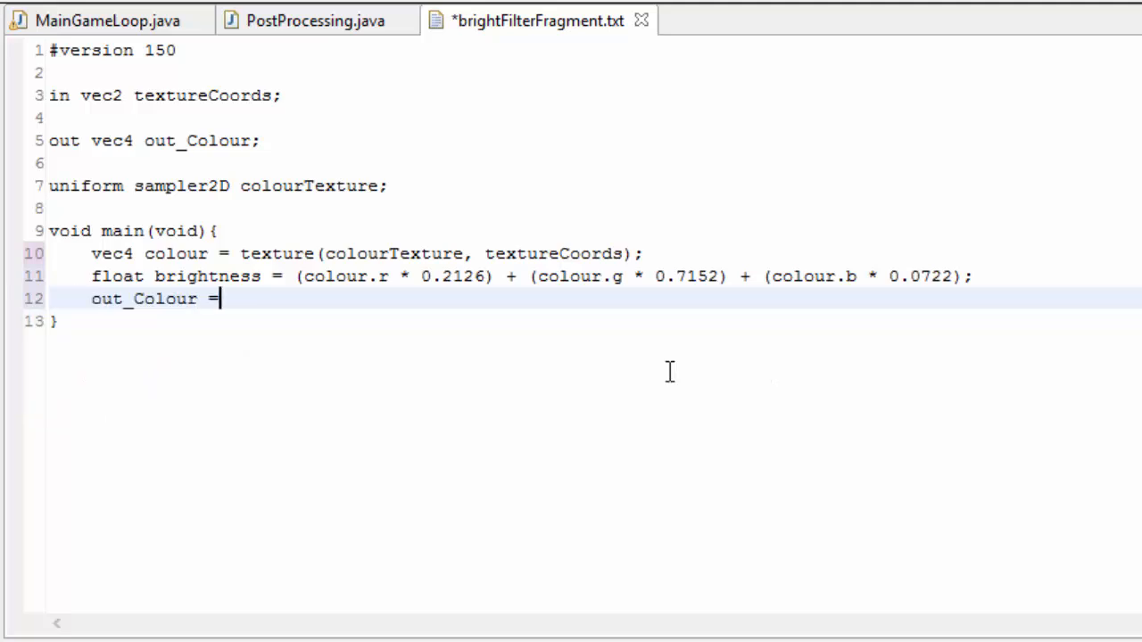
pyautogui.write('colour *')
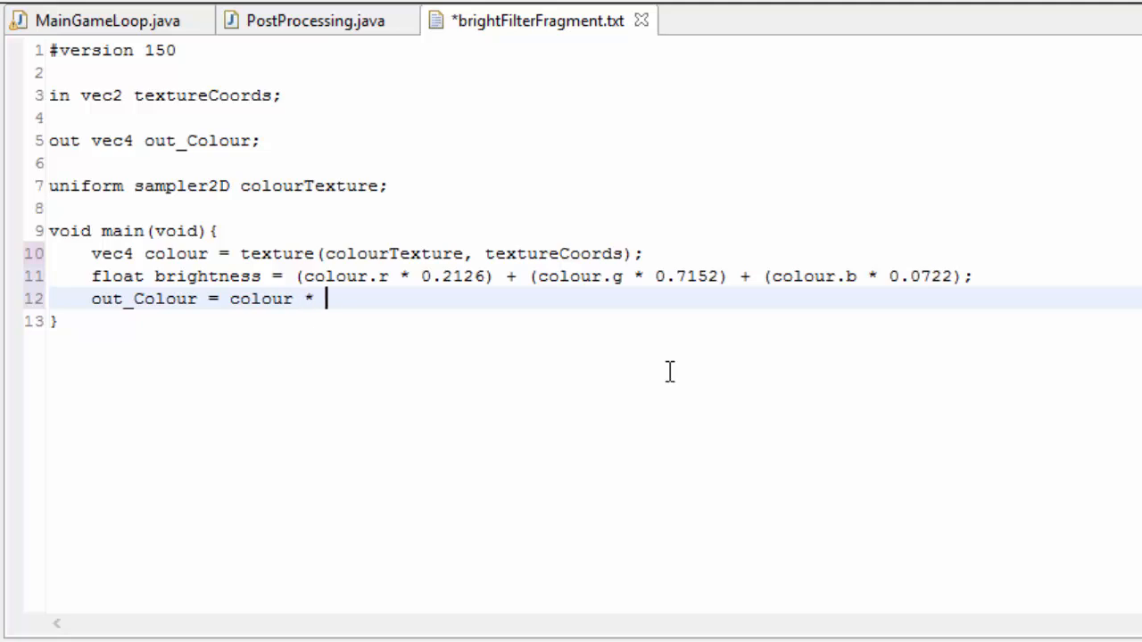
pyautogui.write('brightness;')
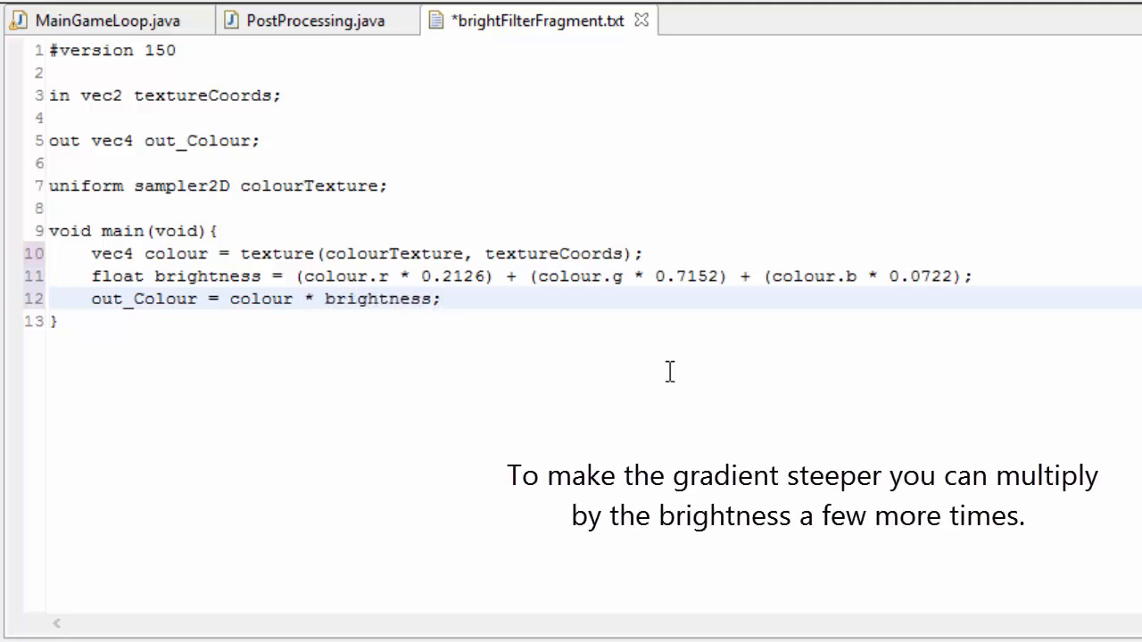
pyautogui.click(442, 300)
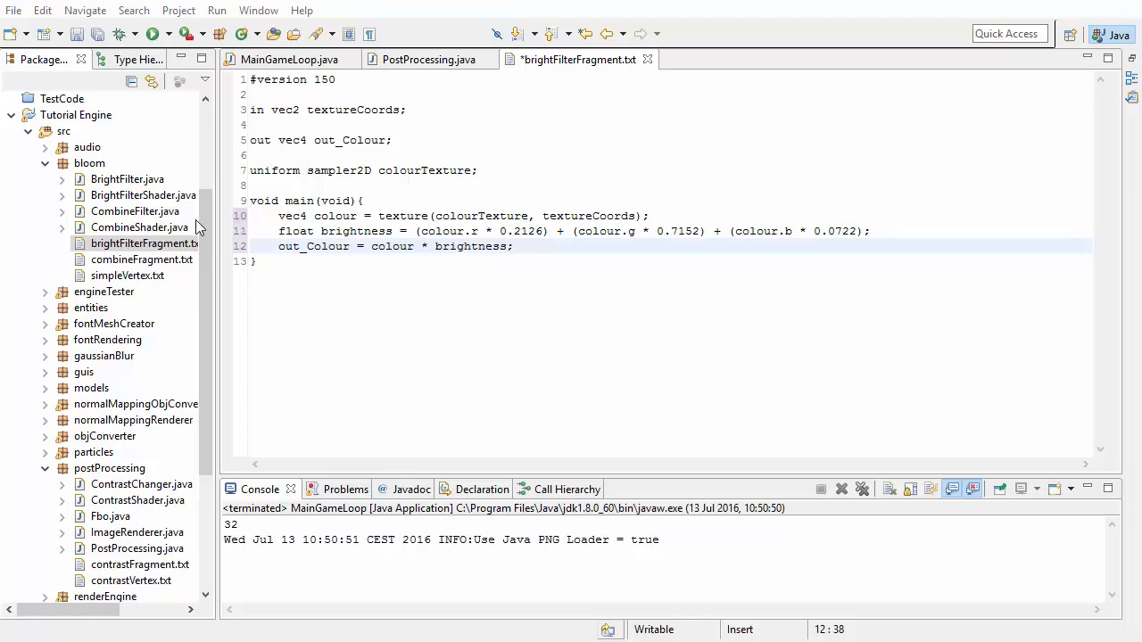
# - Declare a static BrightFilter in PostProcessing and create it at half Display width and height in init
pyautogui.click(135, 435)
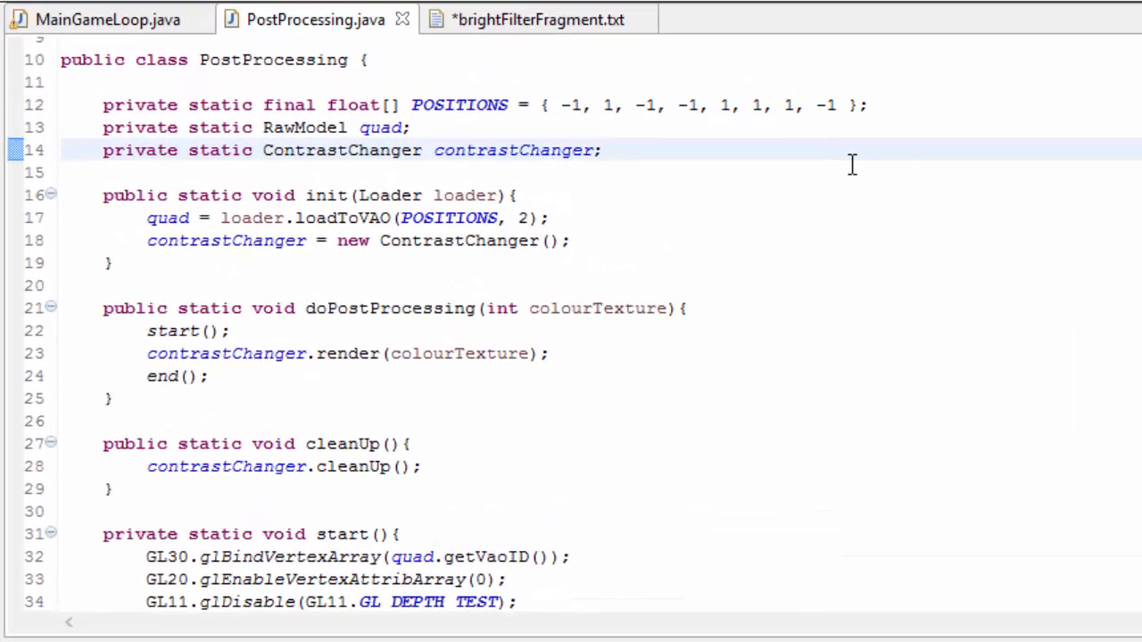
pyautogui.write('private static B')
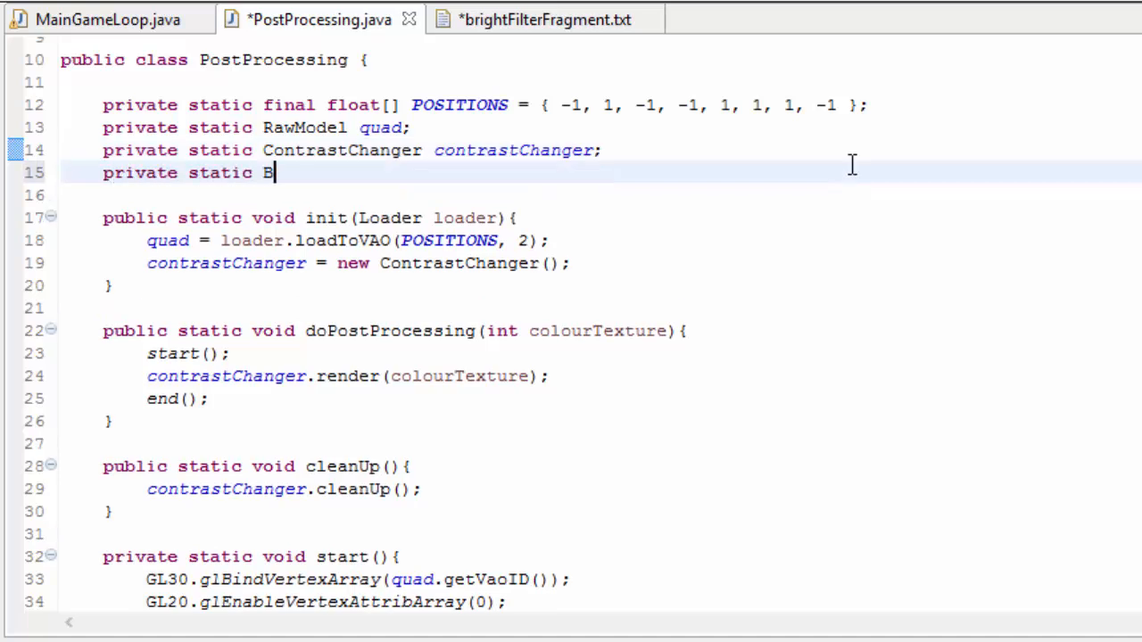
pyautogui.write('rightFilter bright')
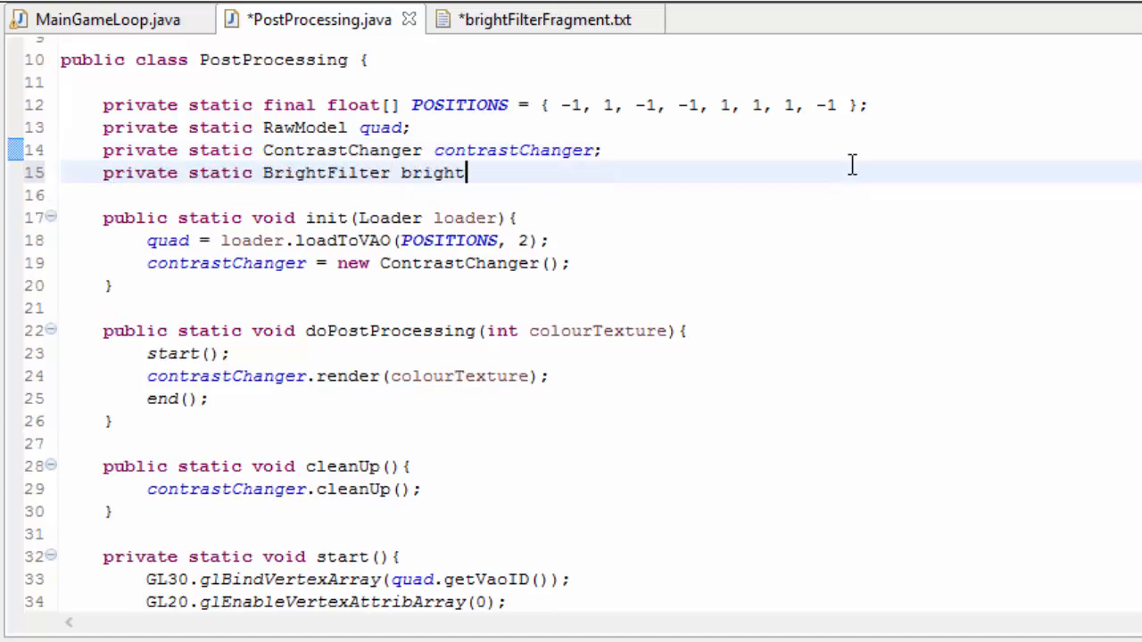
pyautogui.write('Filter;')
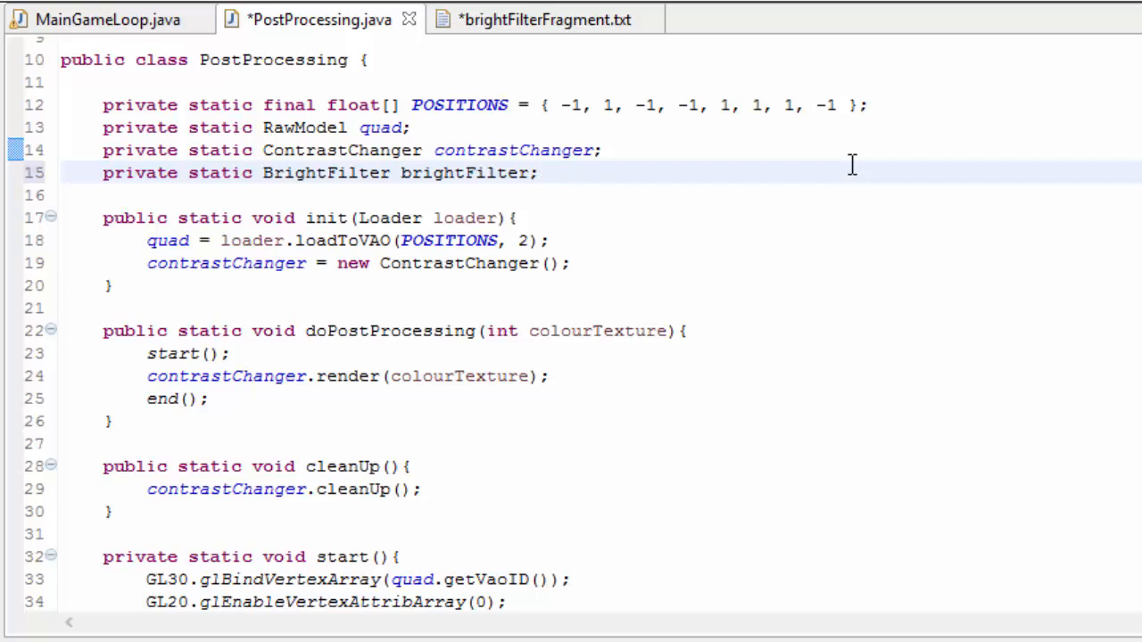
pyautogui.doubleClick(464, 172)
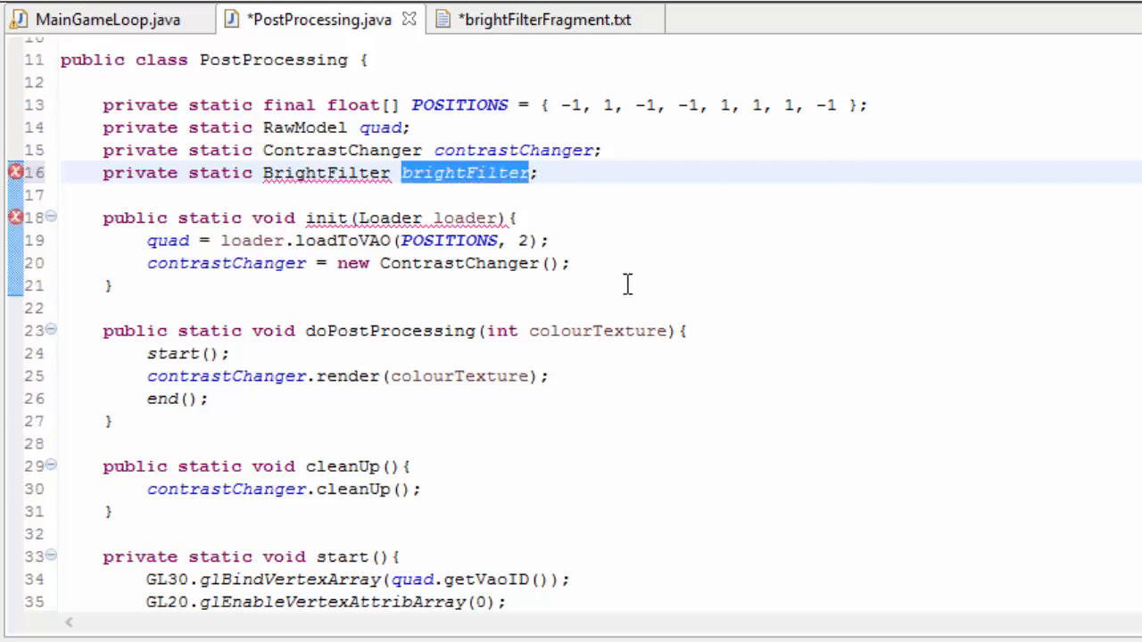
pyautogui.write('brightFilter')
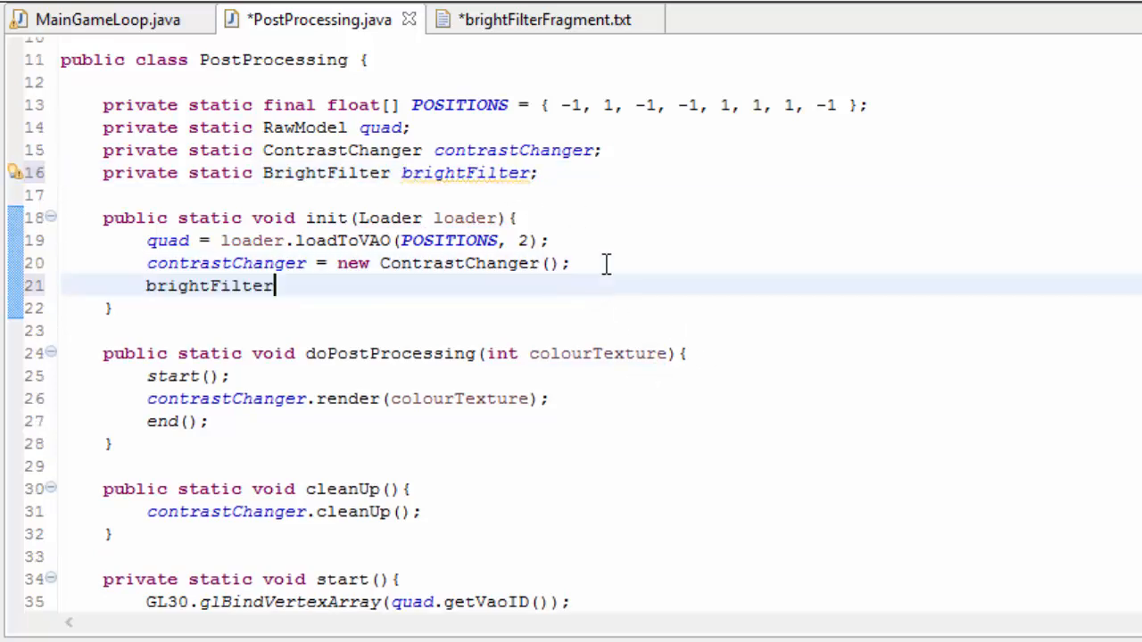
pyautogui.write('= new Bright')
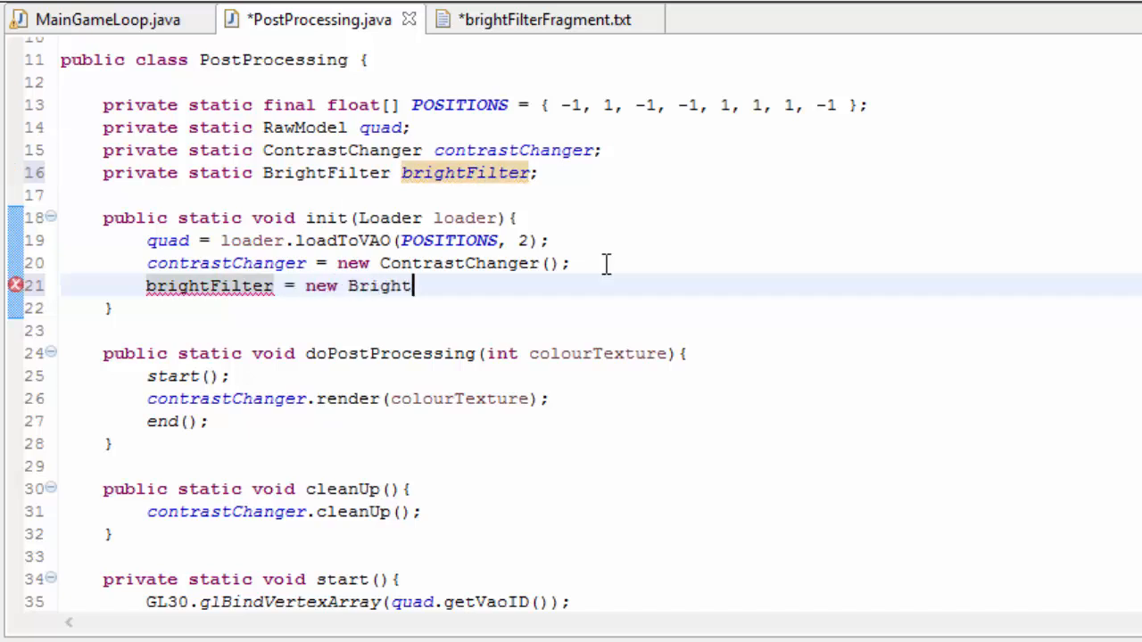
pyautogui.write('Filter();')
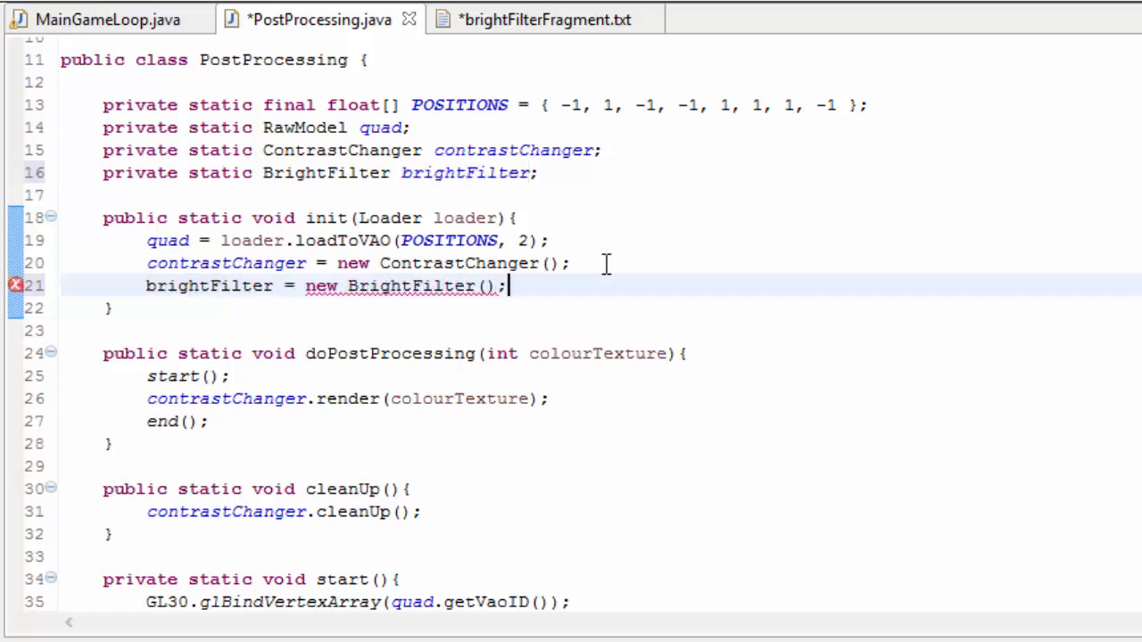
pyautogui.write('Display.getWidth(')
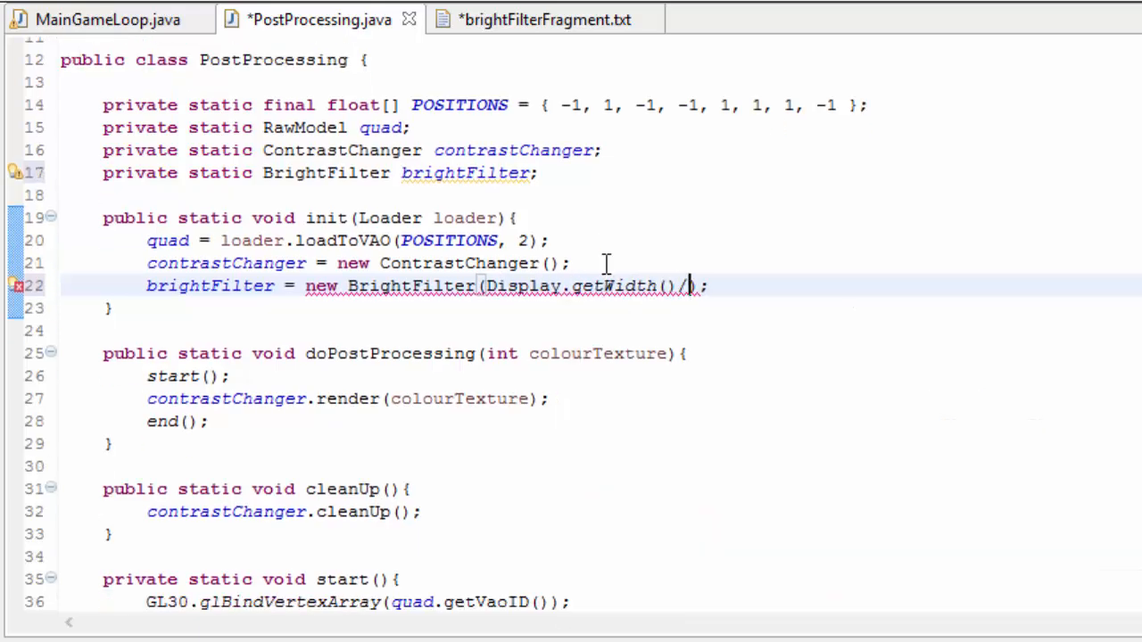
pyautogui.write('/2, Display.getHeight()/')
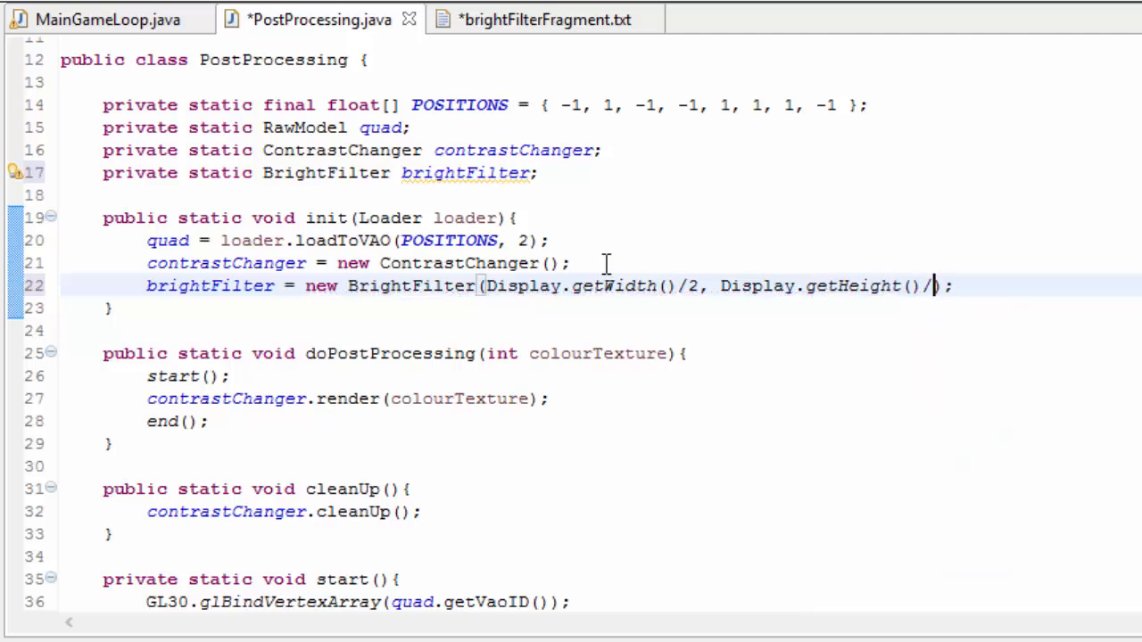
pyautogui.write('2')
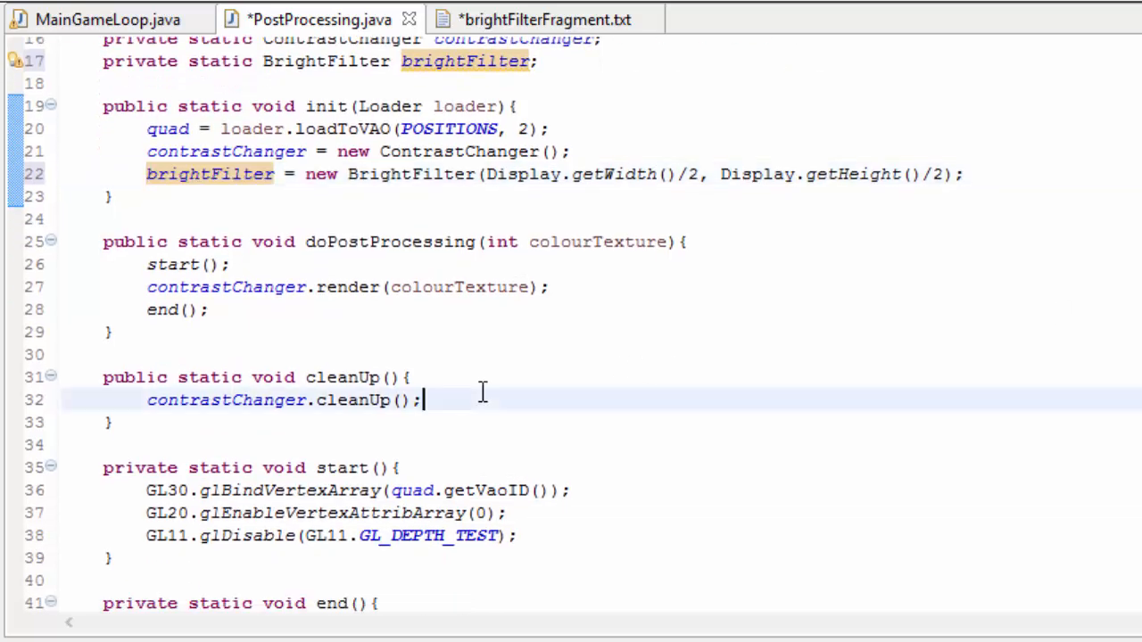
# - Clean up the bright filter, render it with colourTexture first, and feed its output to the contrast changer
pyautogui.write('brightFilter.cleanUp();')
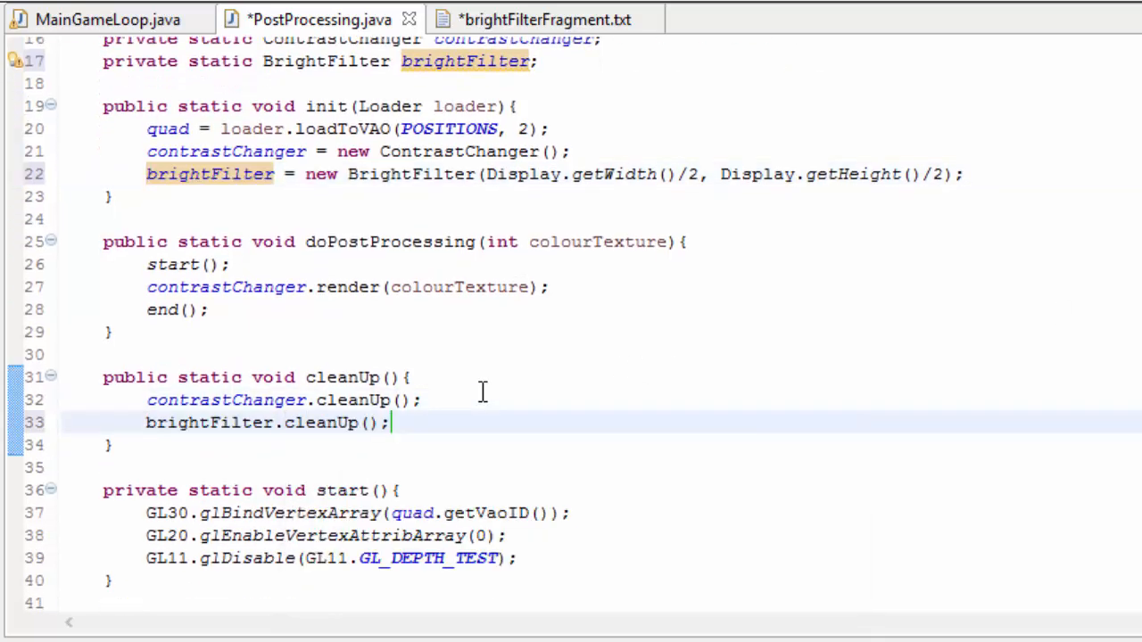
pyautogui.write('brightFilter')
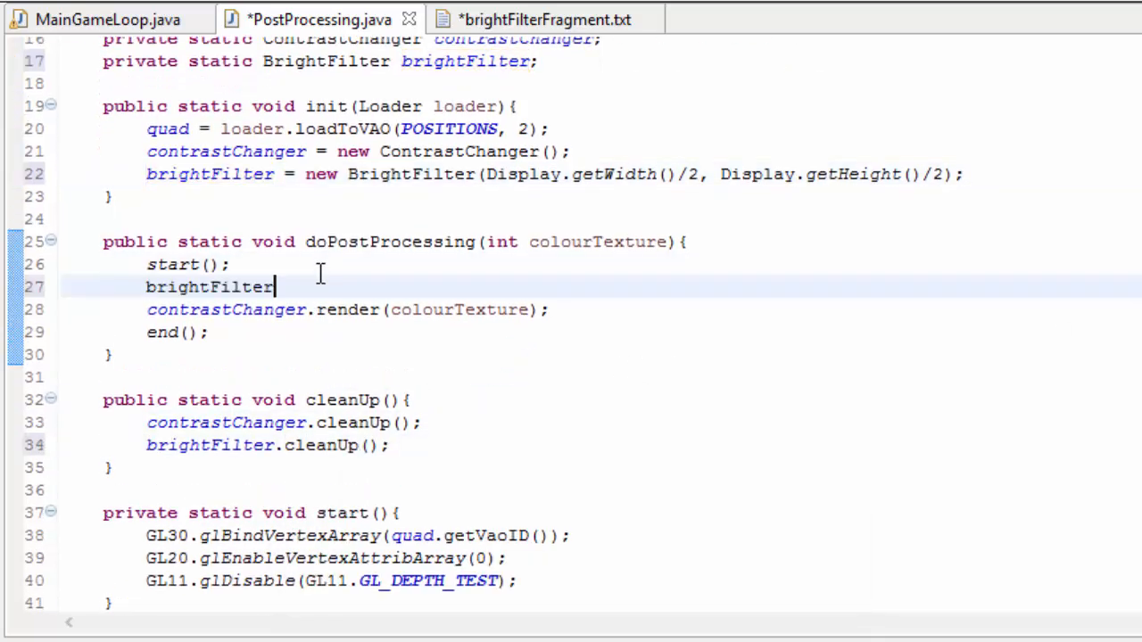
pyautogui.write('.render(colourTexture);')
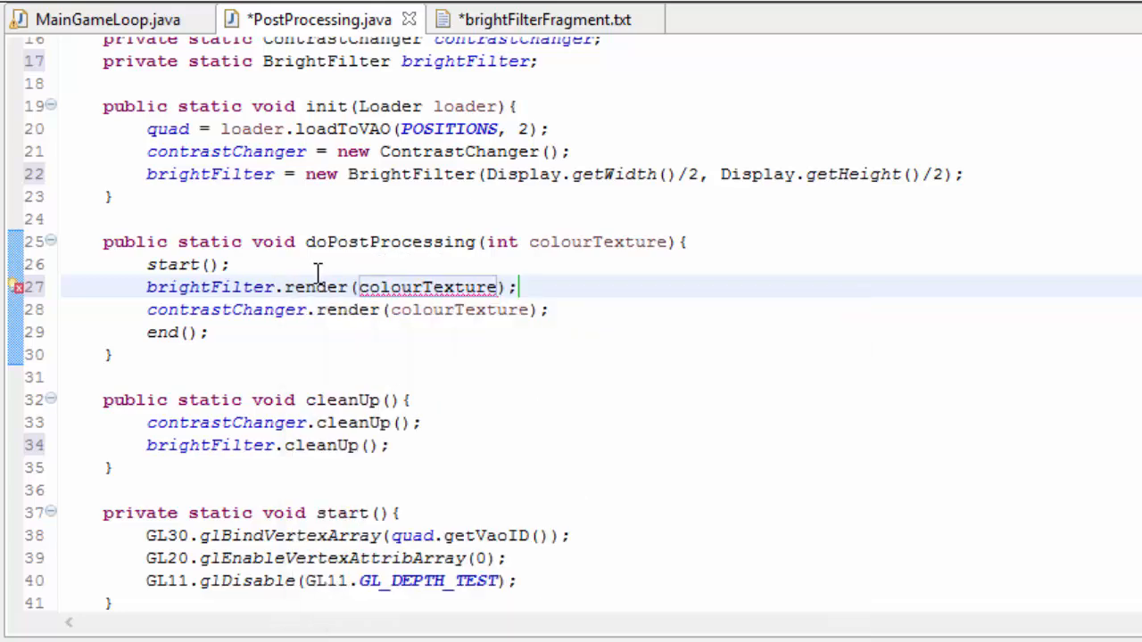
pyautogui.write('brightFilter.getOutput')
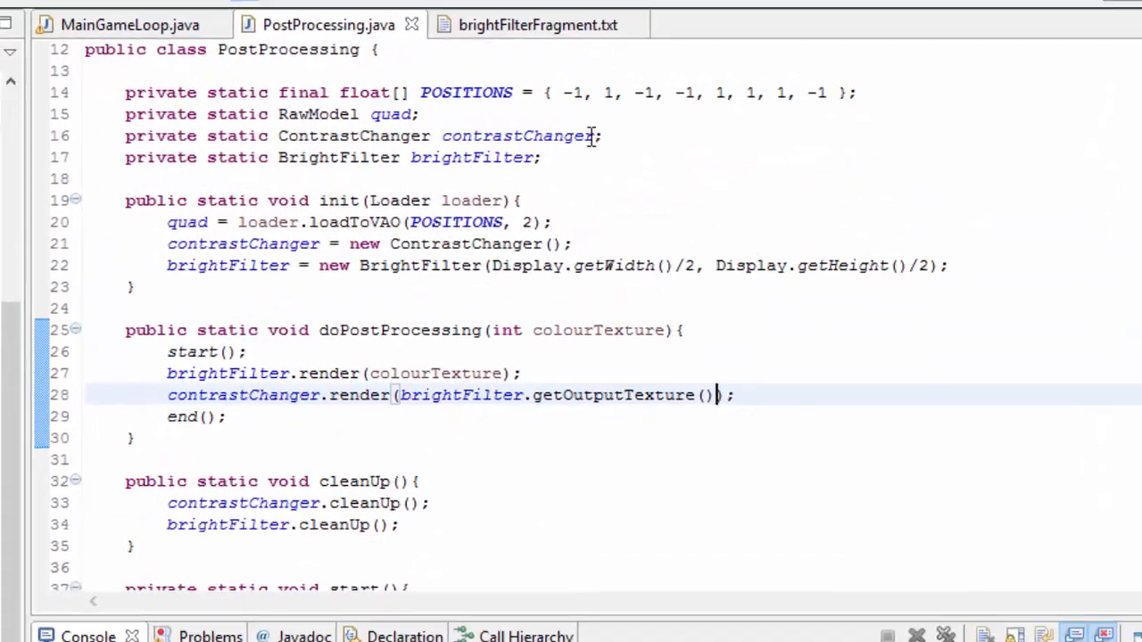
# - Declare static HorizontalBlur hBlur and VerticalBlur vBlur fields
pyautogui.write('private stati')
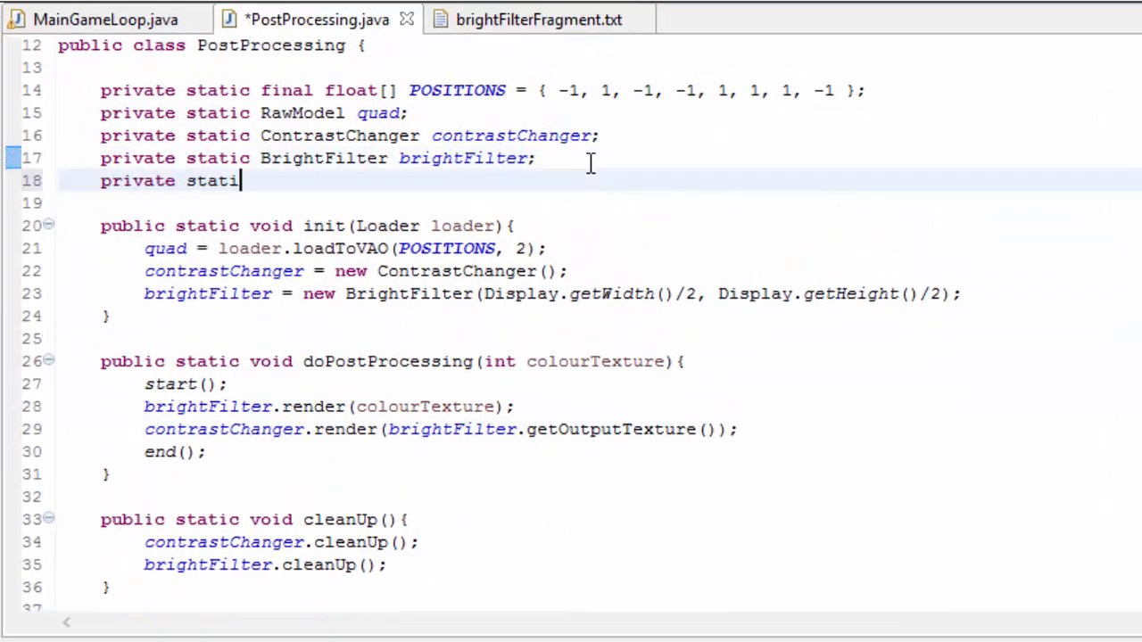
pyautogui.write('c HorizontalB')
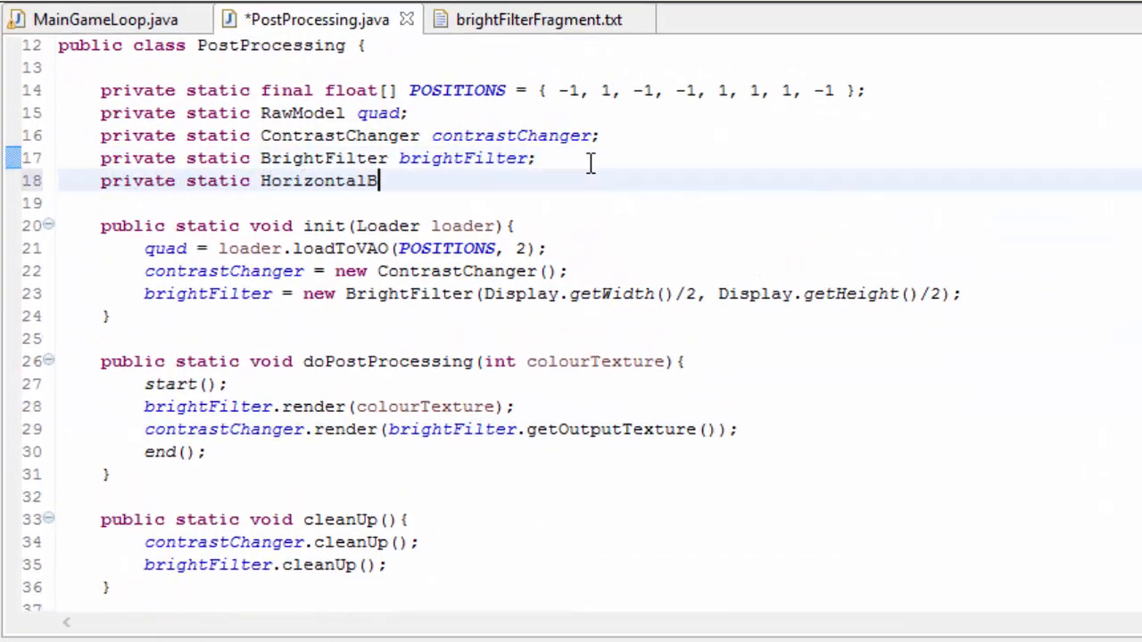
pyautogui.write('lur hBlur;')
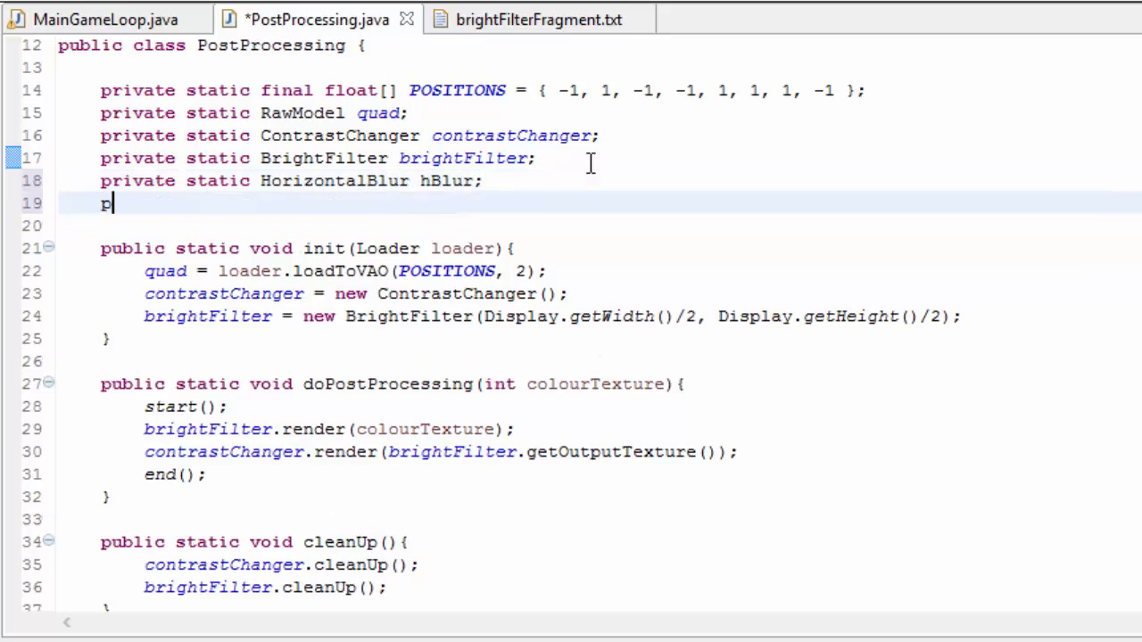
pyautogui.write('rivate static Vertic')
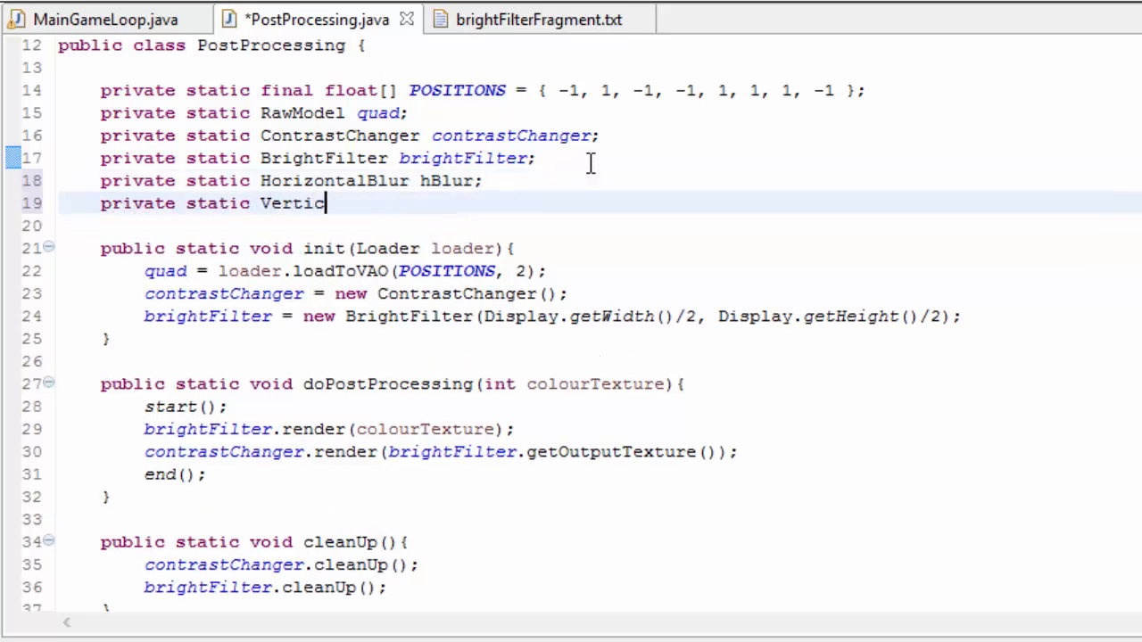
pyautogui.write('alBlur vBlur;')
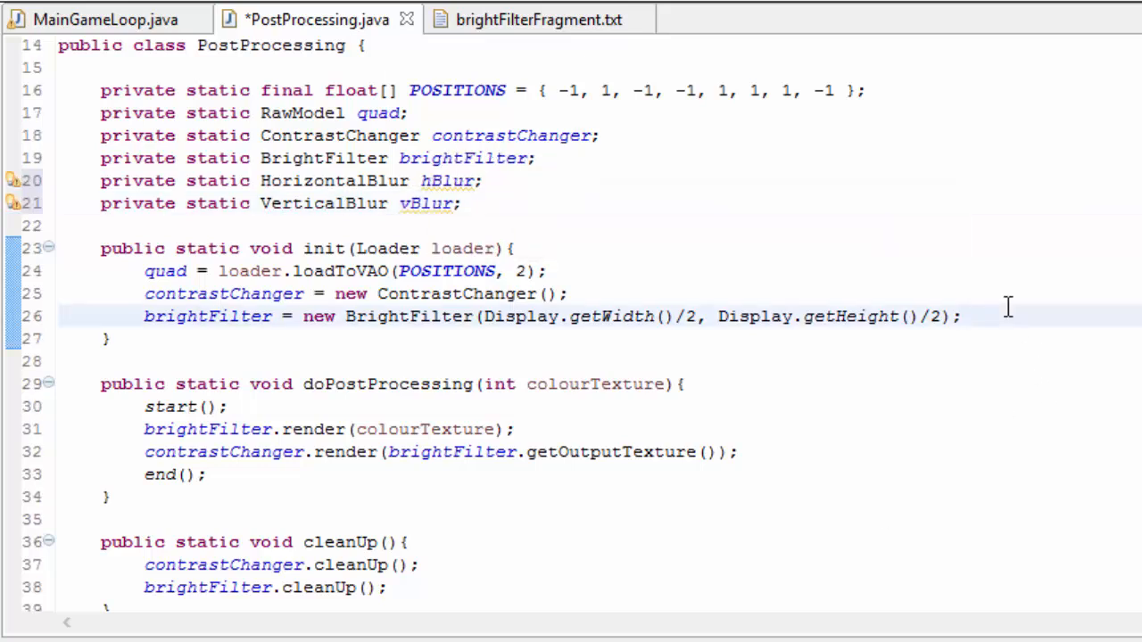
# - Create both blurs in init at Display.getWidth()/5 and Display.getHeight()/5
pyautogui.write('hBlur =')
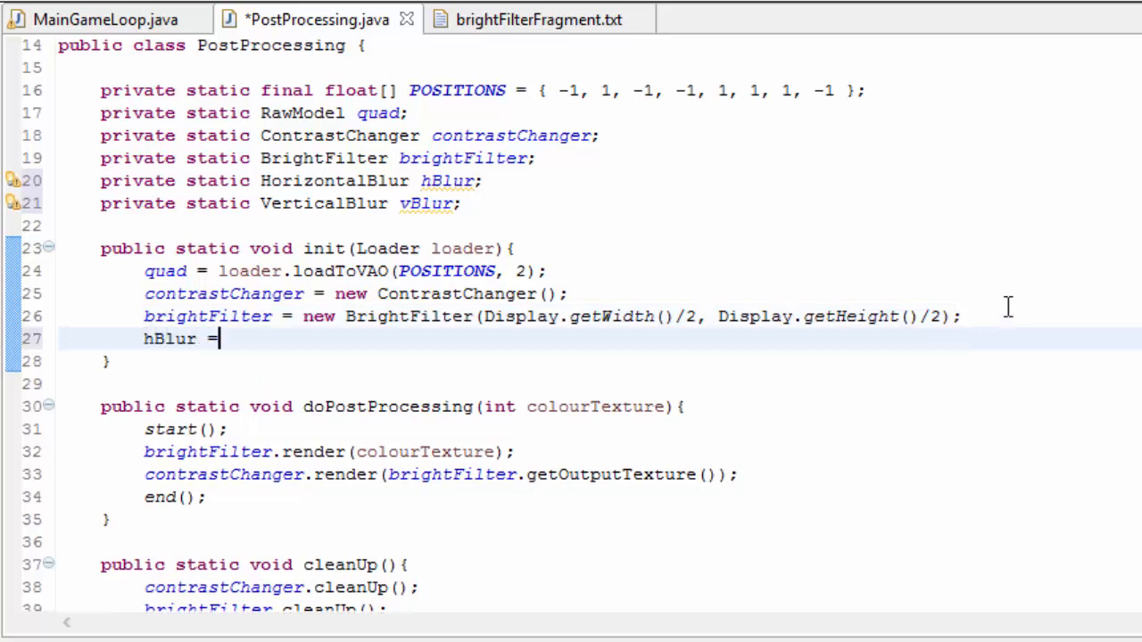
pyautogui.write('new Horizont')
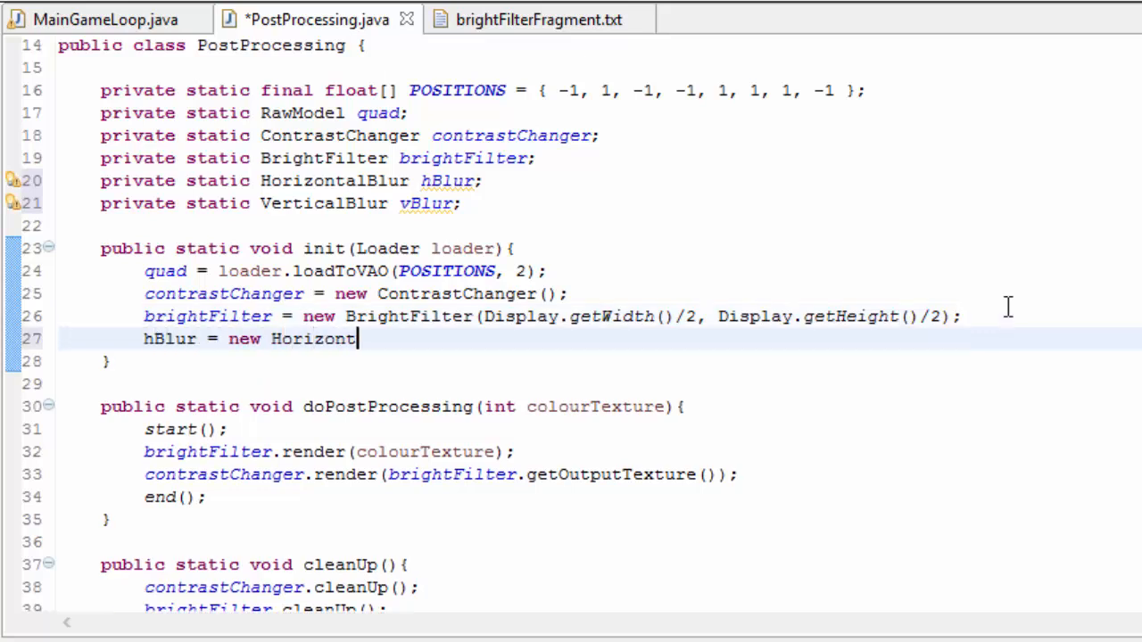
pyautogui.write('alBlur()')
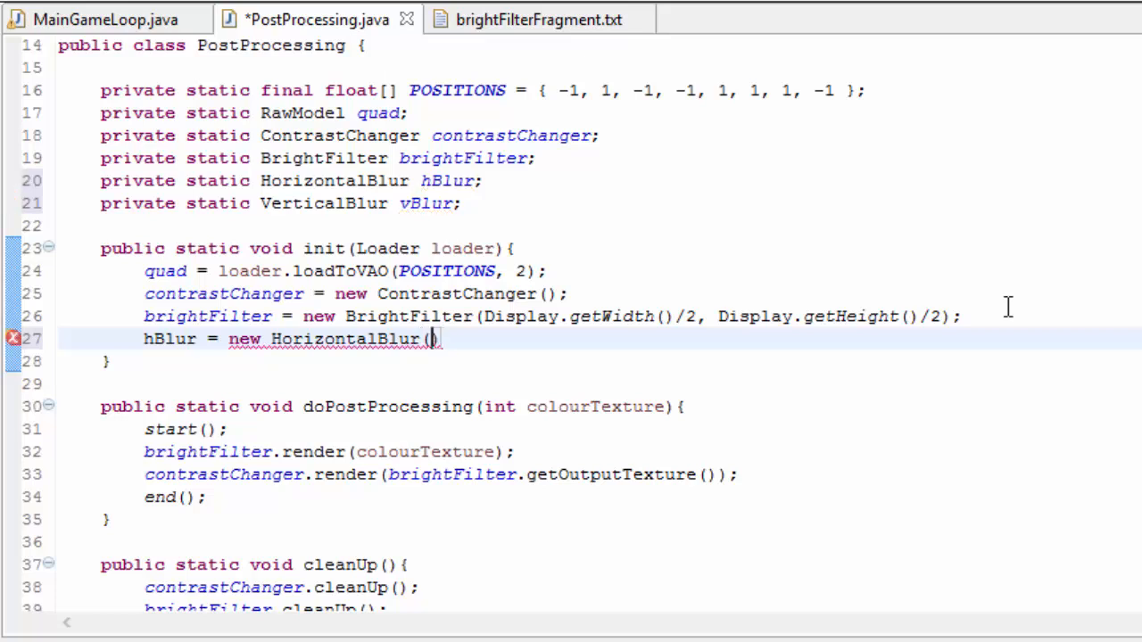
pyautogui.write('Display.getWidth(')
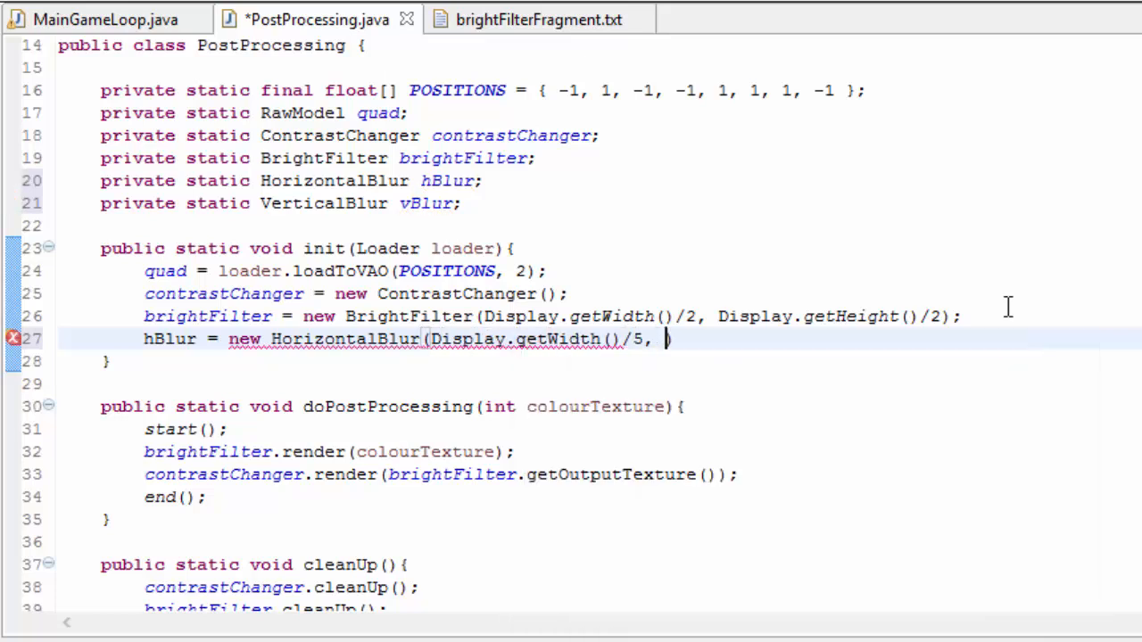
pyautogui.write('Display.getHeight()')
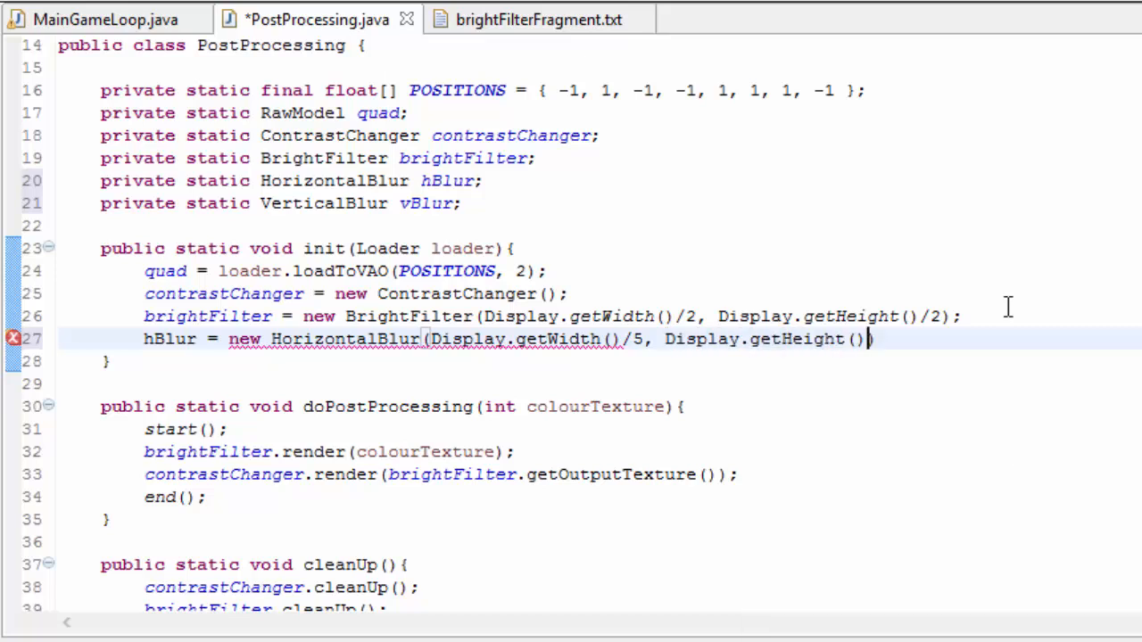
pyautogui.write('/5);')
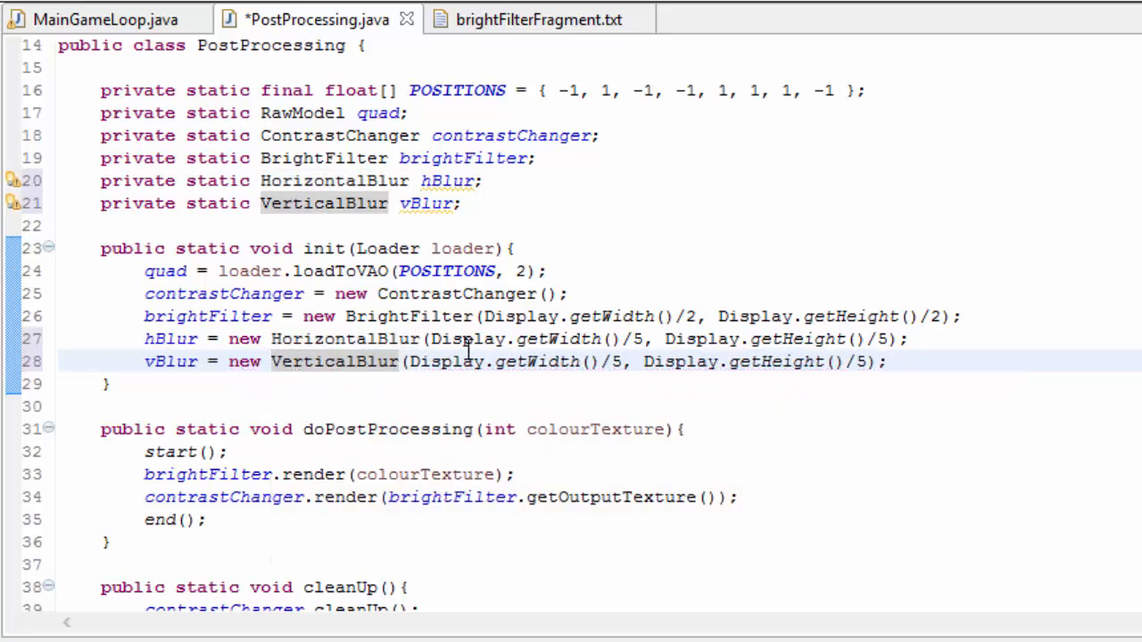
# - Clean up hBlur and vBlur, render them after the bright filter, and pass vBlur's output to contrastChanger
pyautogui.doubleClick(171, 339)
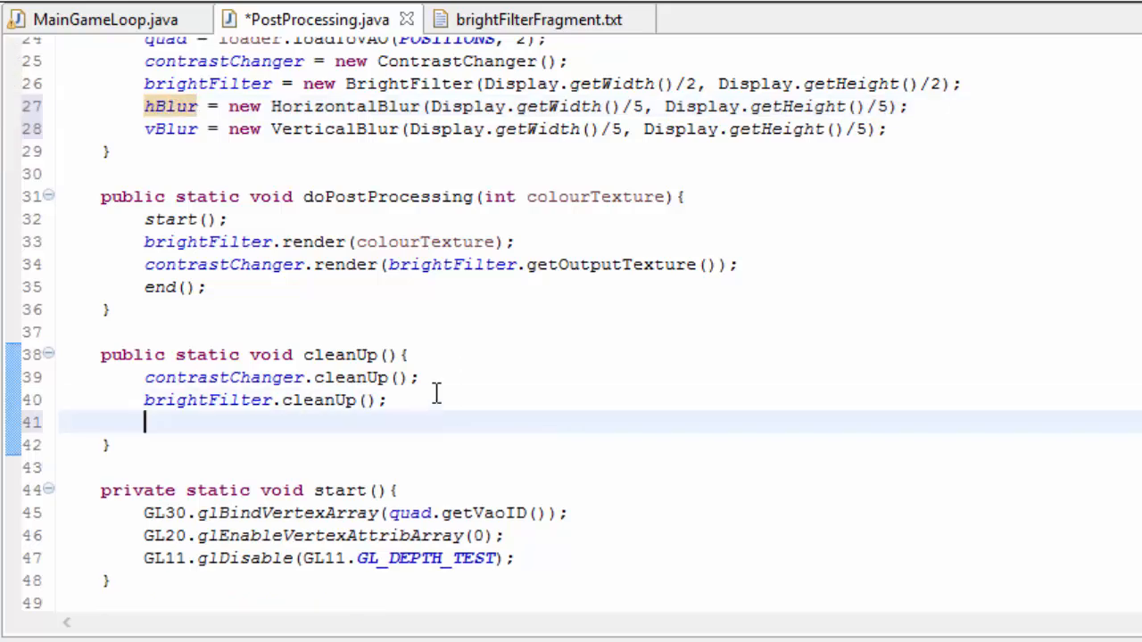
pyautogui.write('hBlur.cleanUp();')
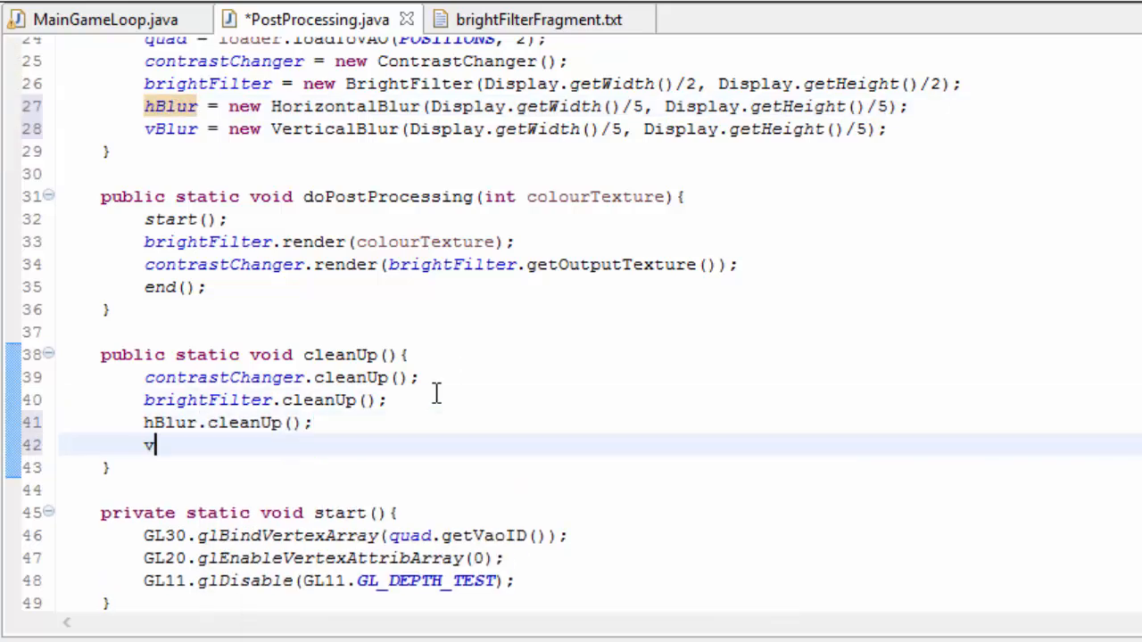
pyautogui.write('Blur.cleanUp();')
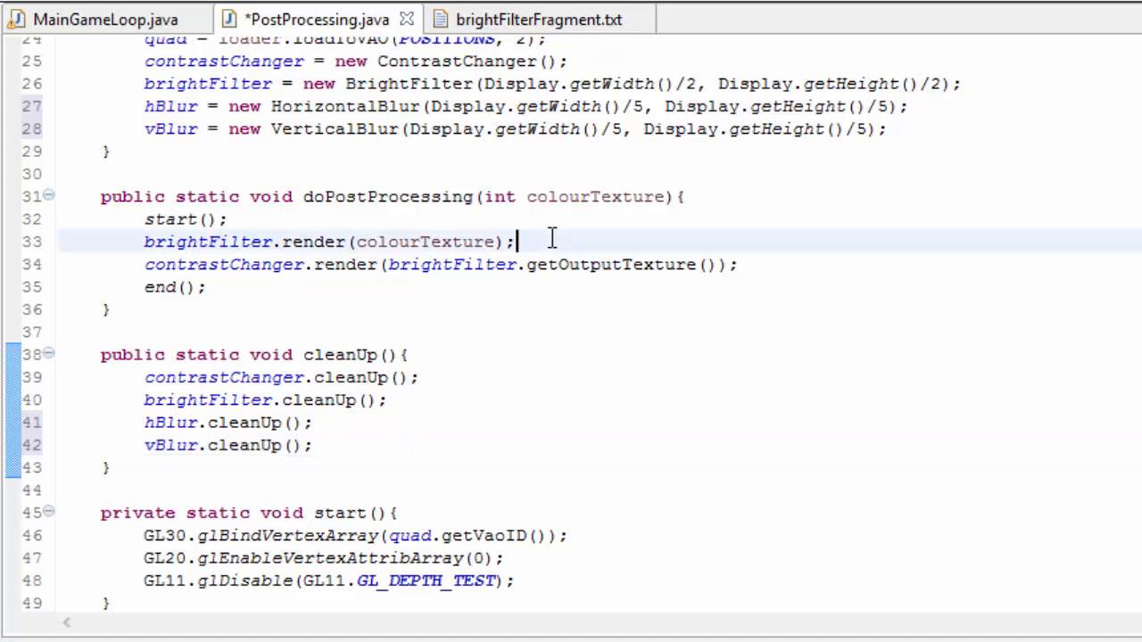
pyautogui.write('hBlur.render(brightFilter.getOutputTexture());')
pyautogui.write('vBlur.render(texture);')
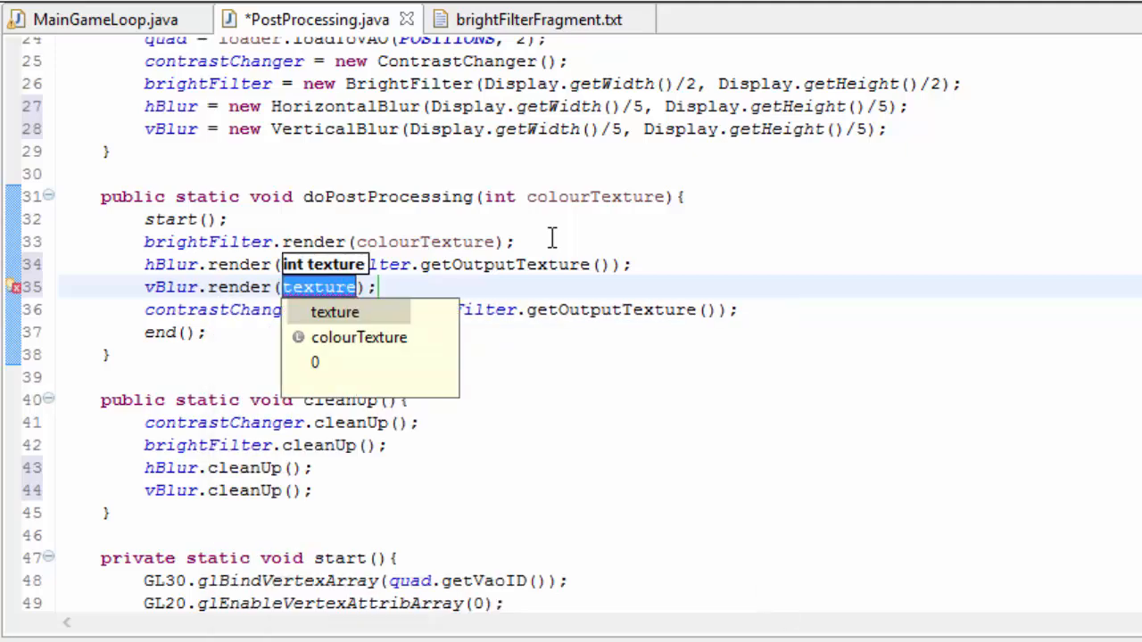
pyautogui.click(335, 311)
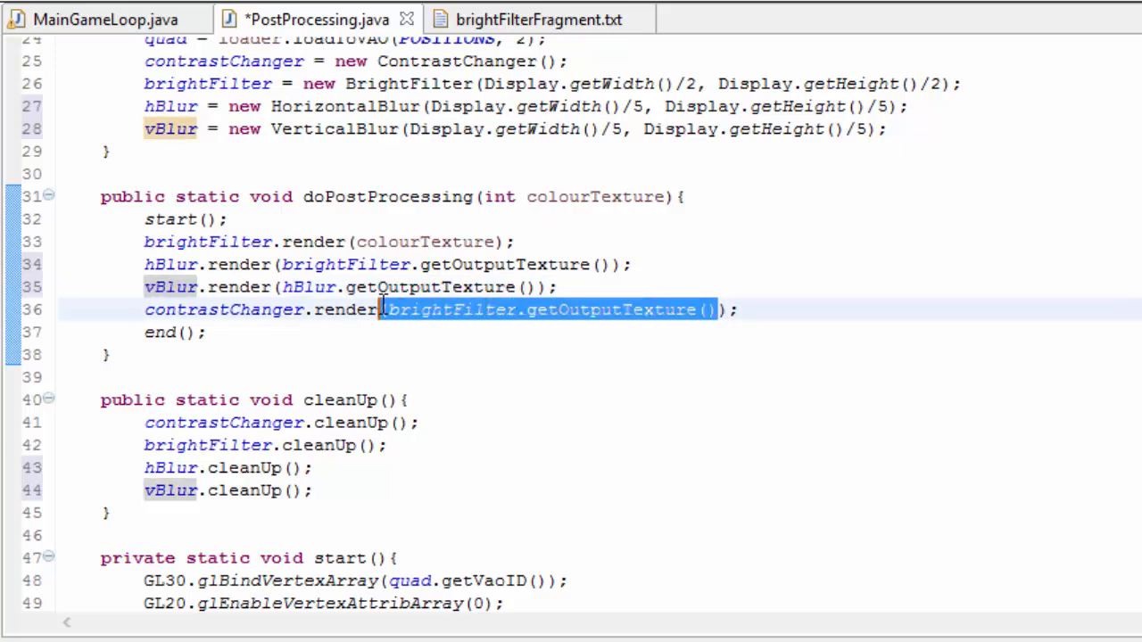
pyautogui.write('vBlur.get')
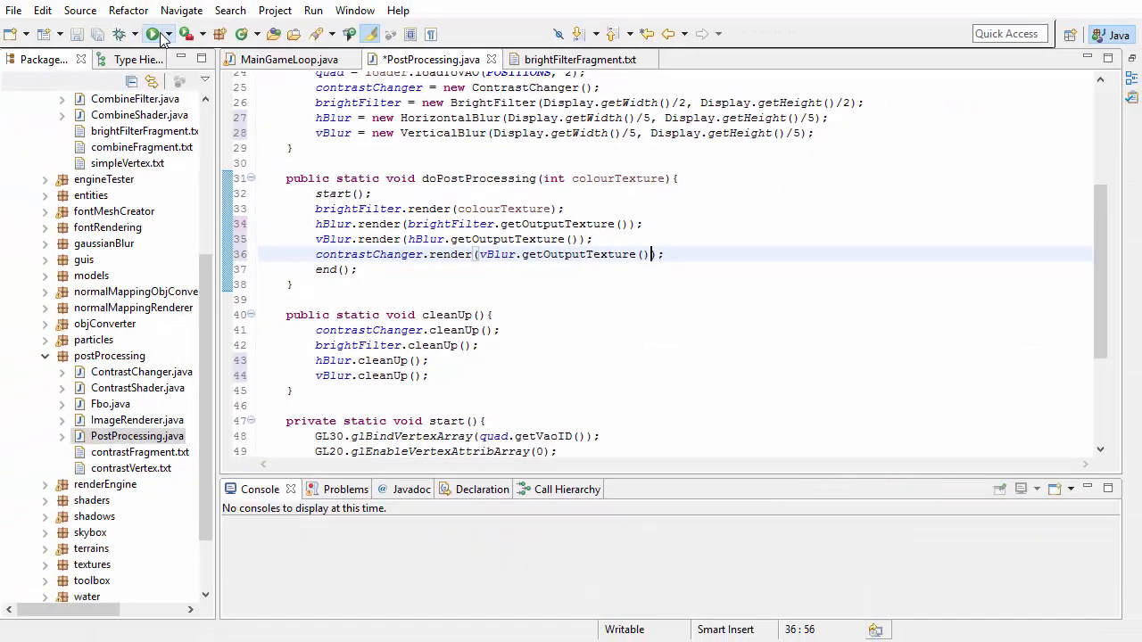
# - Run MainGameLoop to test the blur chain
pyautogui.click(152, 32)
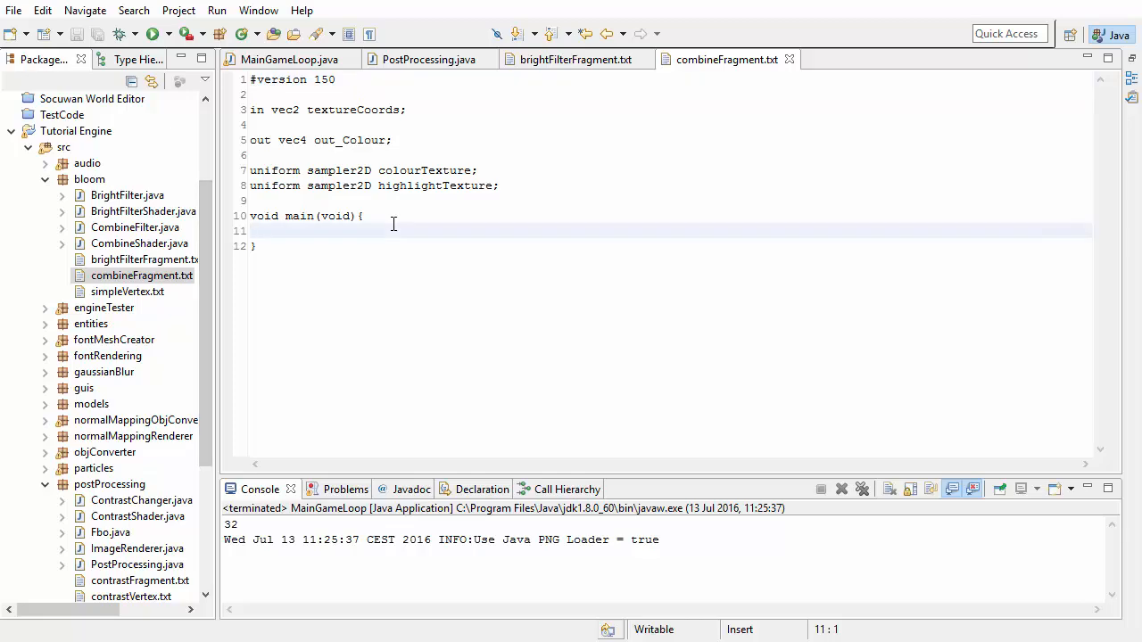
# - Sample sceneColour from colourTexture and highlightColour from highlightTexture at textureCoords
pyautogui.press('Return')
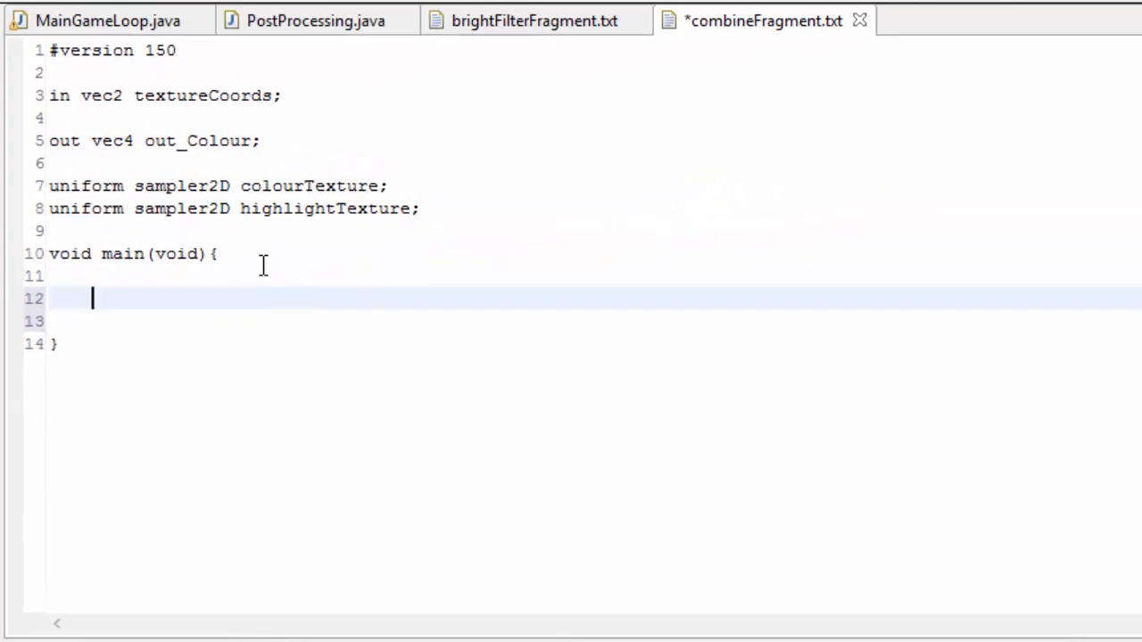
pyautogui.write('vec4 sceneC')
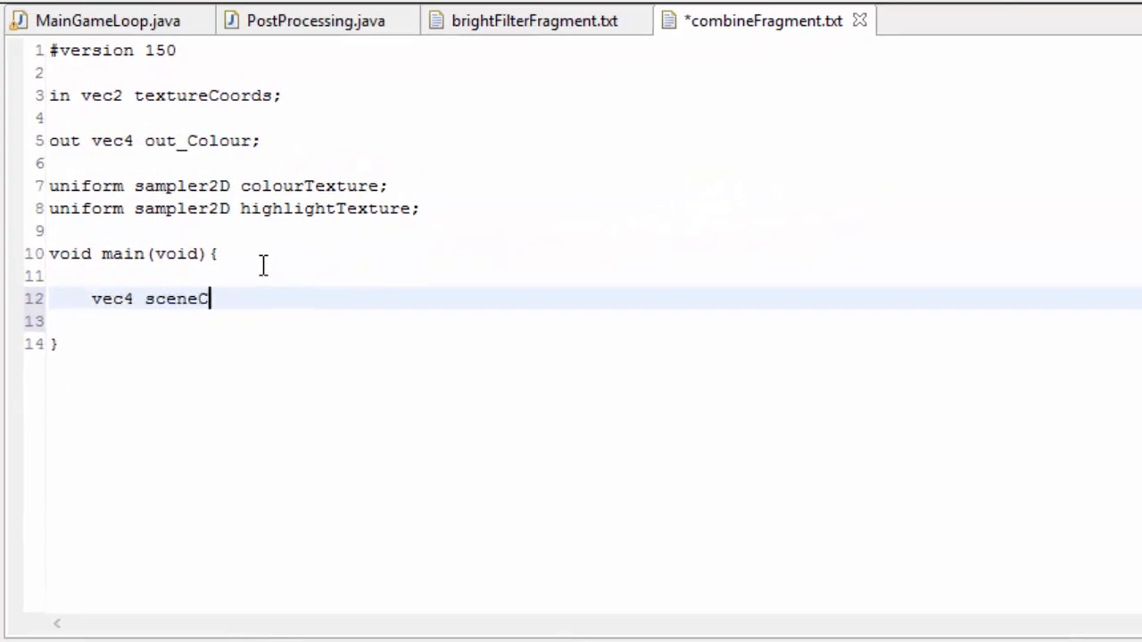
pyautogui.write('olour = t')
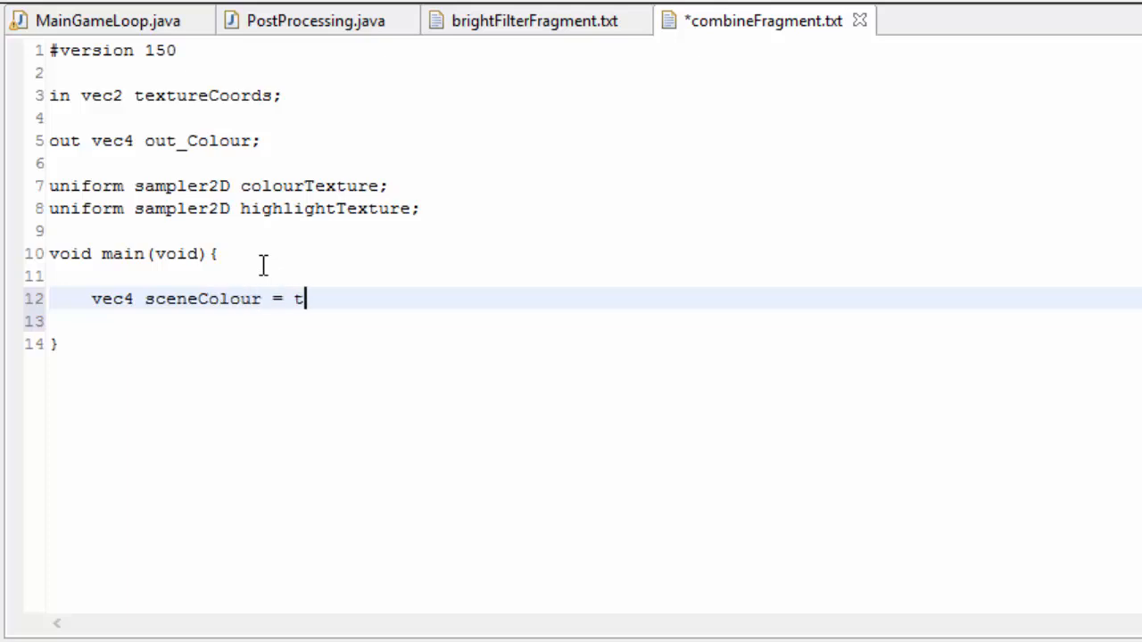
pyautogui.write('exture()')
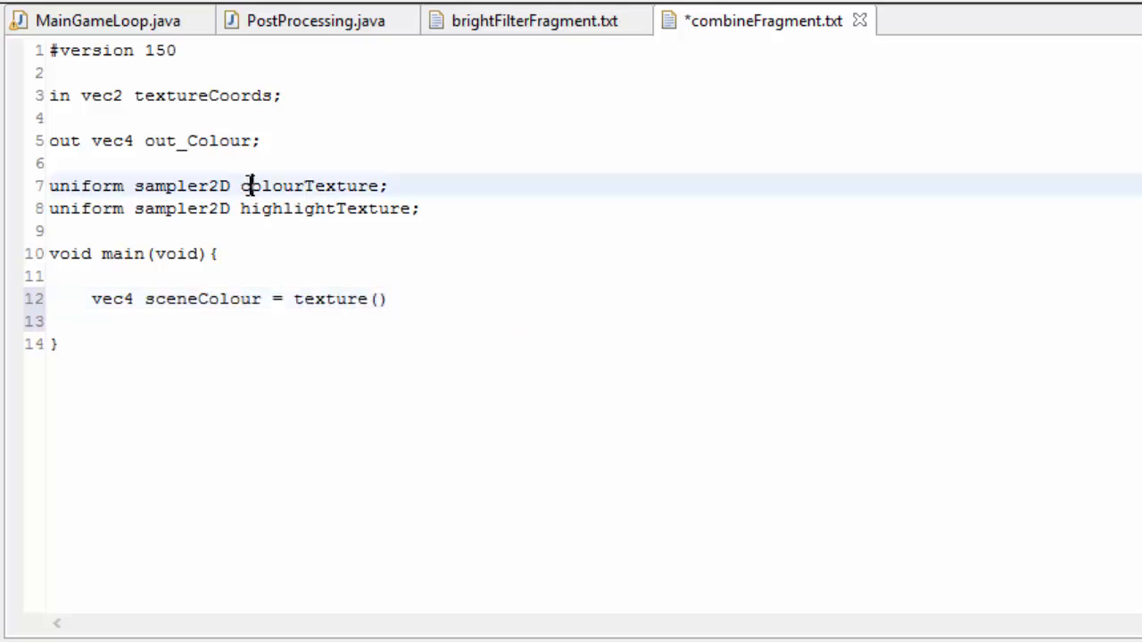
pyautogui.write('colourTexture,')
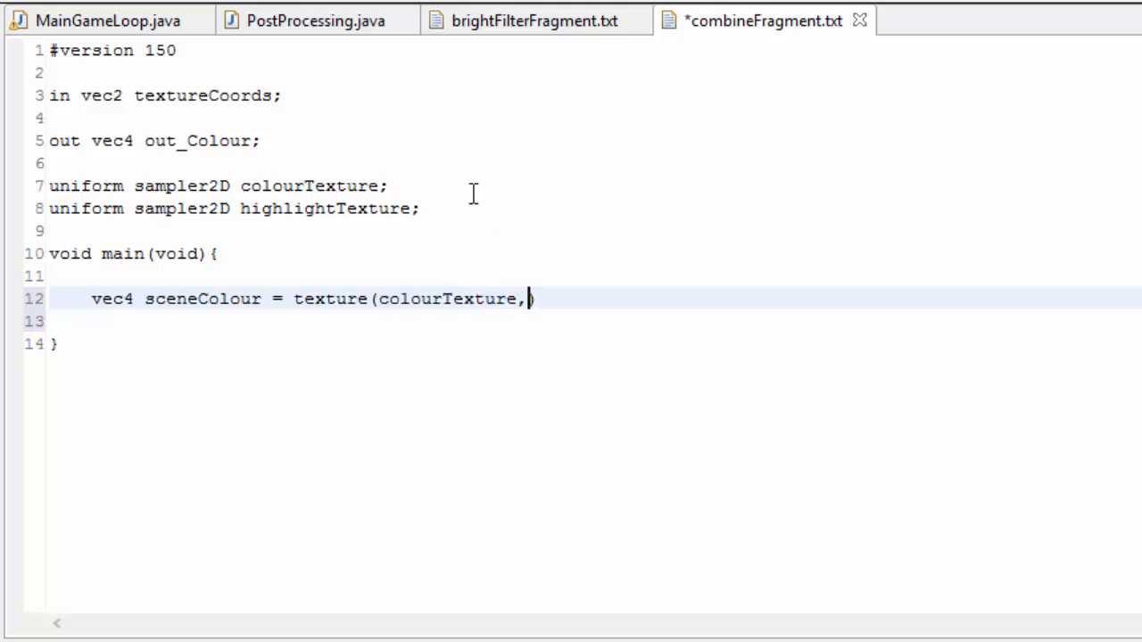
pyautogui.write('textureCoords)')
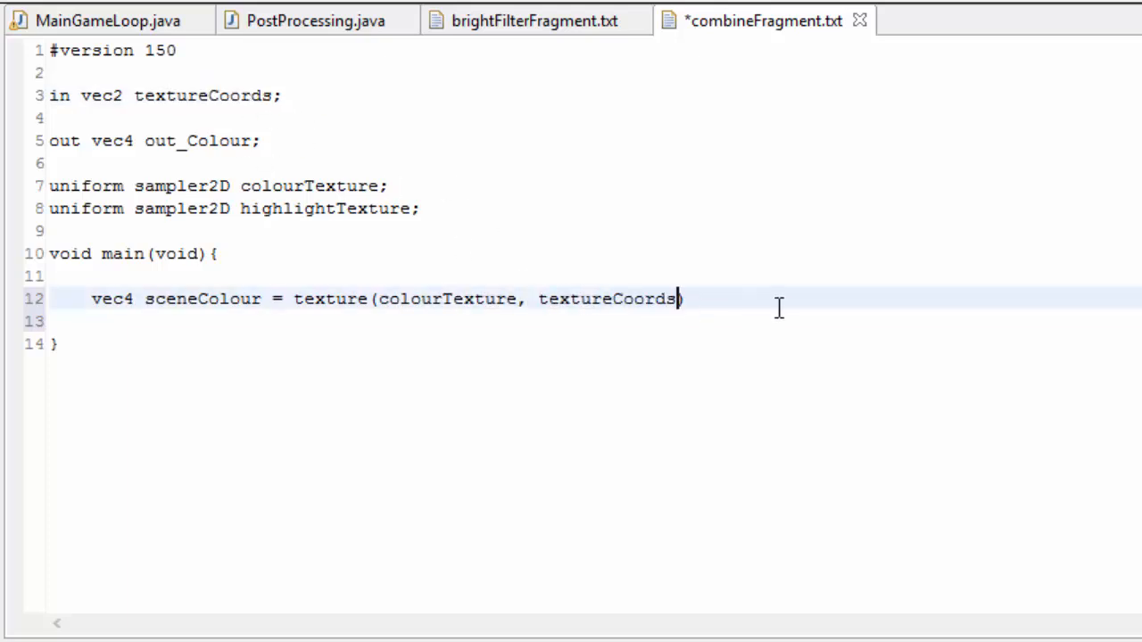
pyautogui.write(';')
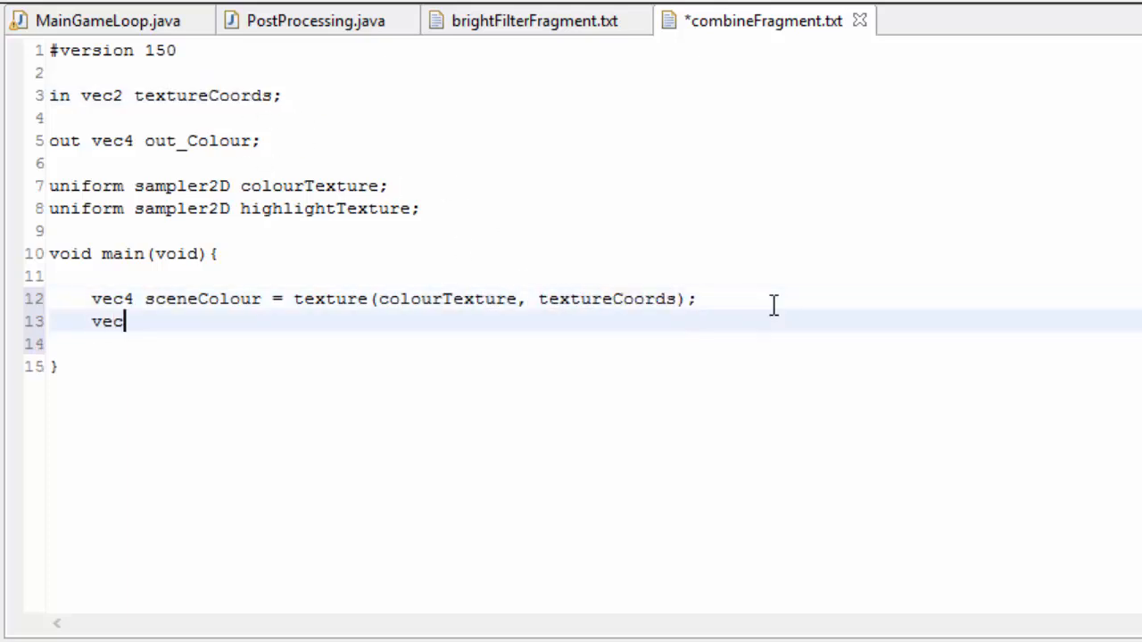
pyautogui.write('4 highligh')
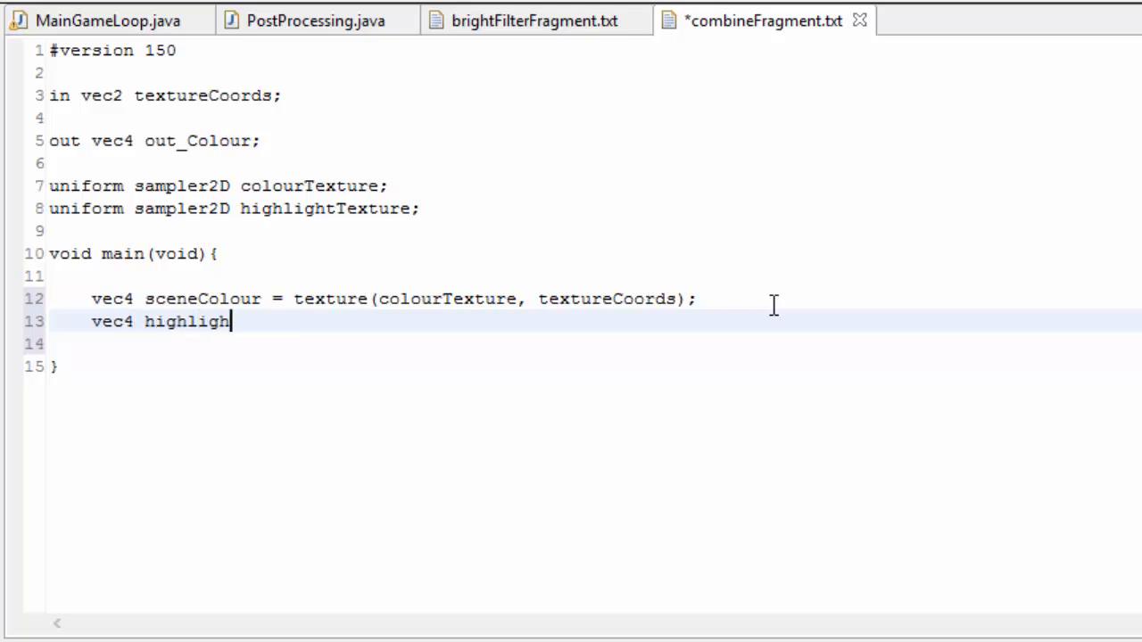
pyautogui.write('tColour = t')
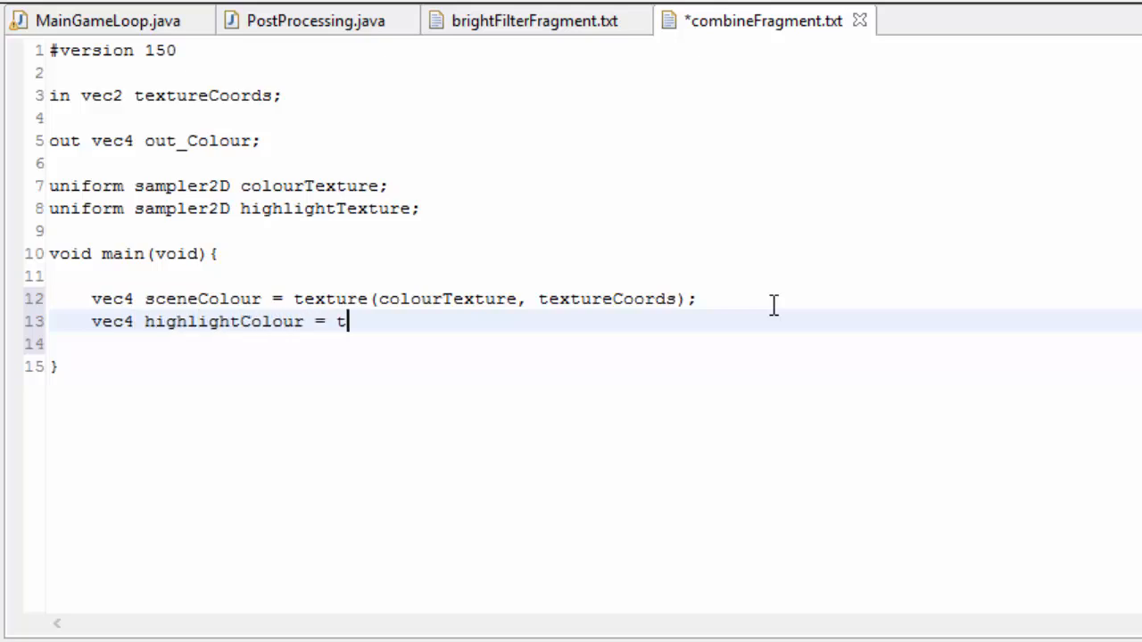
pyautogui.write('exture()')
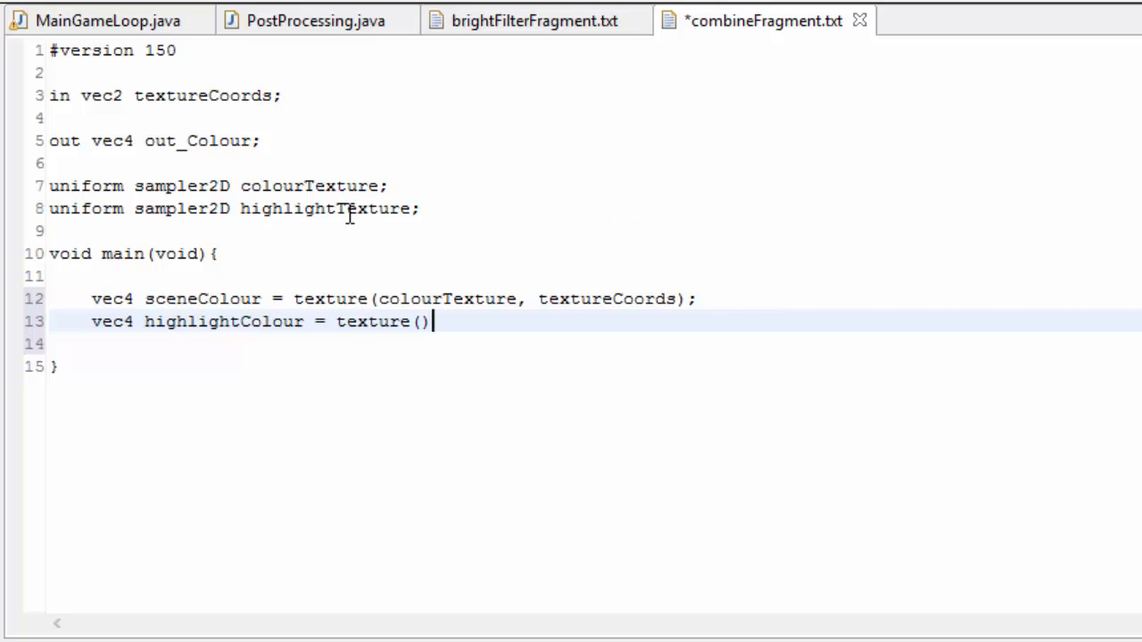
pyautogui.write('highlightTexture,')
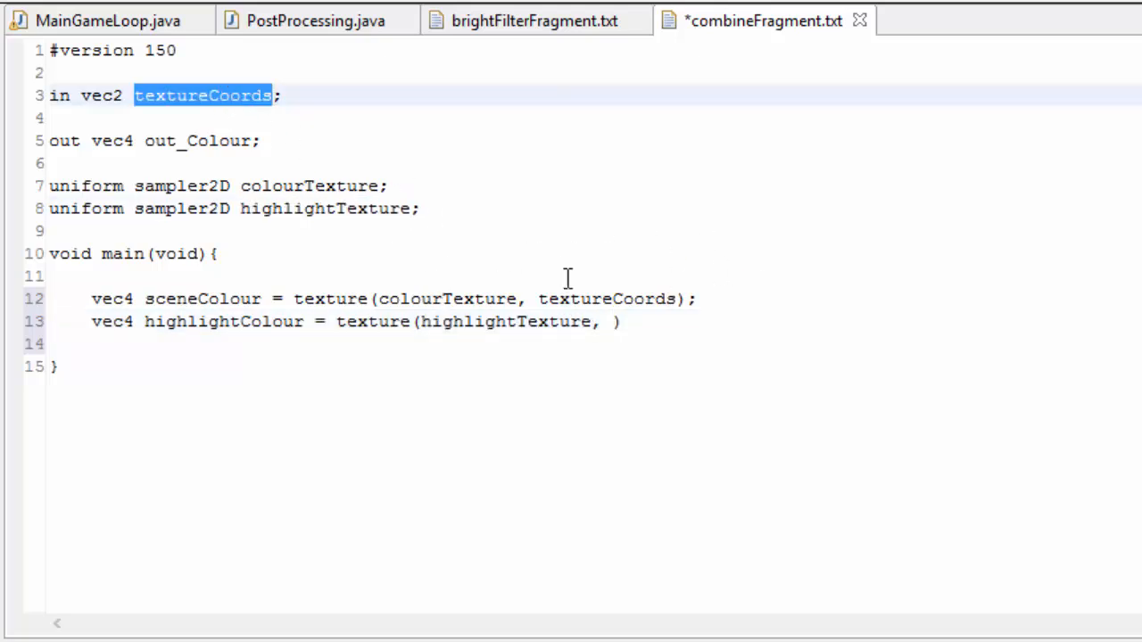
pyautogui.write('textureCoords);')
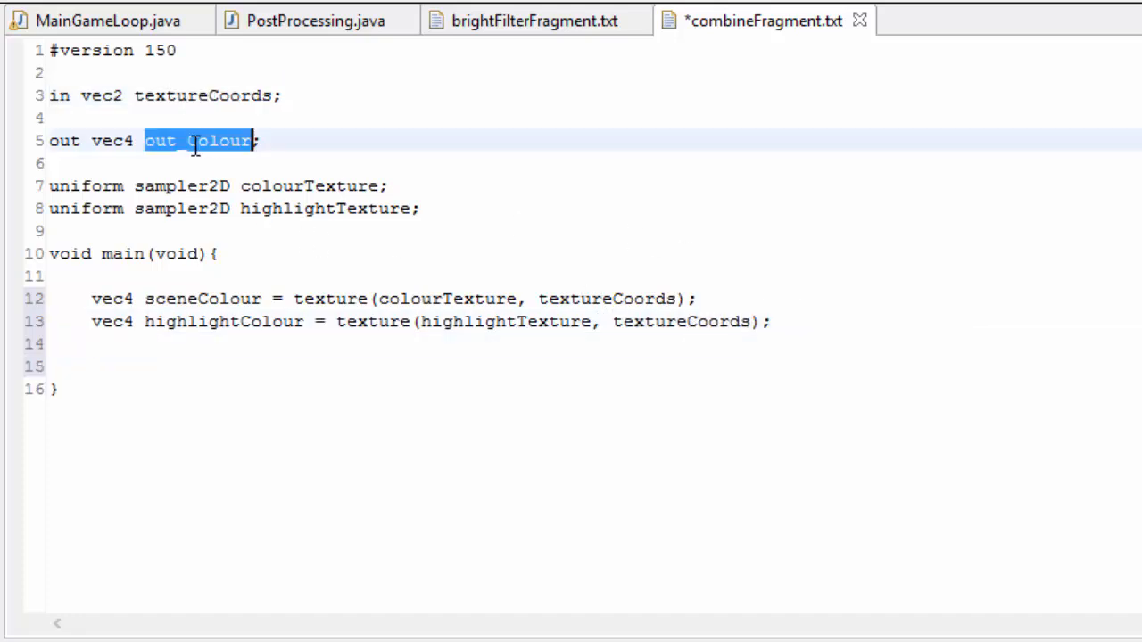
# - Output sceneColour + highlightColour, trying multipliers 10.0 and 0.1 on the highlights before removing them
pyautogui.write('out_Colour =')
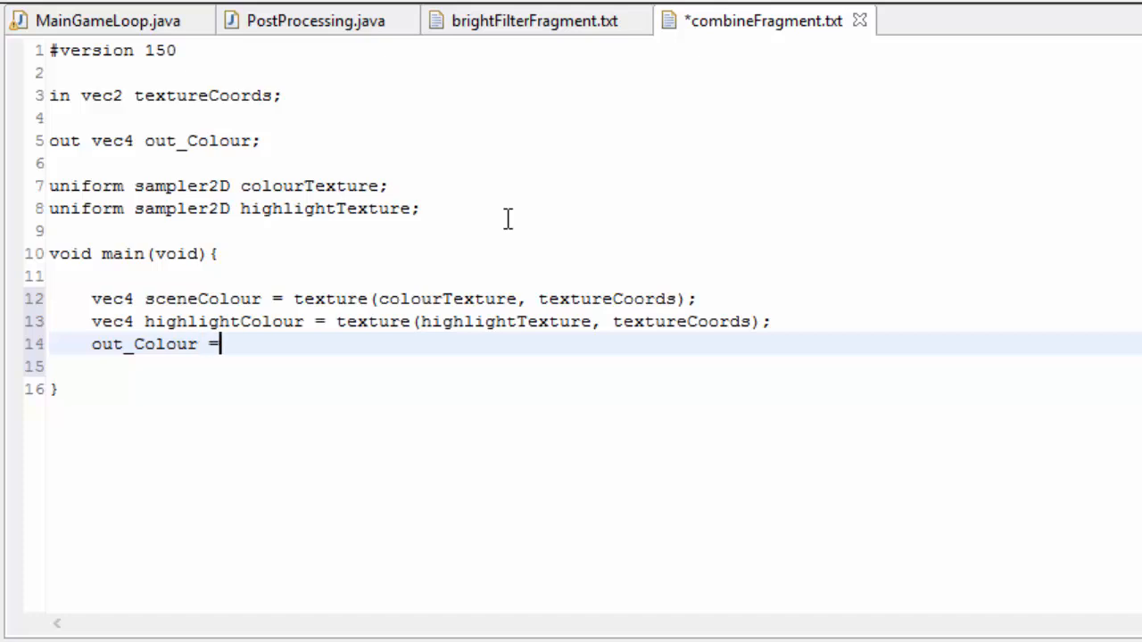
pyautogui.write('sceneColour')
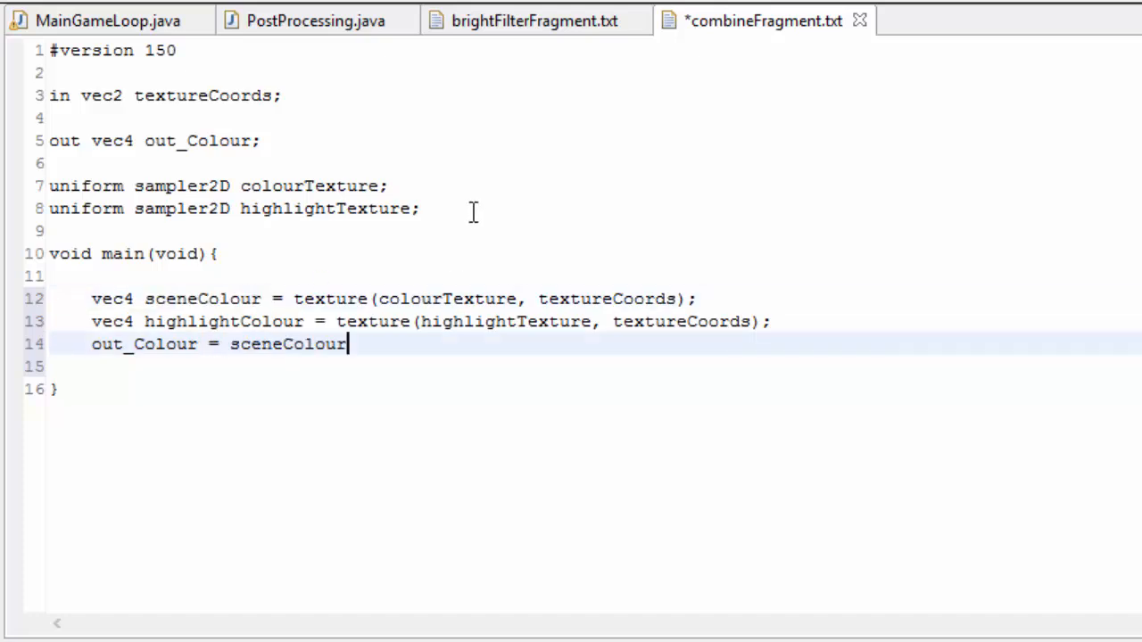
pyautogui.write('+')
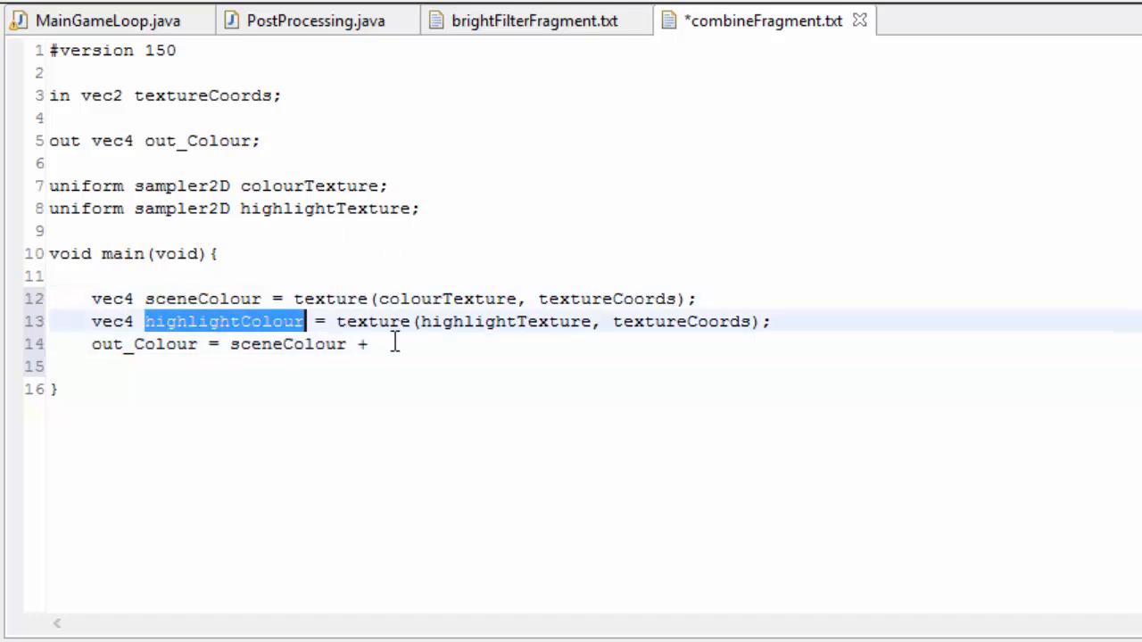
pyautogui.write('highlightColour;')
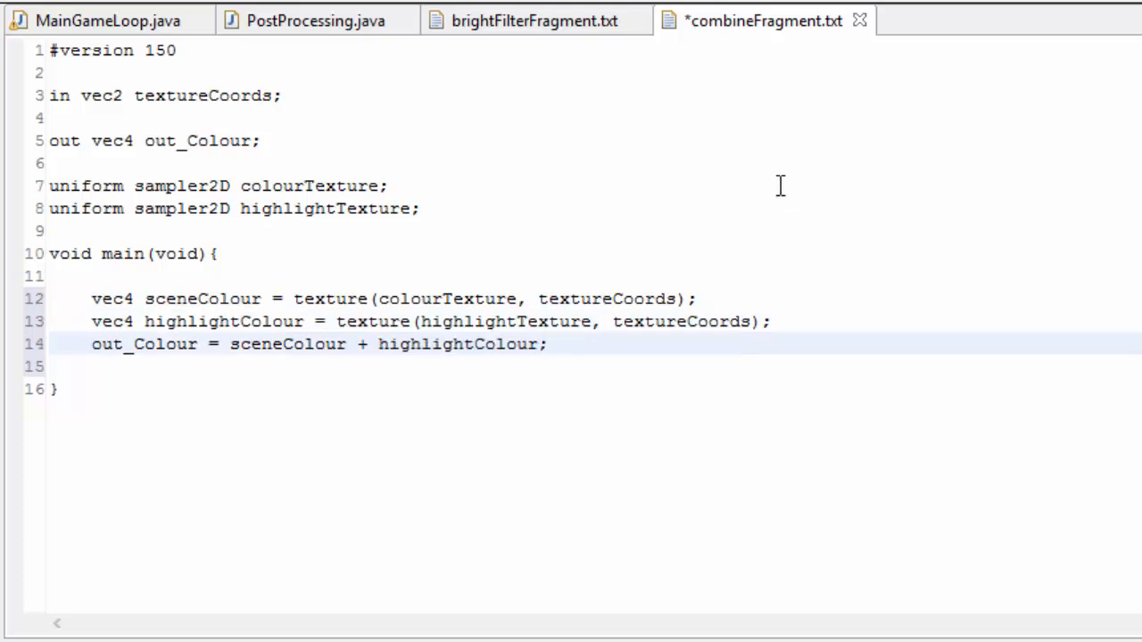
pyautogui.write('*')
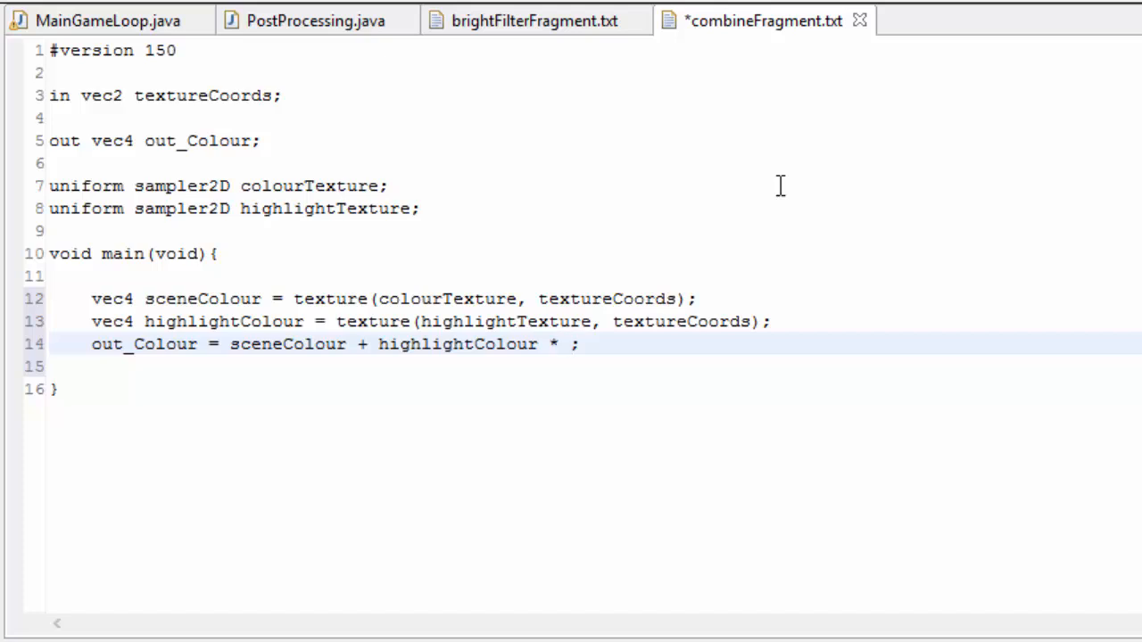
pyautogui.write('10.0')
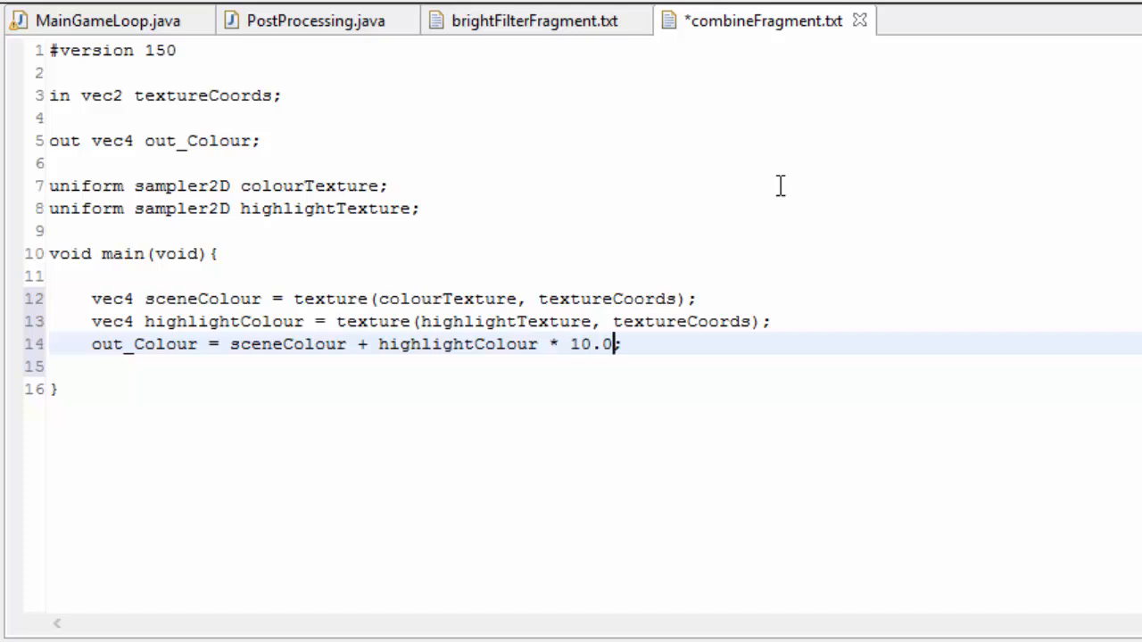
pyautogui.write('0.1')
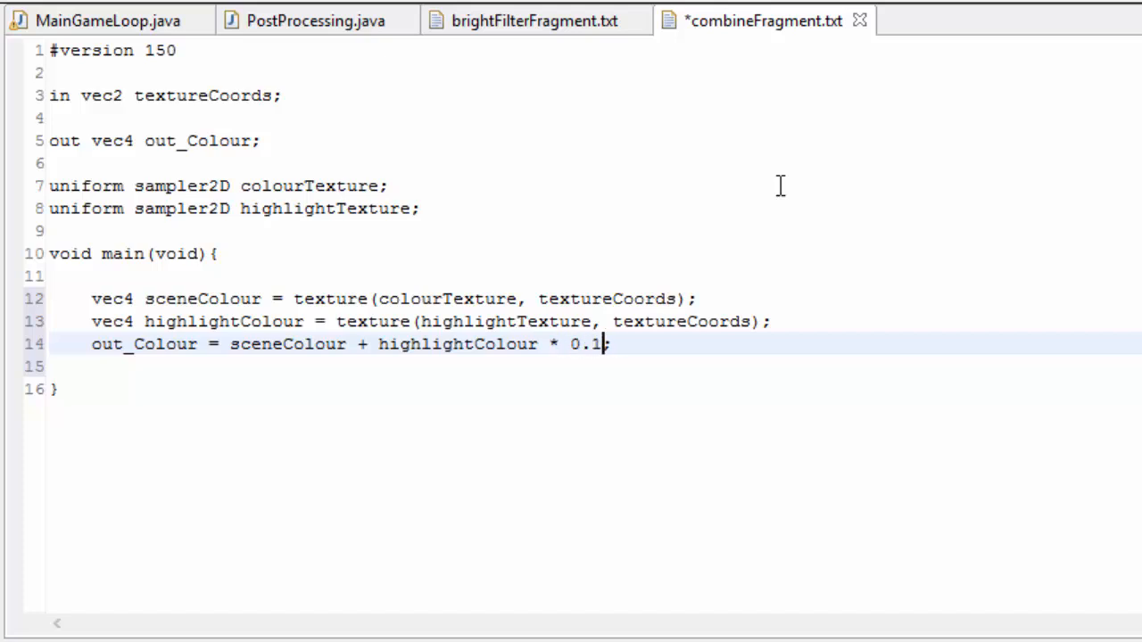
pyautogui.press('Backspace')
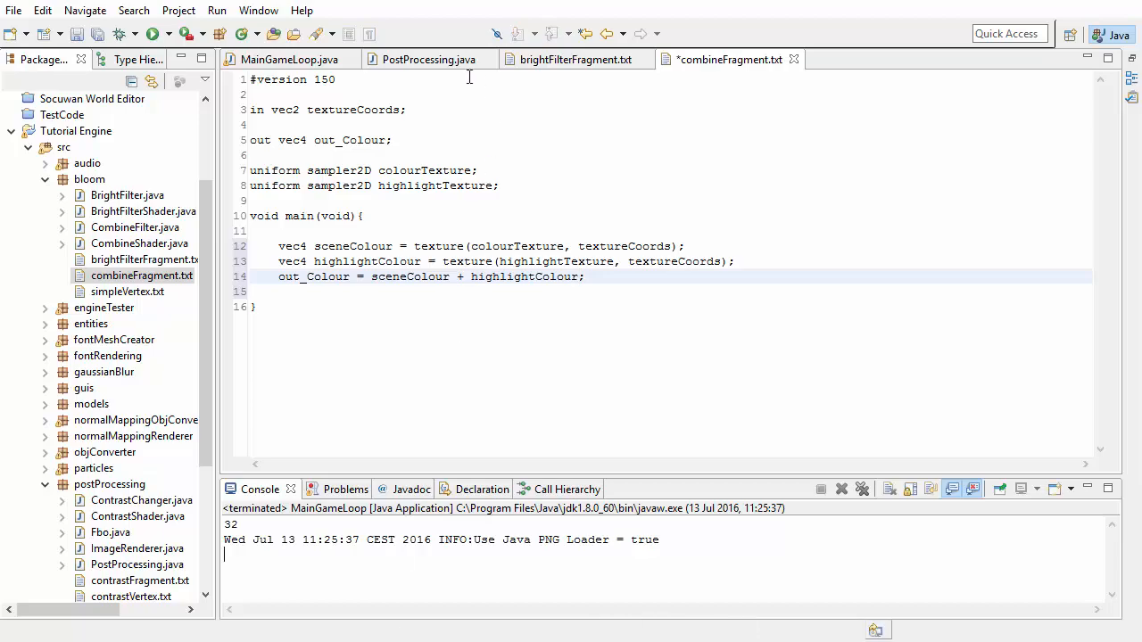
# - Declare a static CombineFilter in PostProcessing and instantiate it in init
pyautogui.click(426, 58)
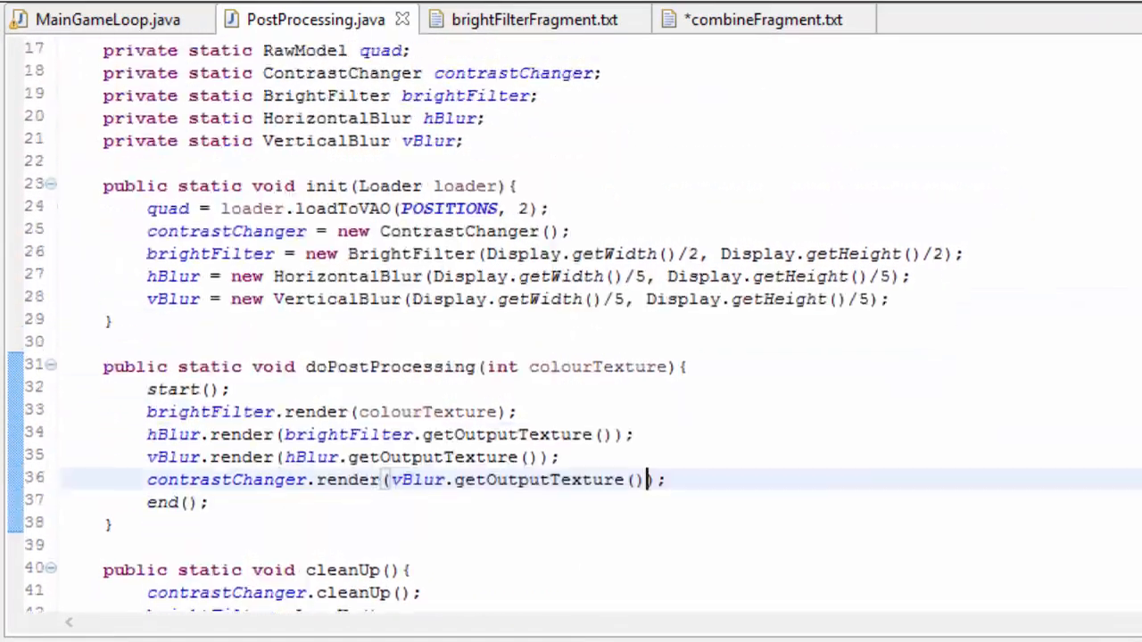
pyautogui.write('pri')
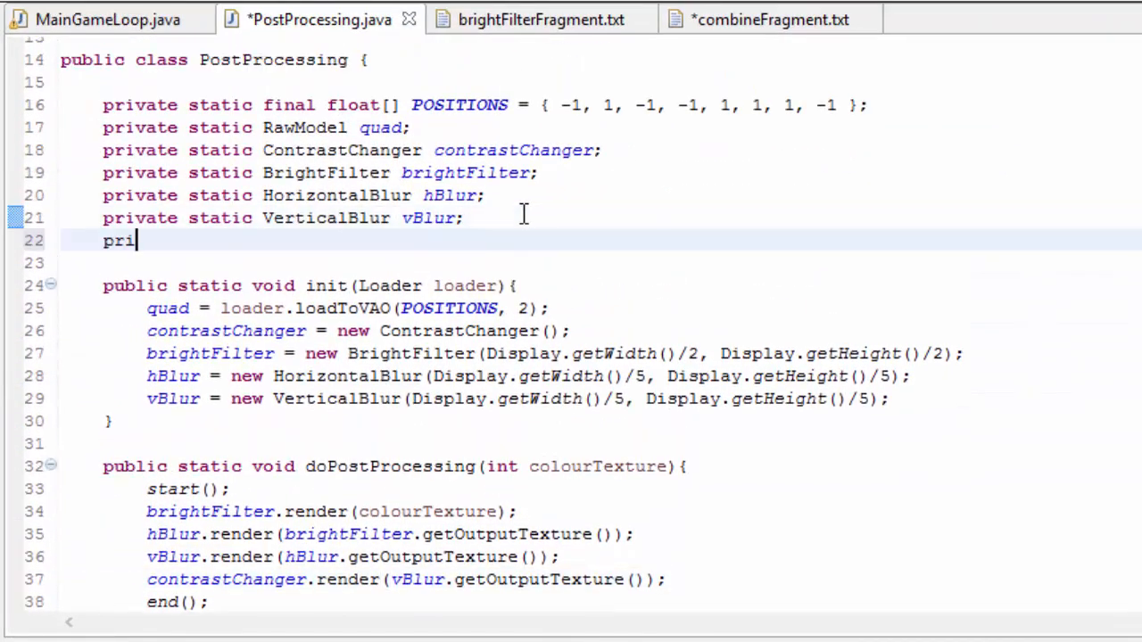
pyautogui.write('vate static Comb')
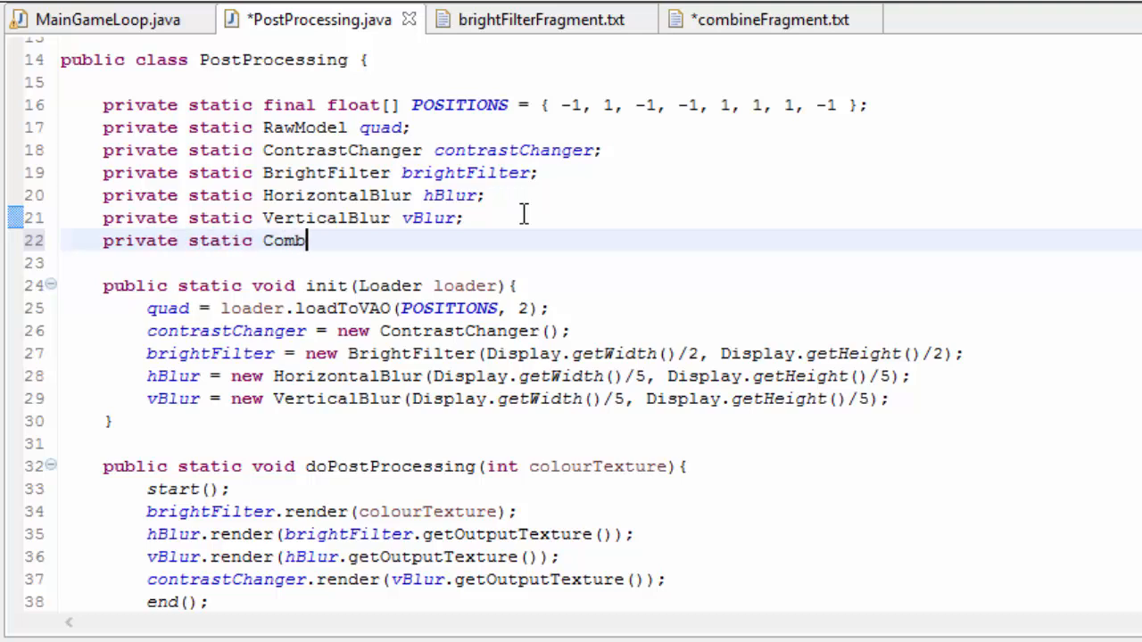
pyautogui.write('ineFilter com')
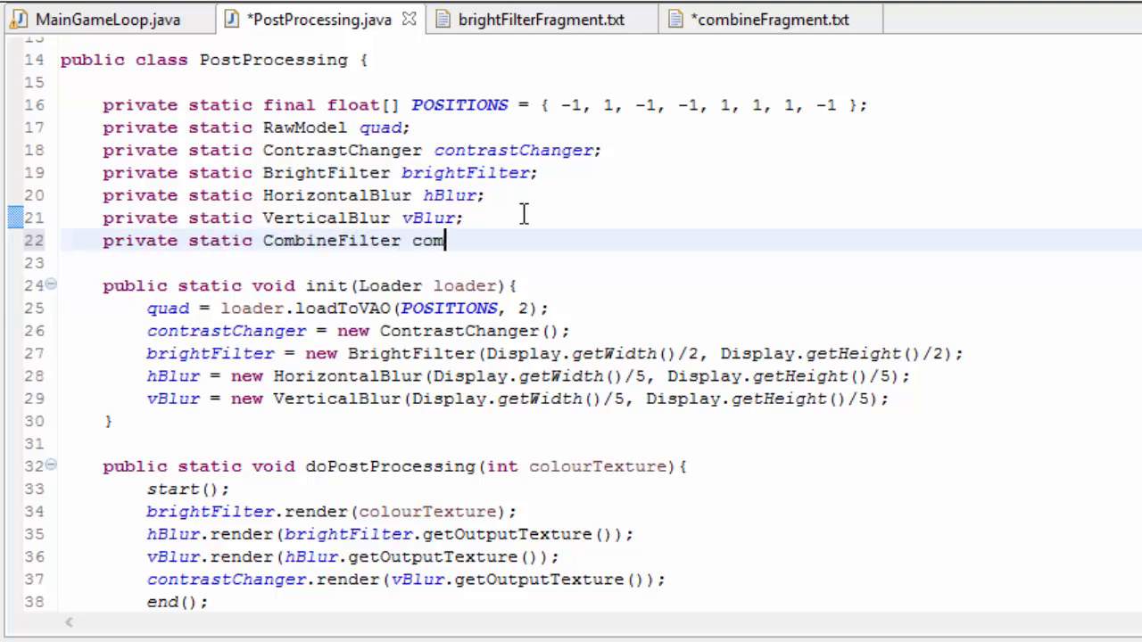
pyautogui.write('bineFilter;')
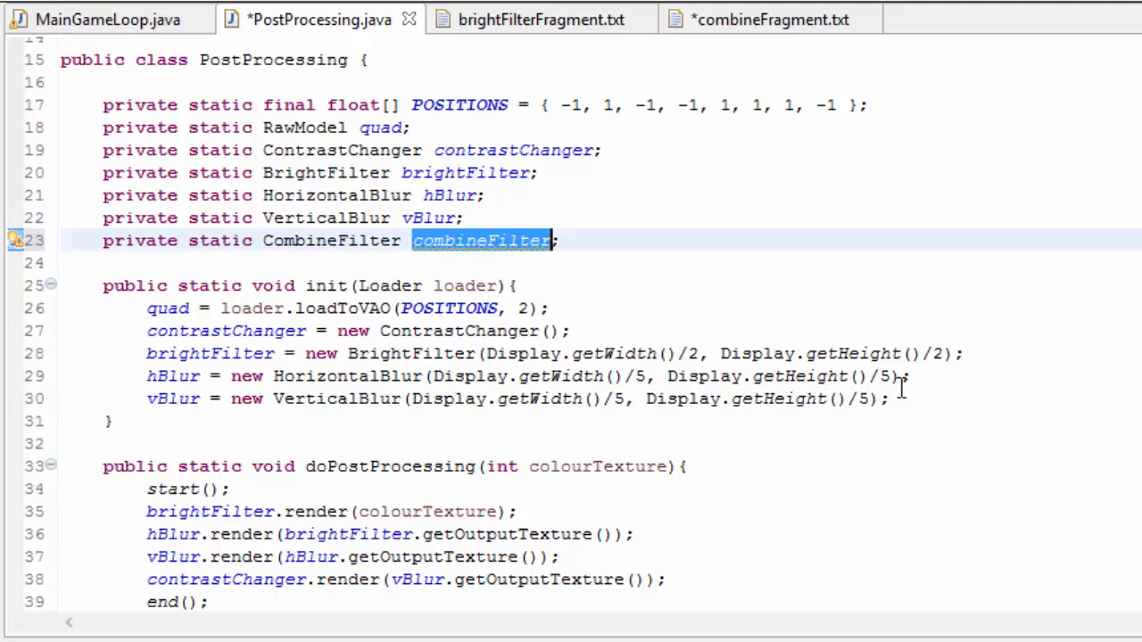
pyautogui.write('combineFilter = new')
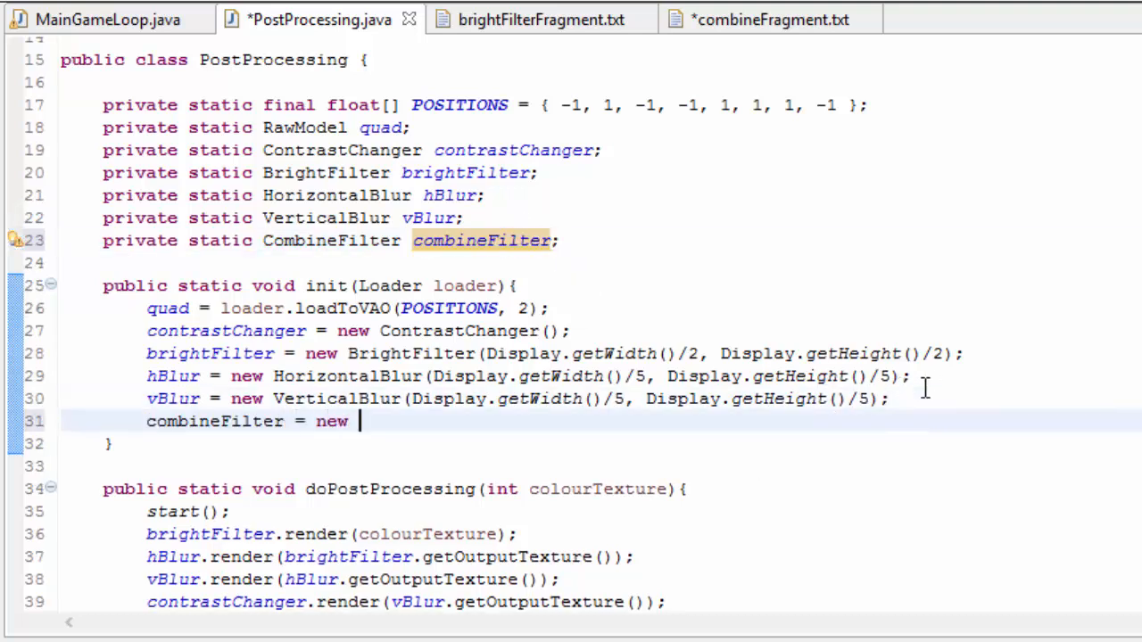
pyautogui.write('CombineFiler')
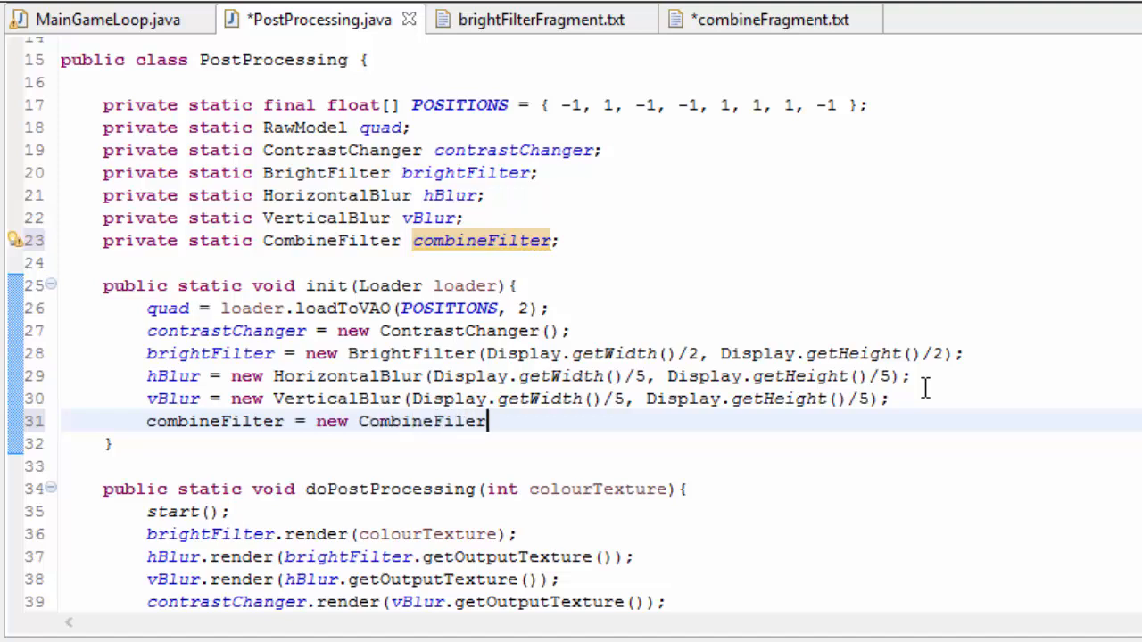
pyautogui.write('();')
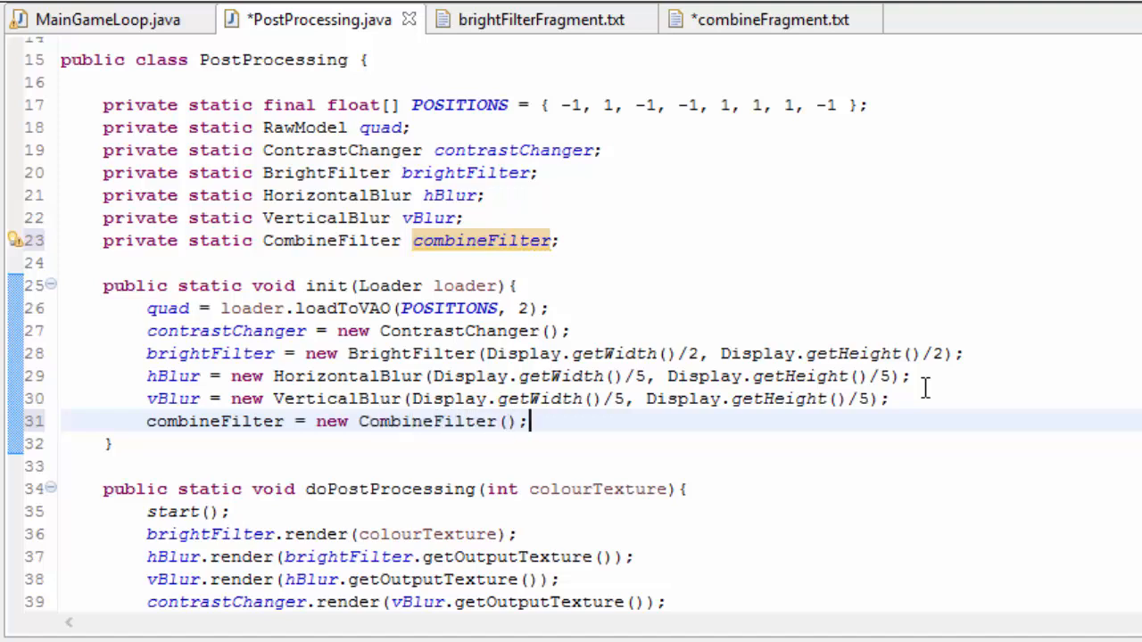
# - Clean up combineFilter and render it last with colourTexture and vBlur's output texture
pyautogui.doubleClick(214, 421)
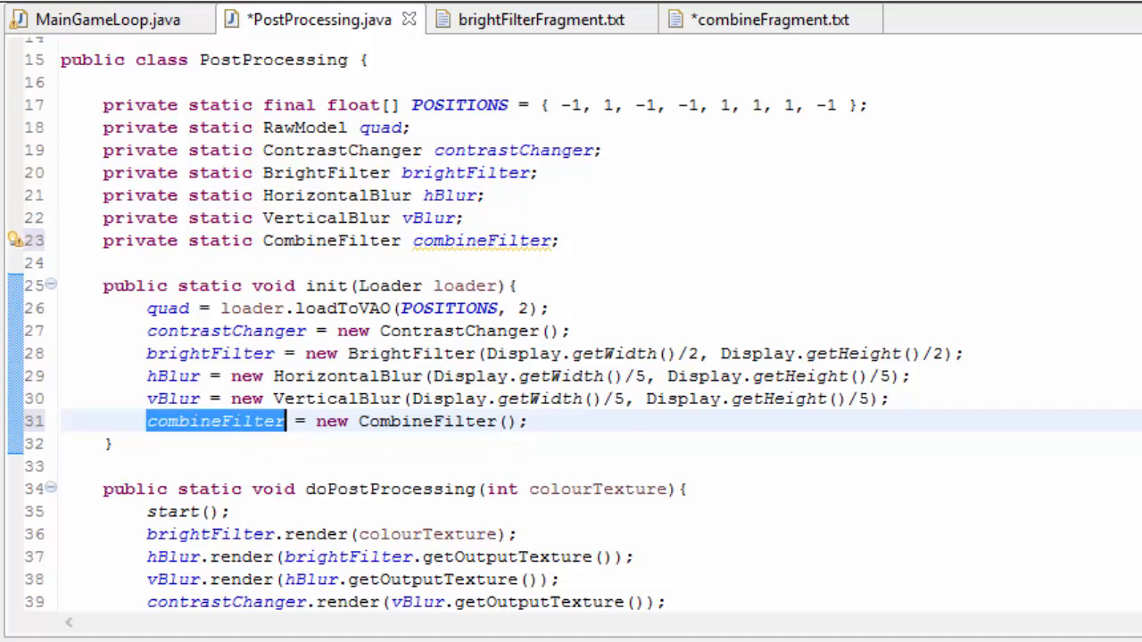
pyautogui.scroll(-3)
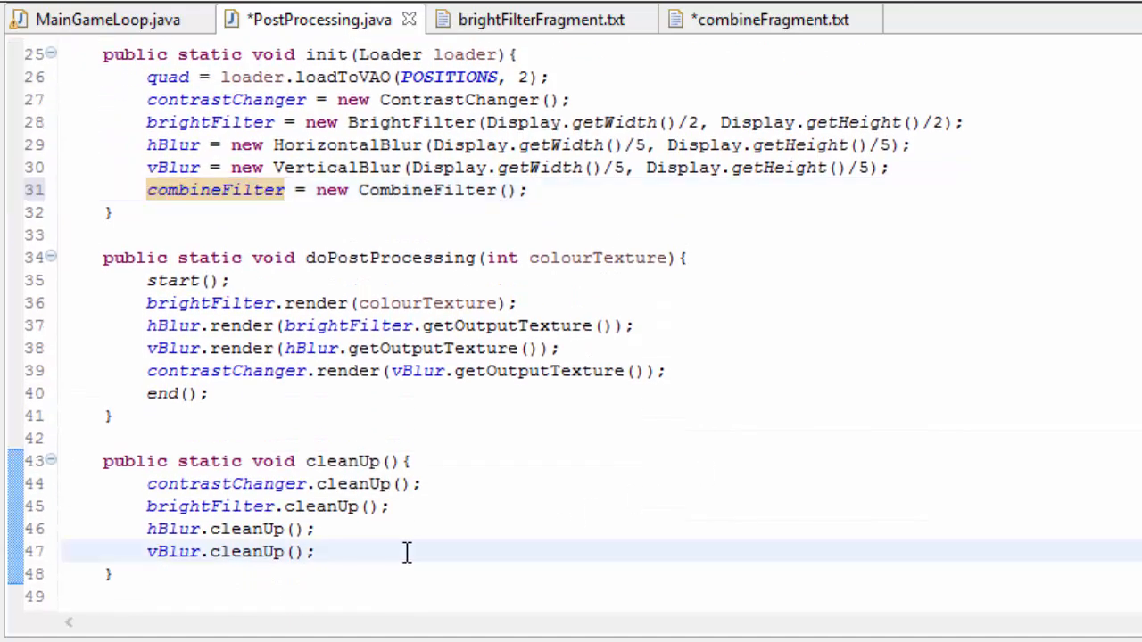
pyautogui.write('combineFilter.cleanUp();')
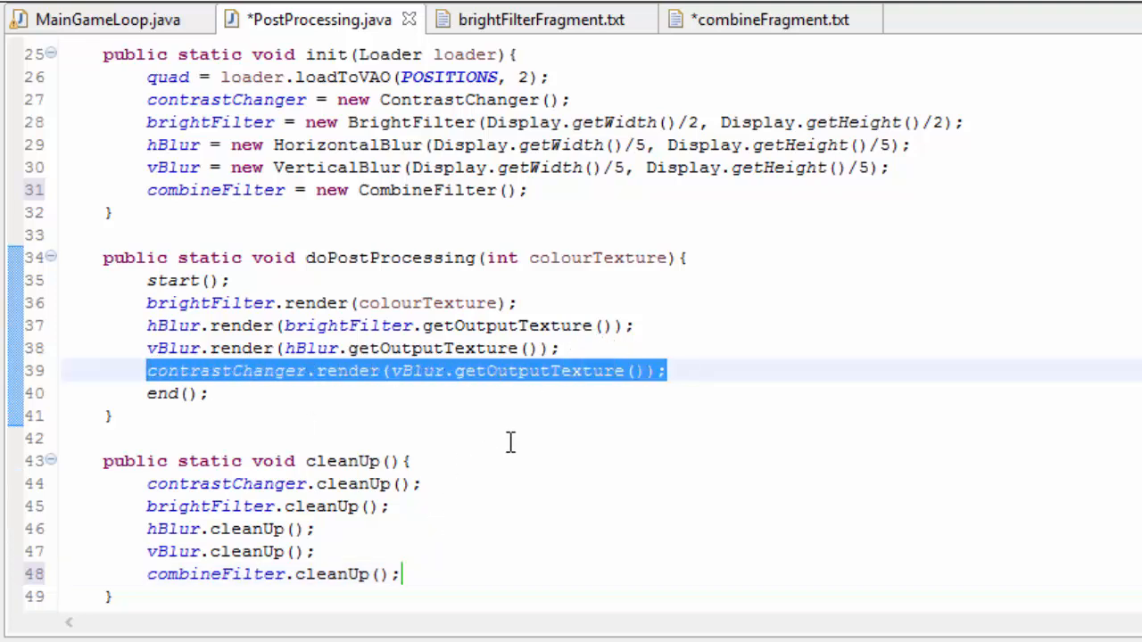
pyautogui.write('combineFilter.ren')
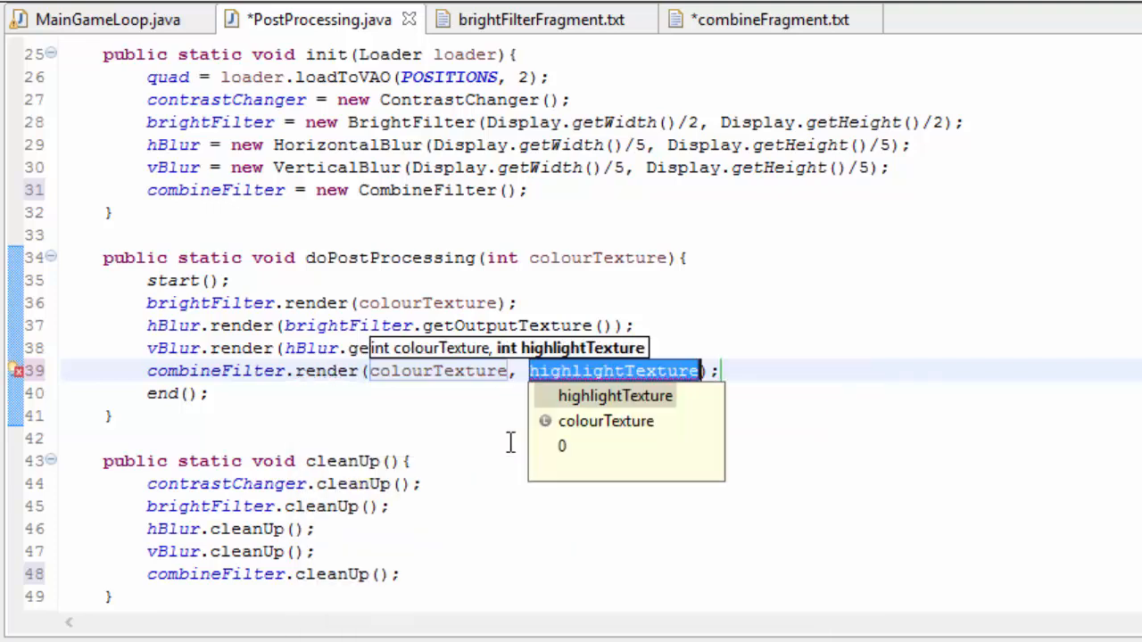
pyautogui.write('vBlur.getOutpu')
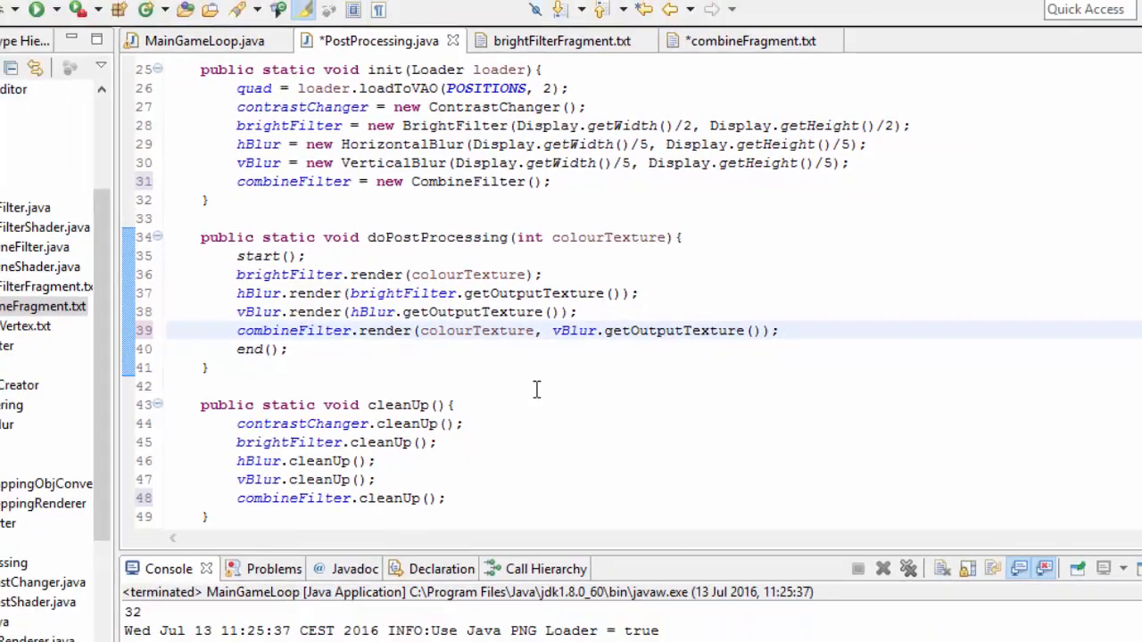
pyautogui.click(157, 32)
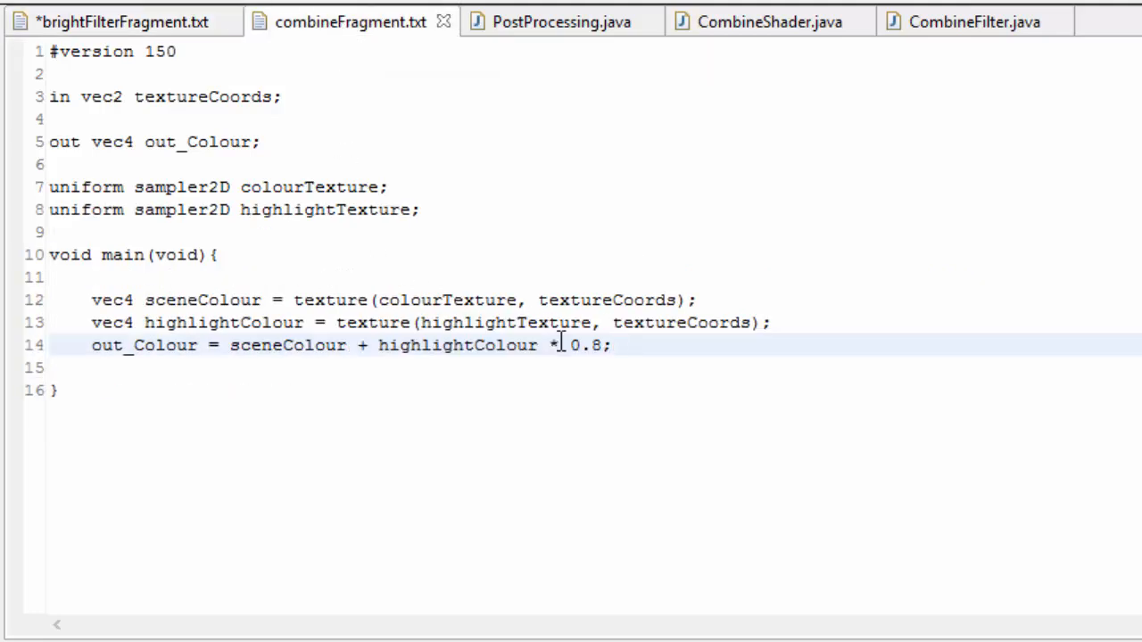
# - Review the six hBlur2/4/8 and vBlur2/4/8 filters at half, quarter and eighth size in PostProcessing
pyautogui.doubleClick(585, 347)
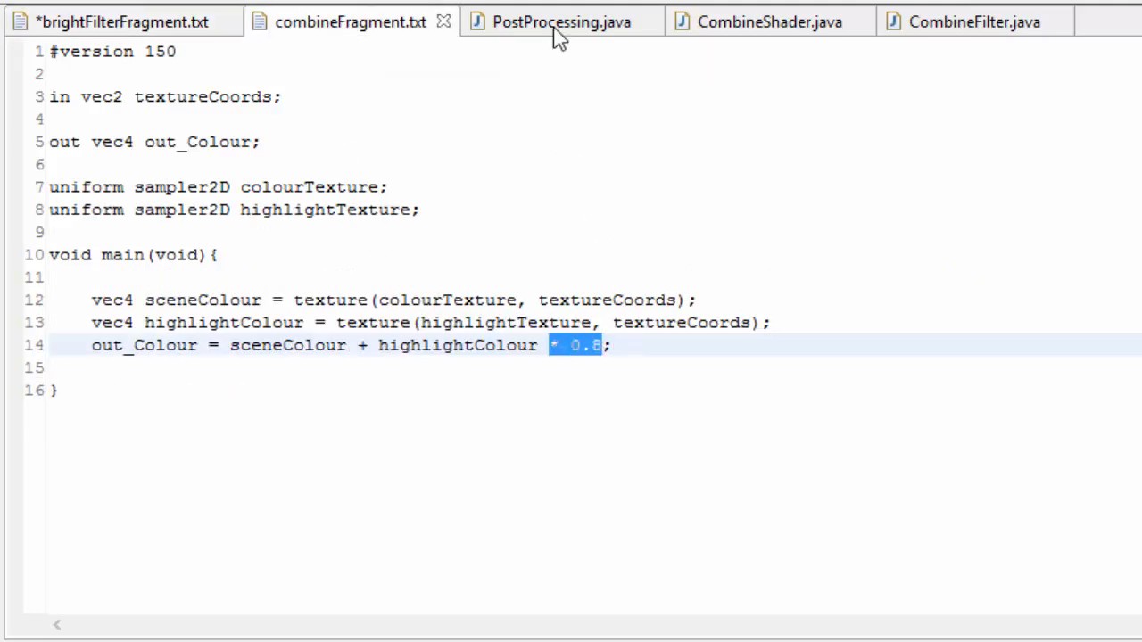
pyautogui.click(560, 22)
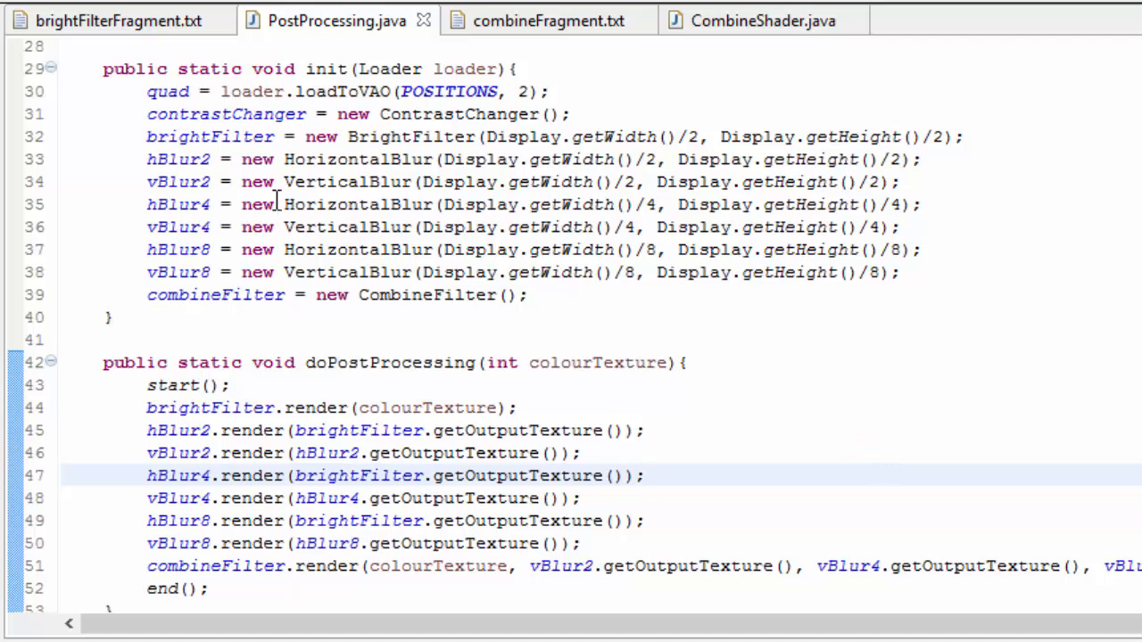
pyautogui.moveTo(146, 159); pyautogui.dragTo(901, 271)
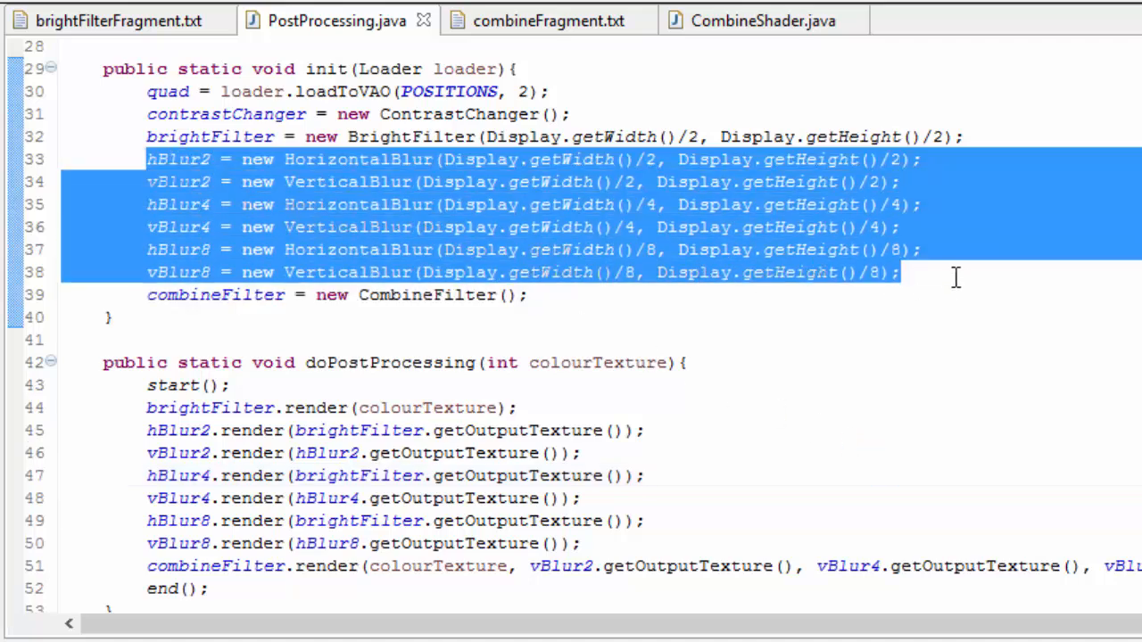
pyautogui.click(874, 226)
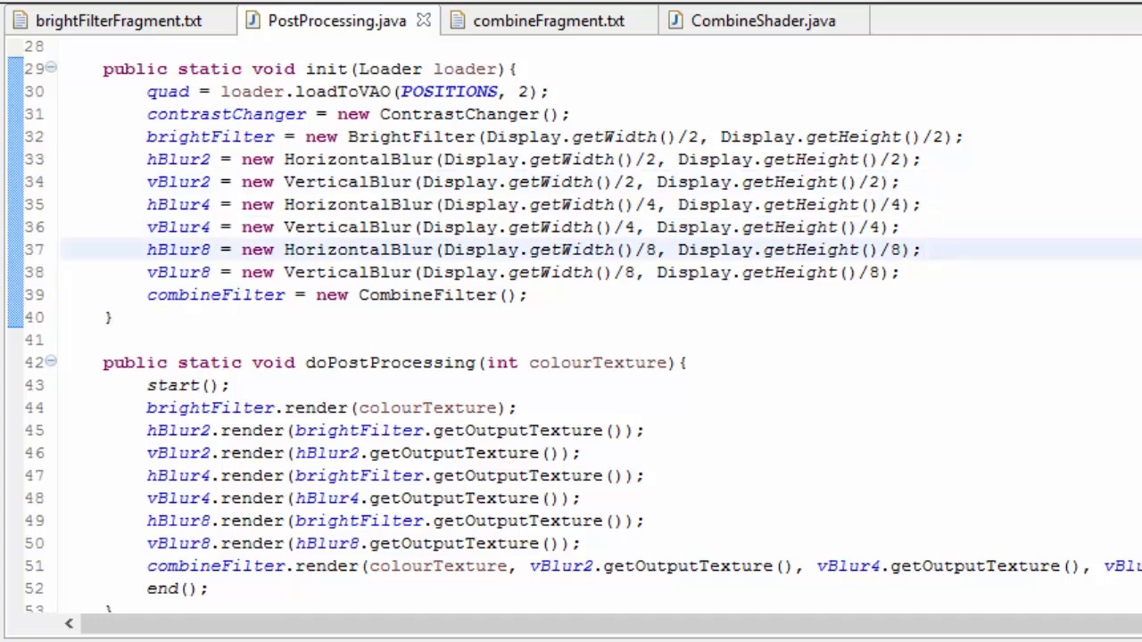
# - Review the highlightTexture2/4/8 uniforms summed in combineFragment, CombineShader and CombineFilter
pyautogui.click(547, 21)
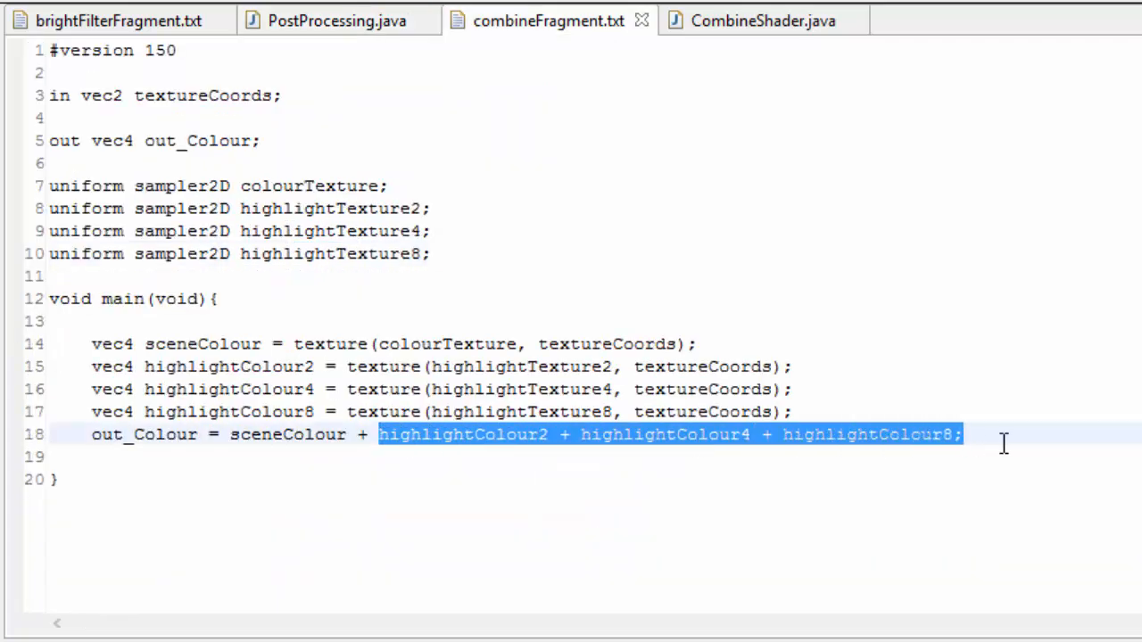
pyautogui.click(935, 435)
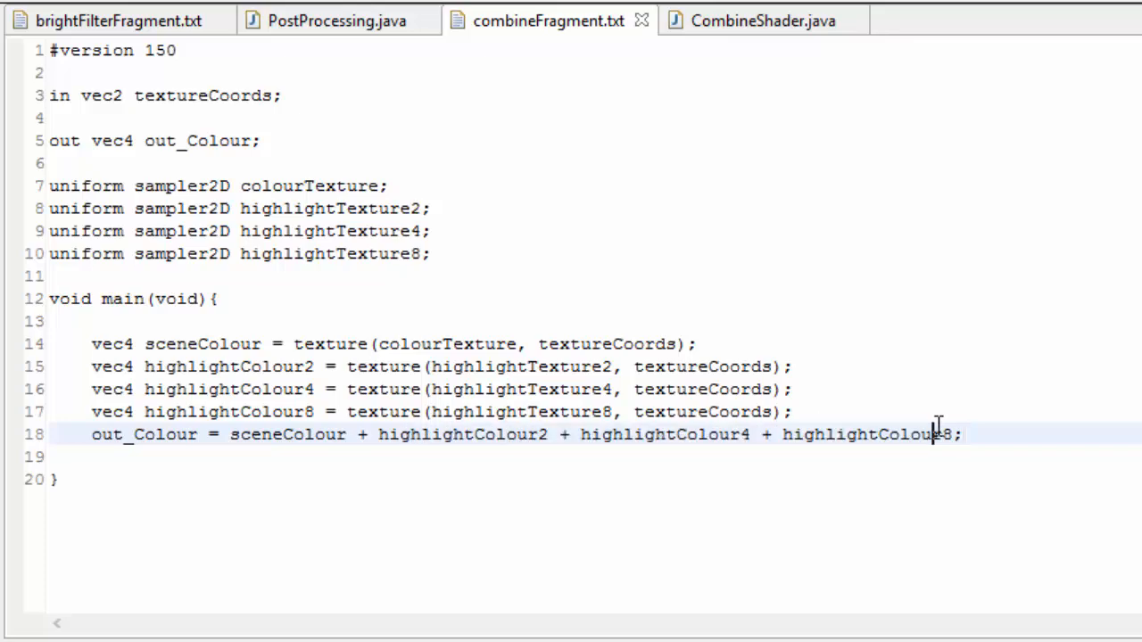
pyautogui.click(317, 206)
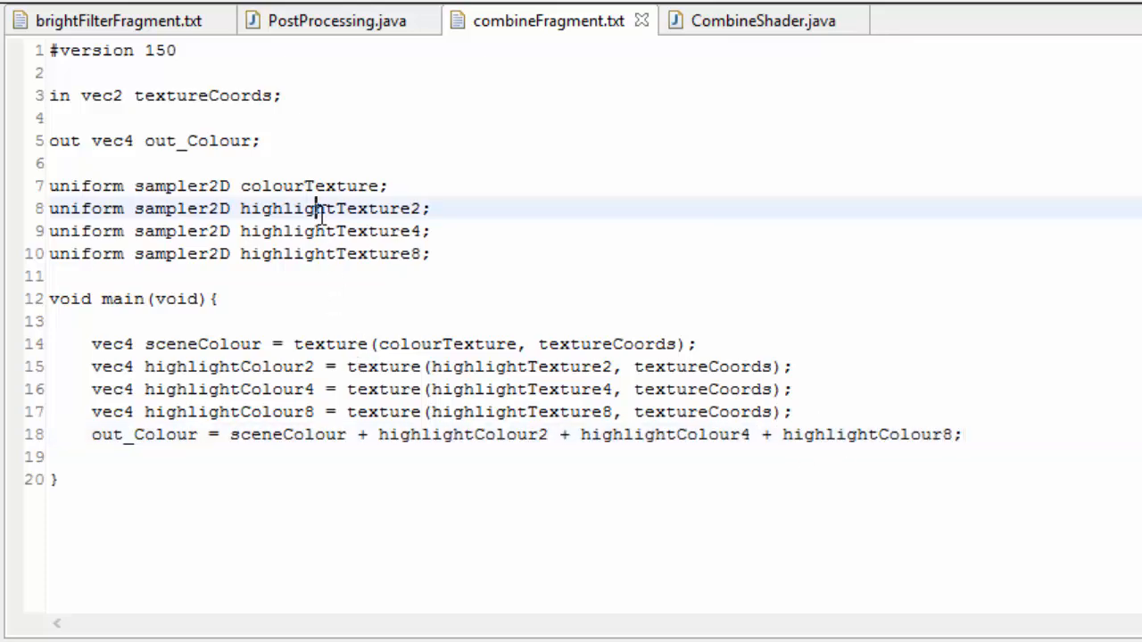
pyautogui.click(763, 22)
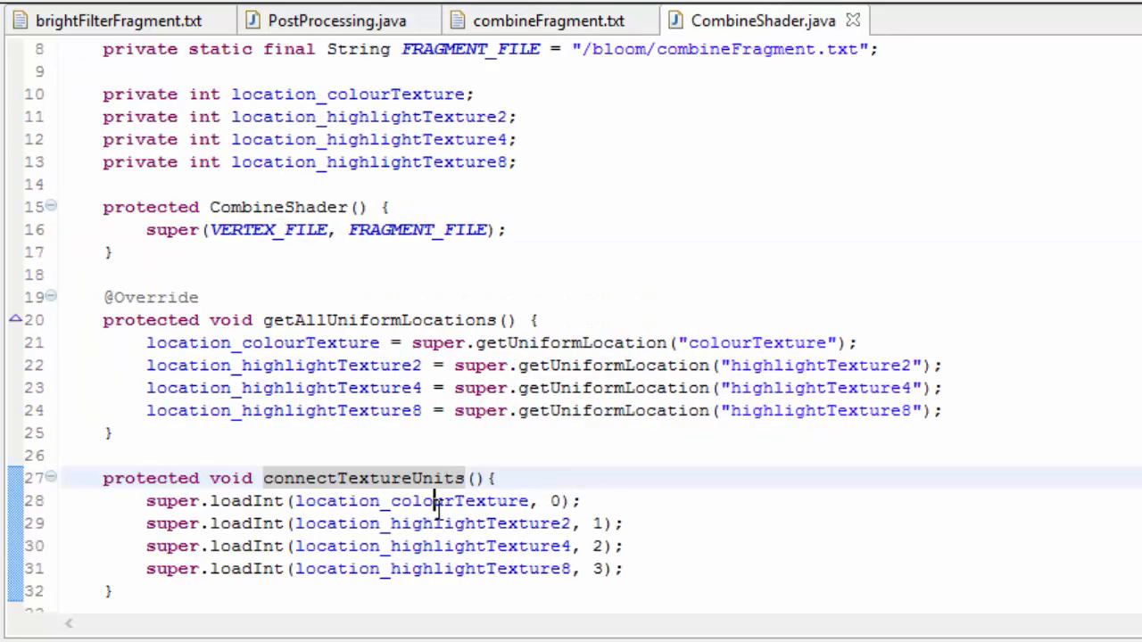
pyautogui.click(967, 22)
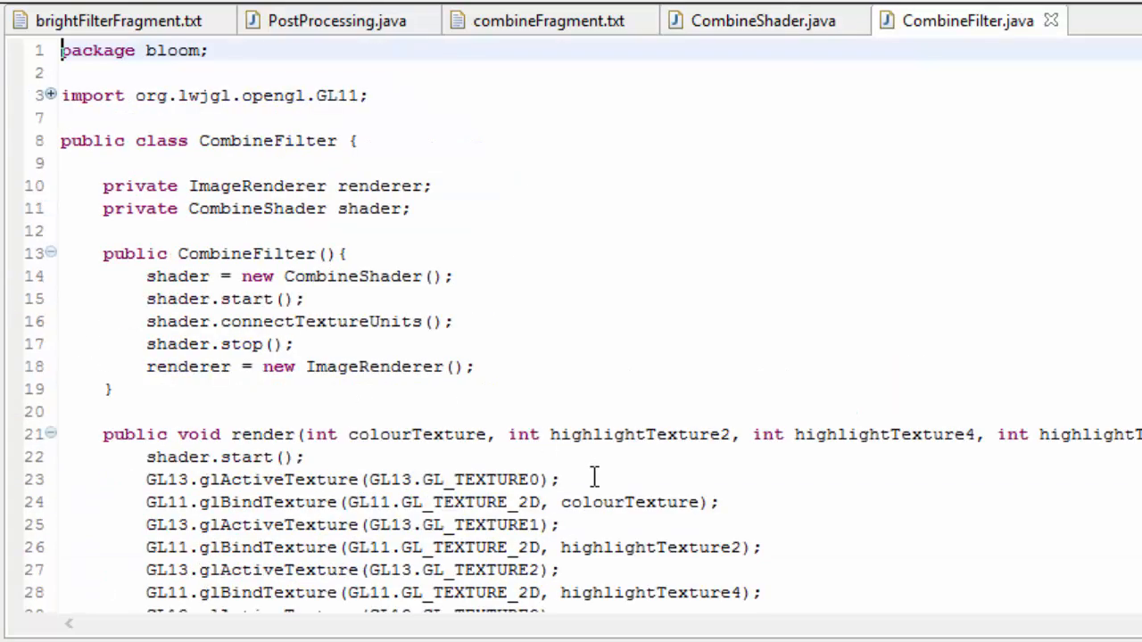
pyautogui.scroll(-3)
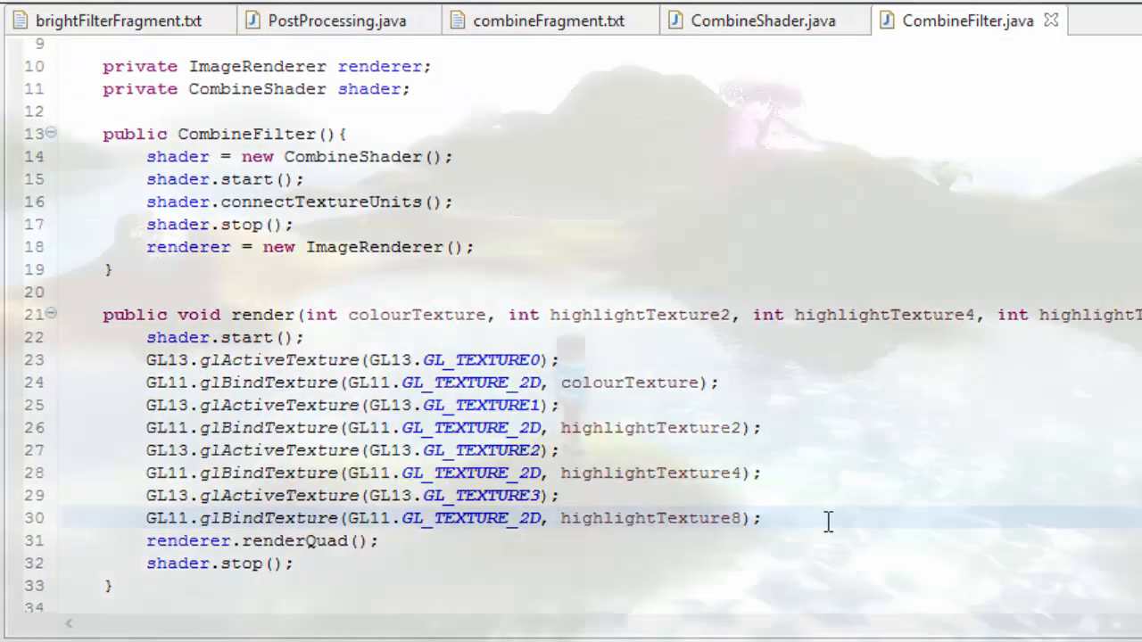